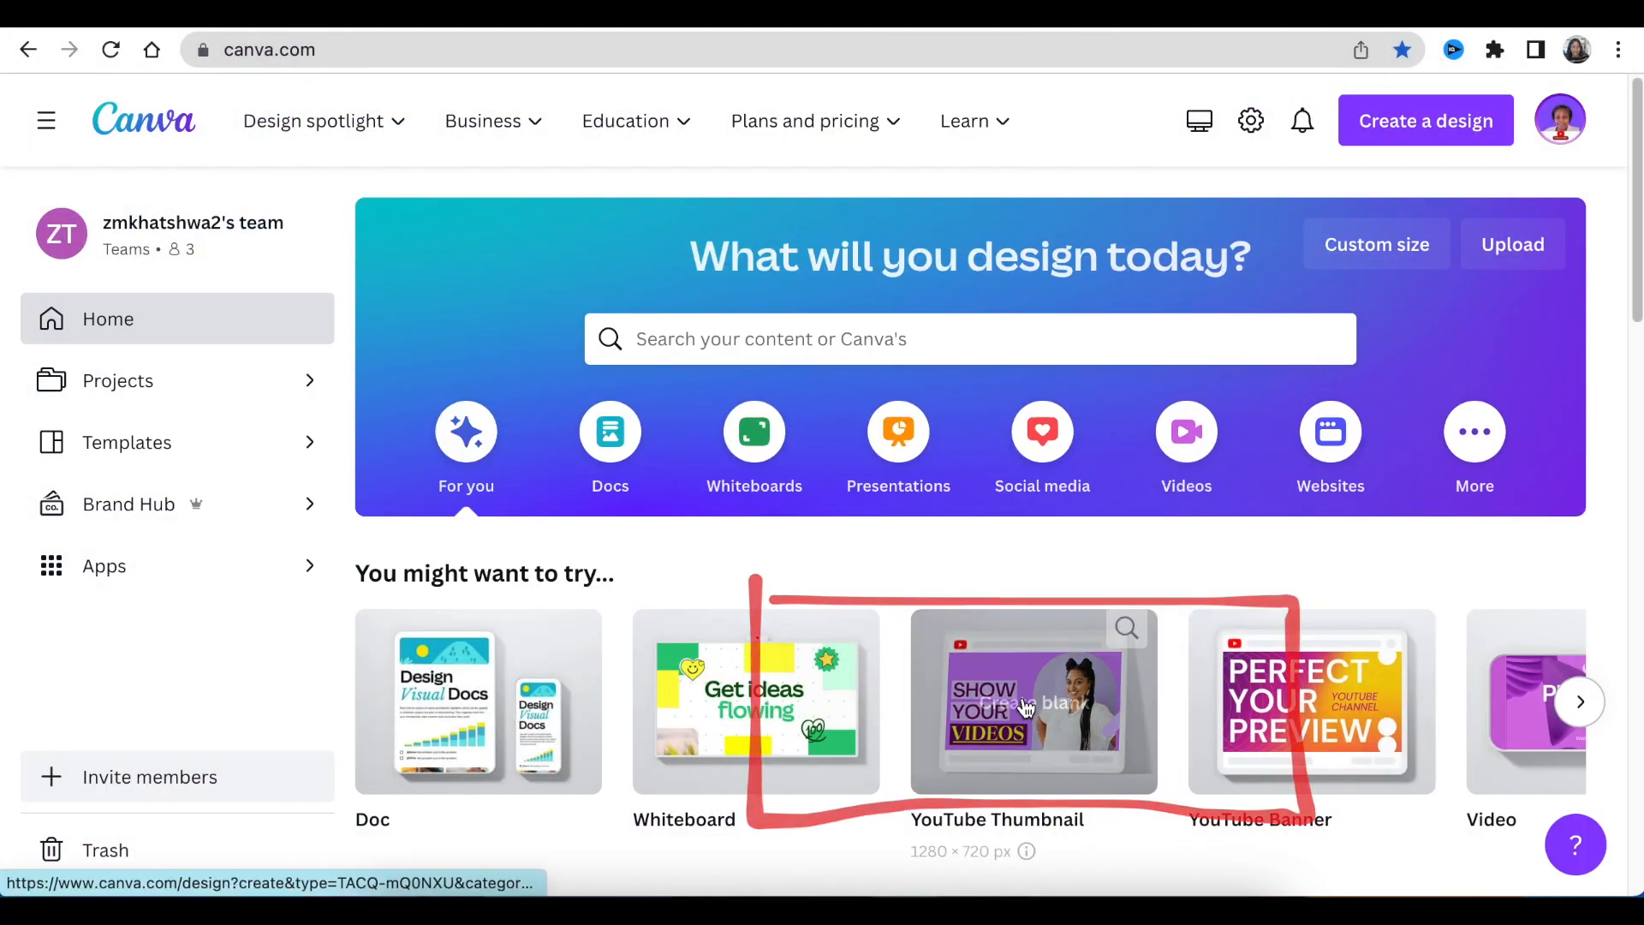
# Start a new blank YouTube Thumbnail design from the Canva home page.
pyautogui.click(1033, 702)
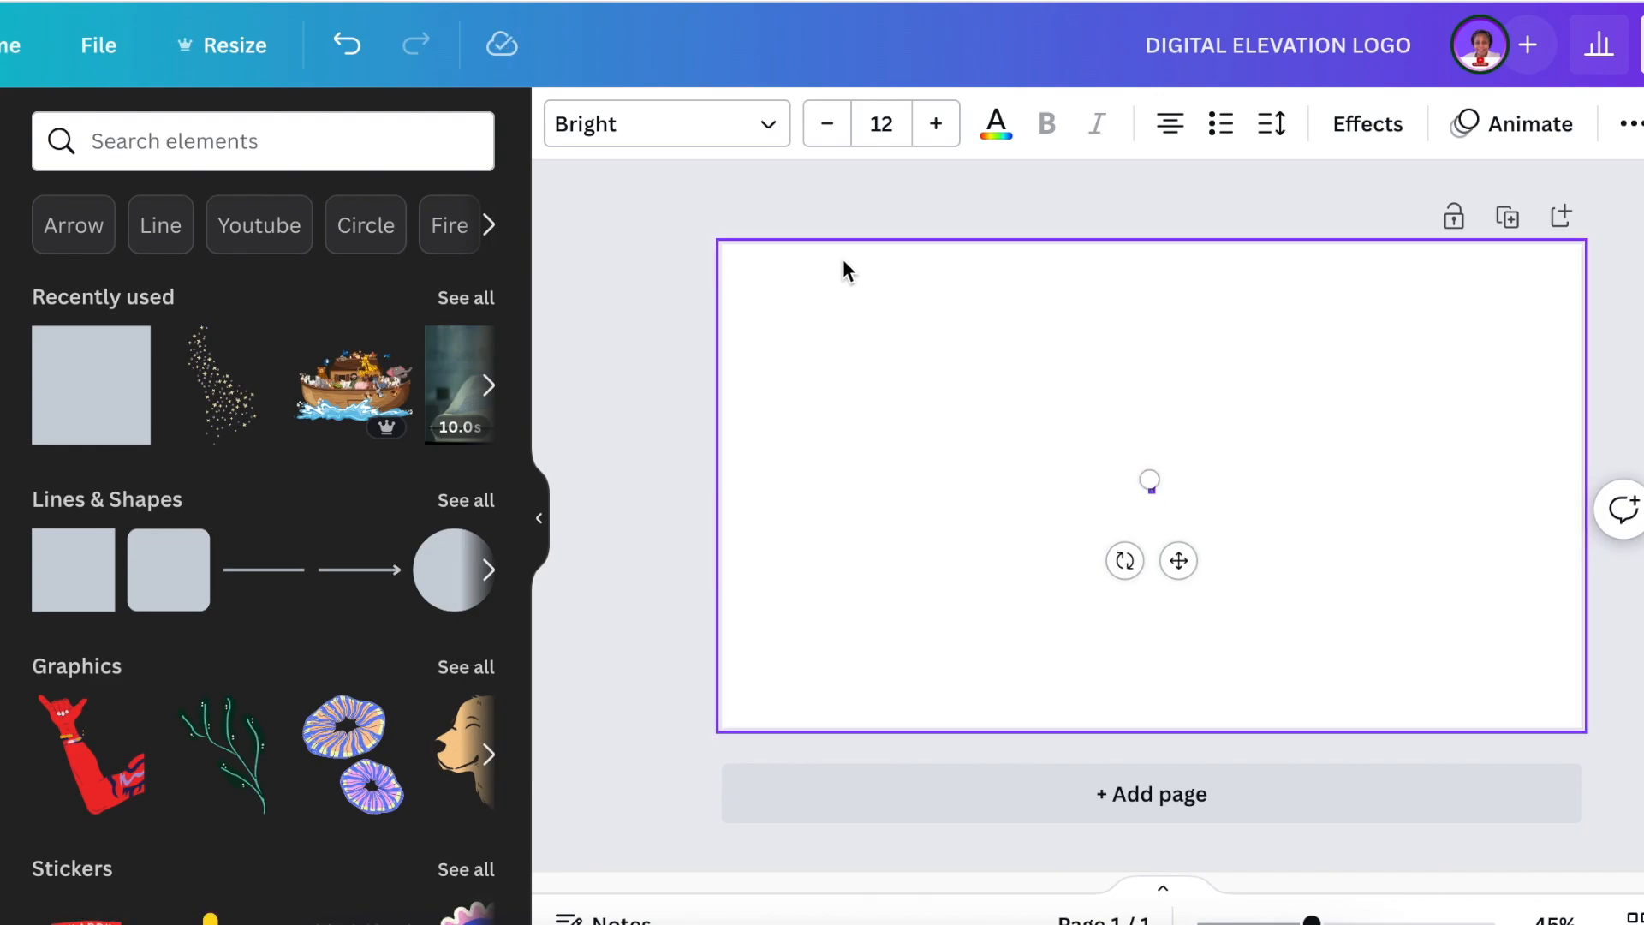
# Style the letter D in Archivo Black, size 200, with a purple fill.
pyautogui.click(667, 124)
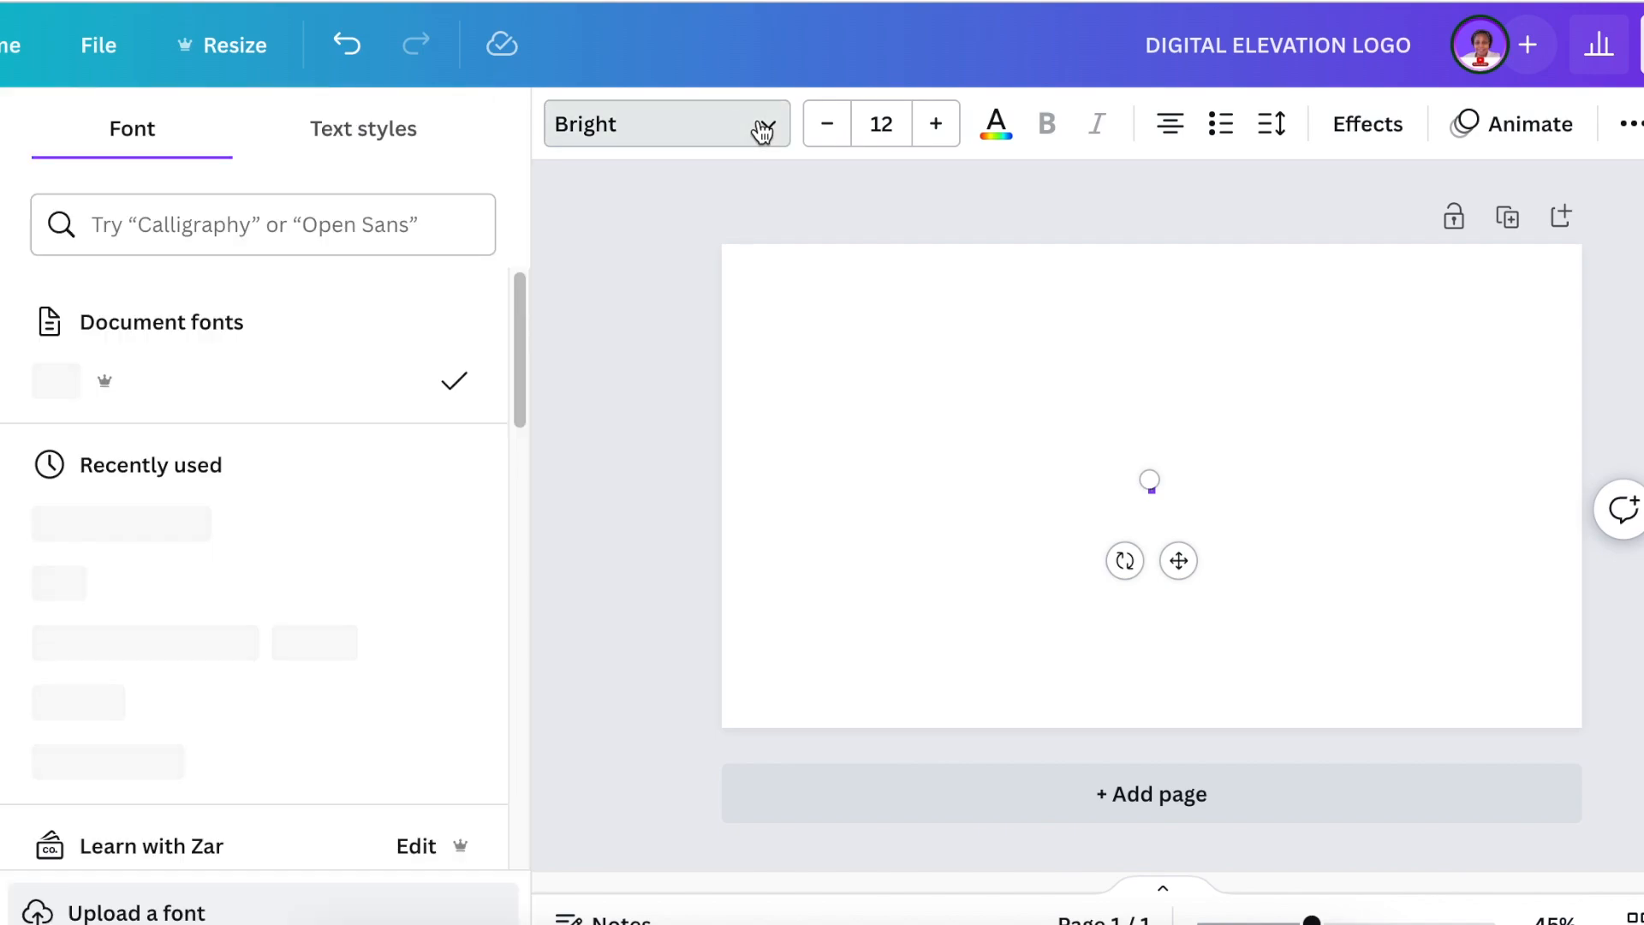
pyautogui.click(666, 124)
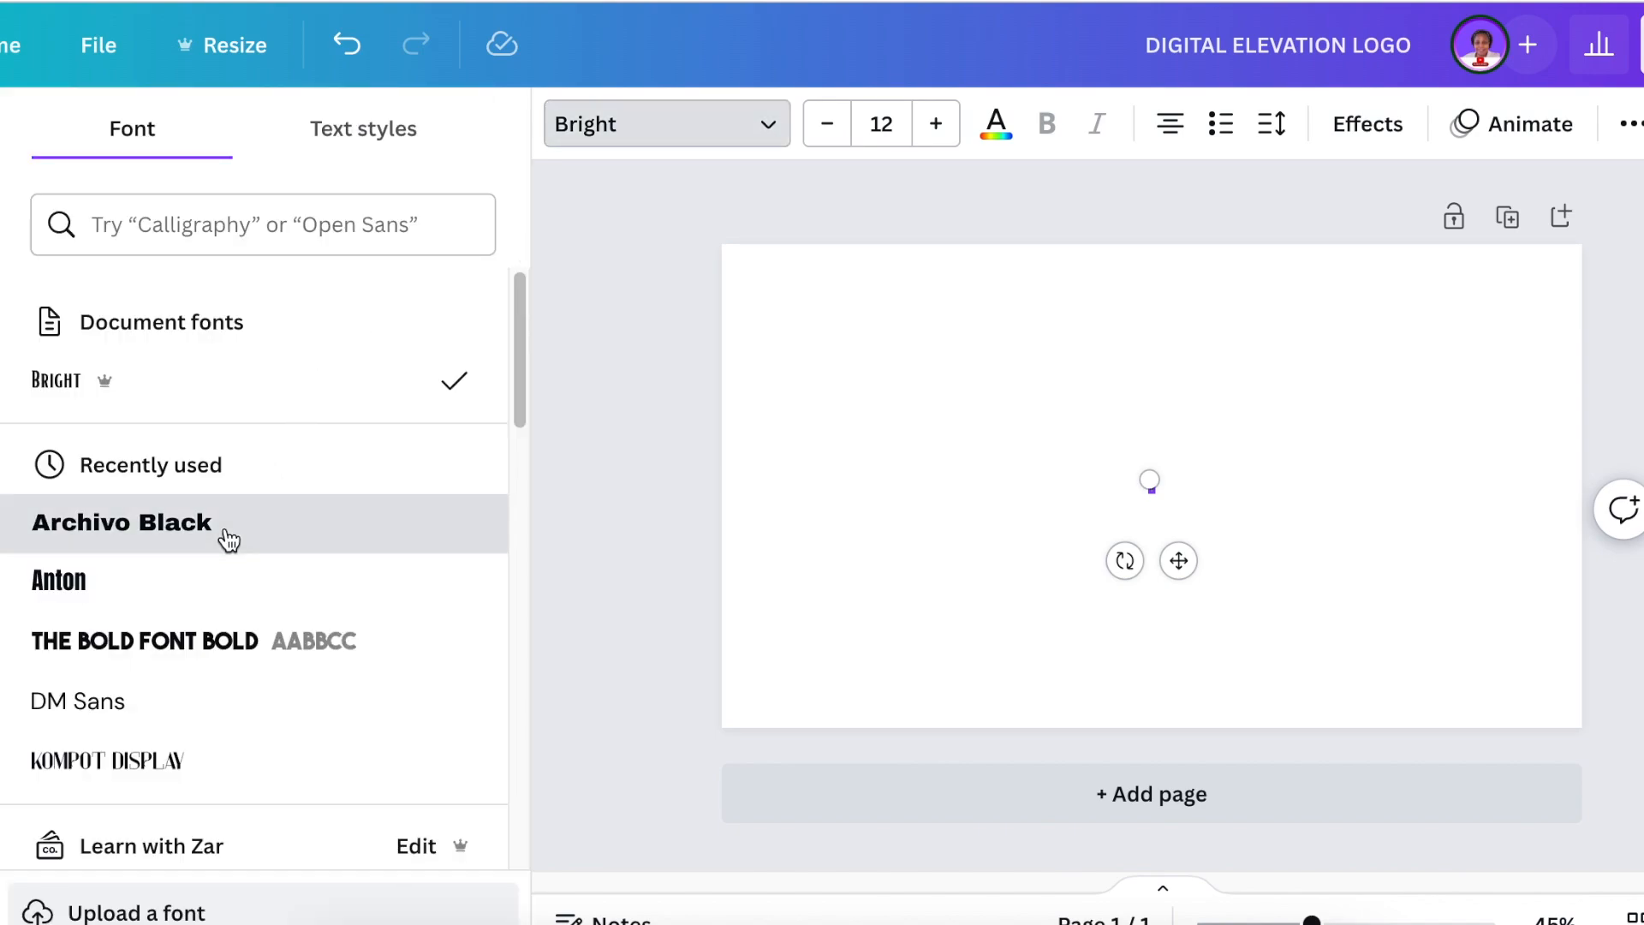
pyautogui.click(120, 522)
pyautogui.write('200')
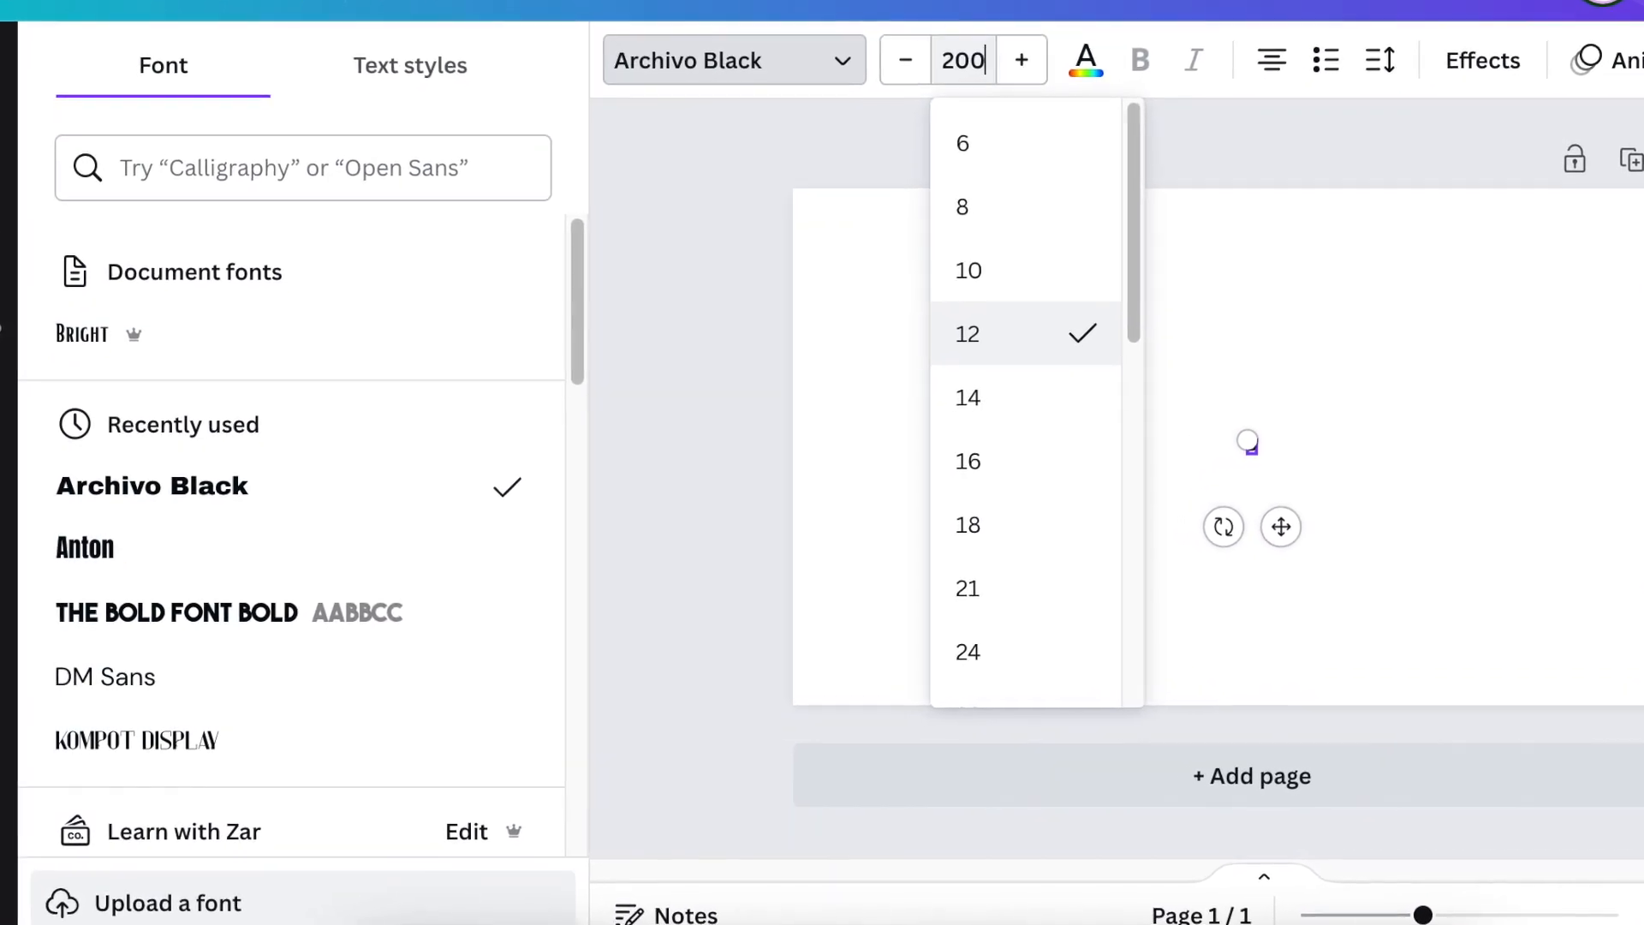
pyautogui.click(1086, 60)
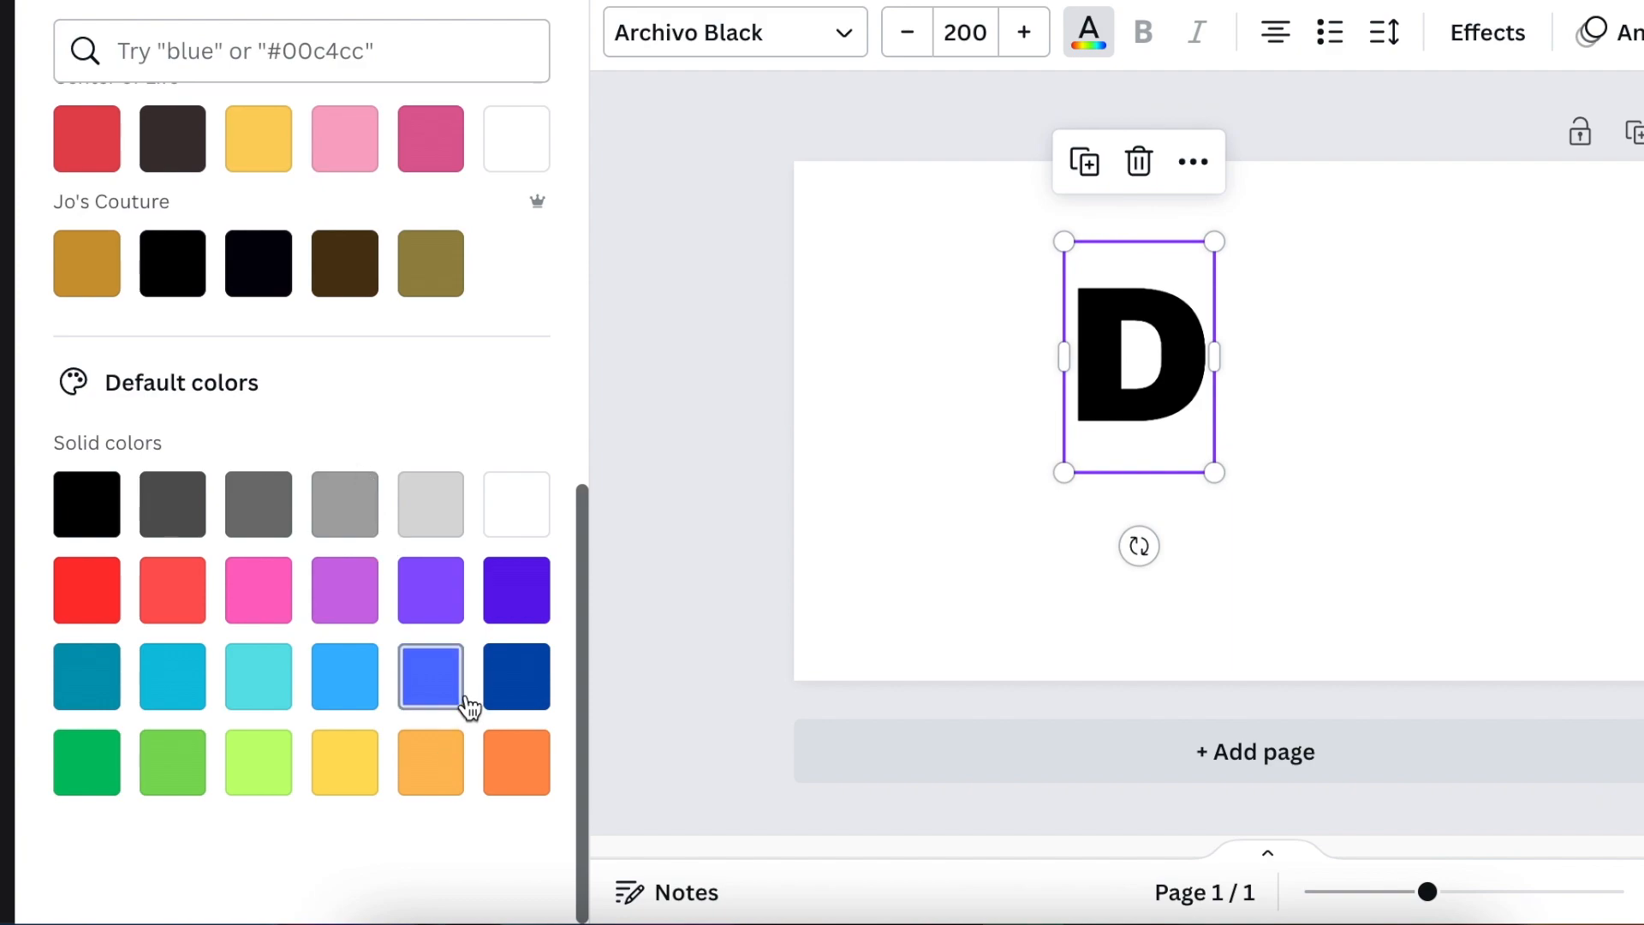
pyautogui.click(430, 676)
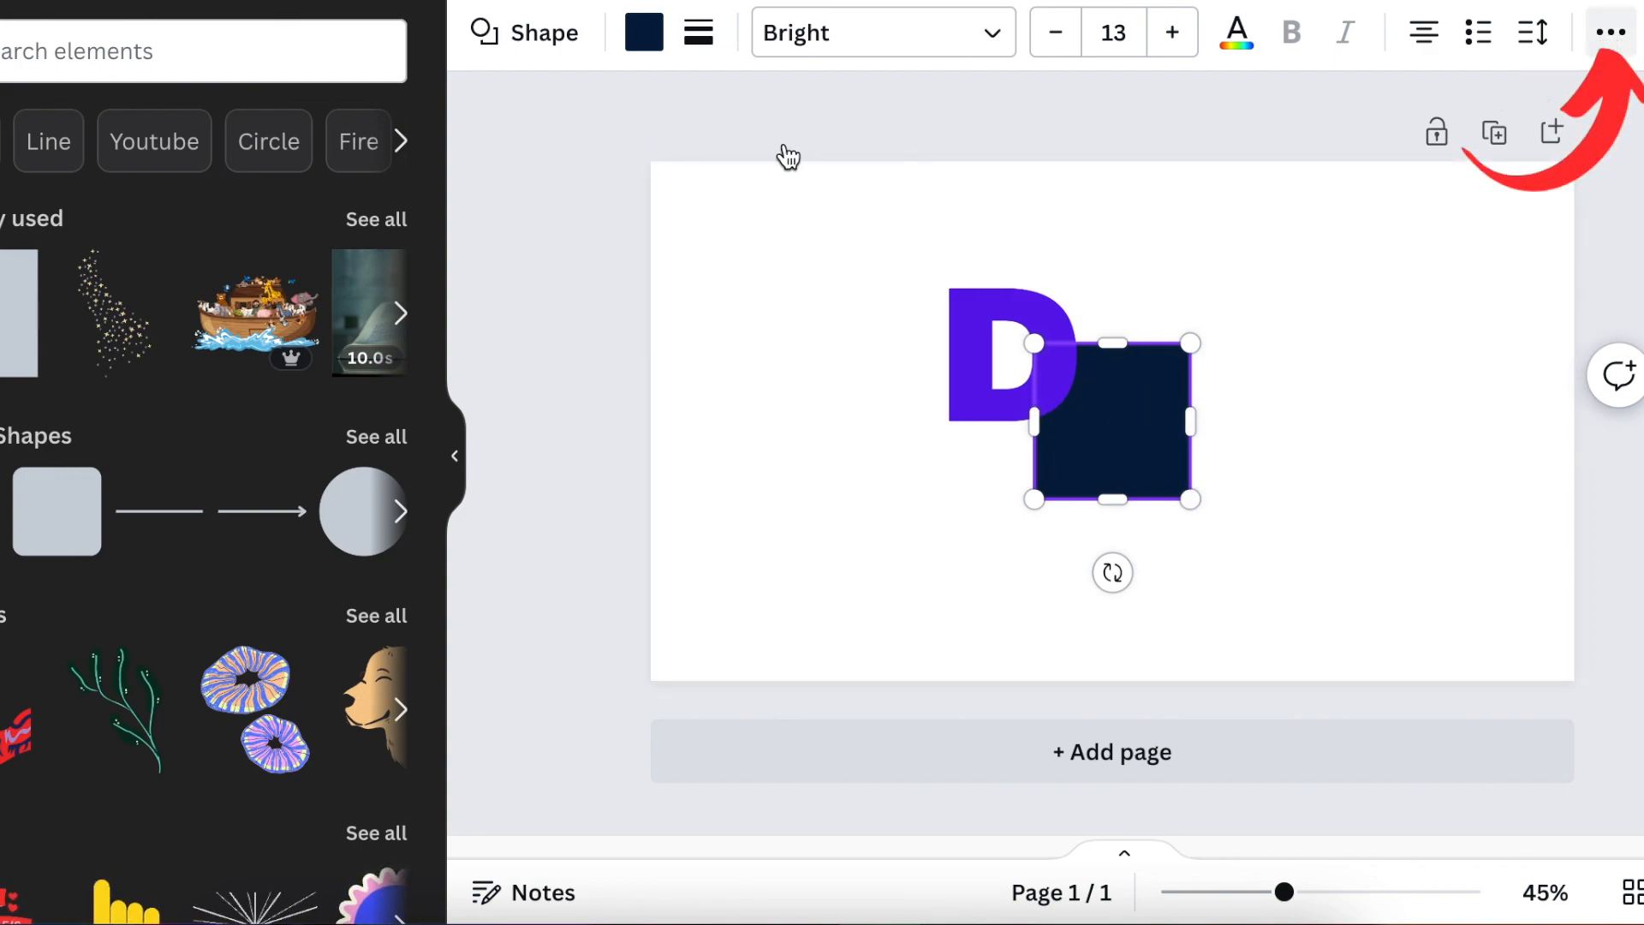
# Shrink the square into a thin white bar and lay it over the D's top-left corner.
pyautogui.click(1610, 33)
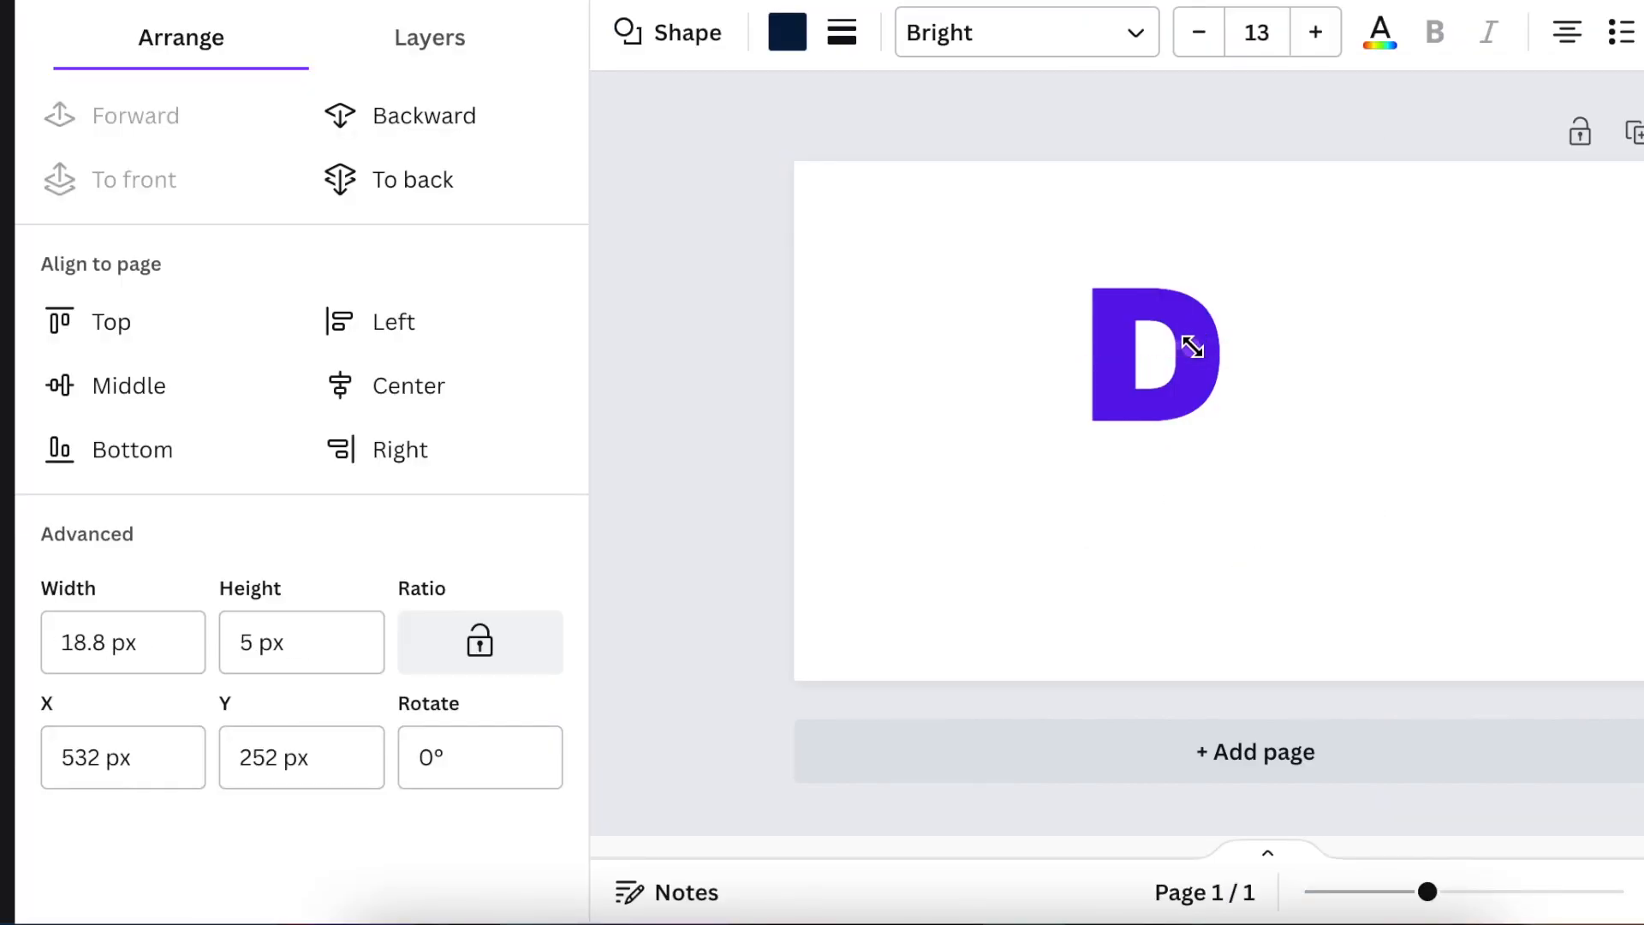
pyautogui.moveTo(1195, 351); pyautogui.dragTo(1211, 371)
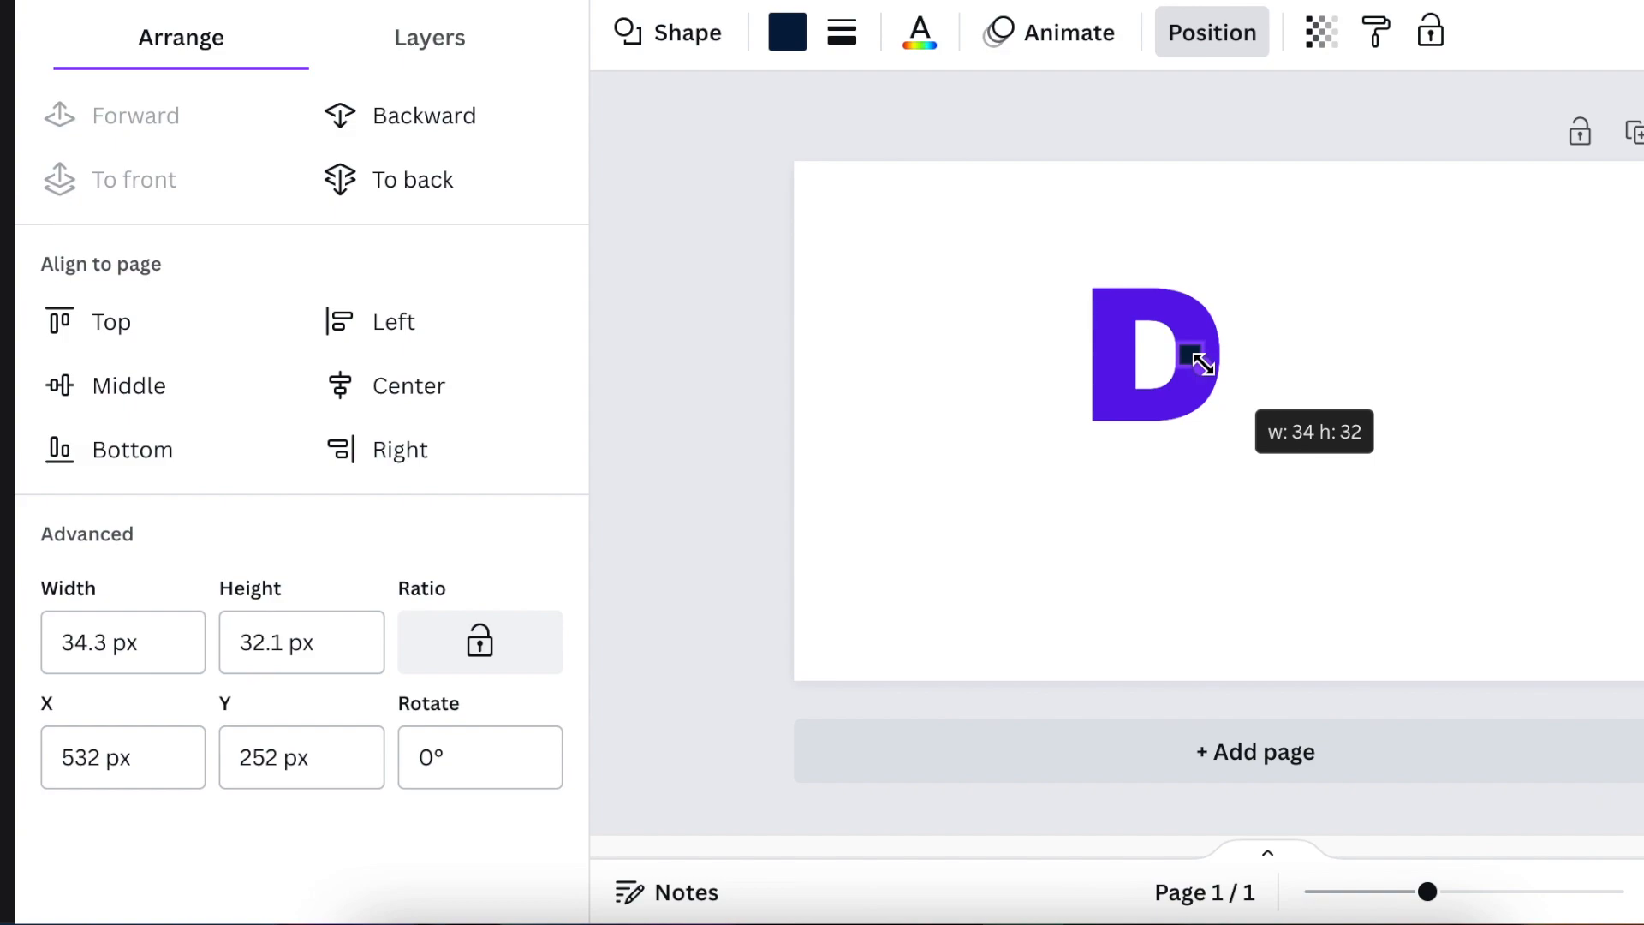
pyautogui.click(787, 30)
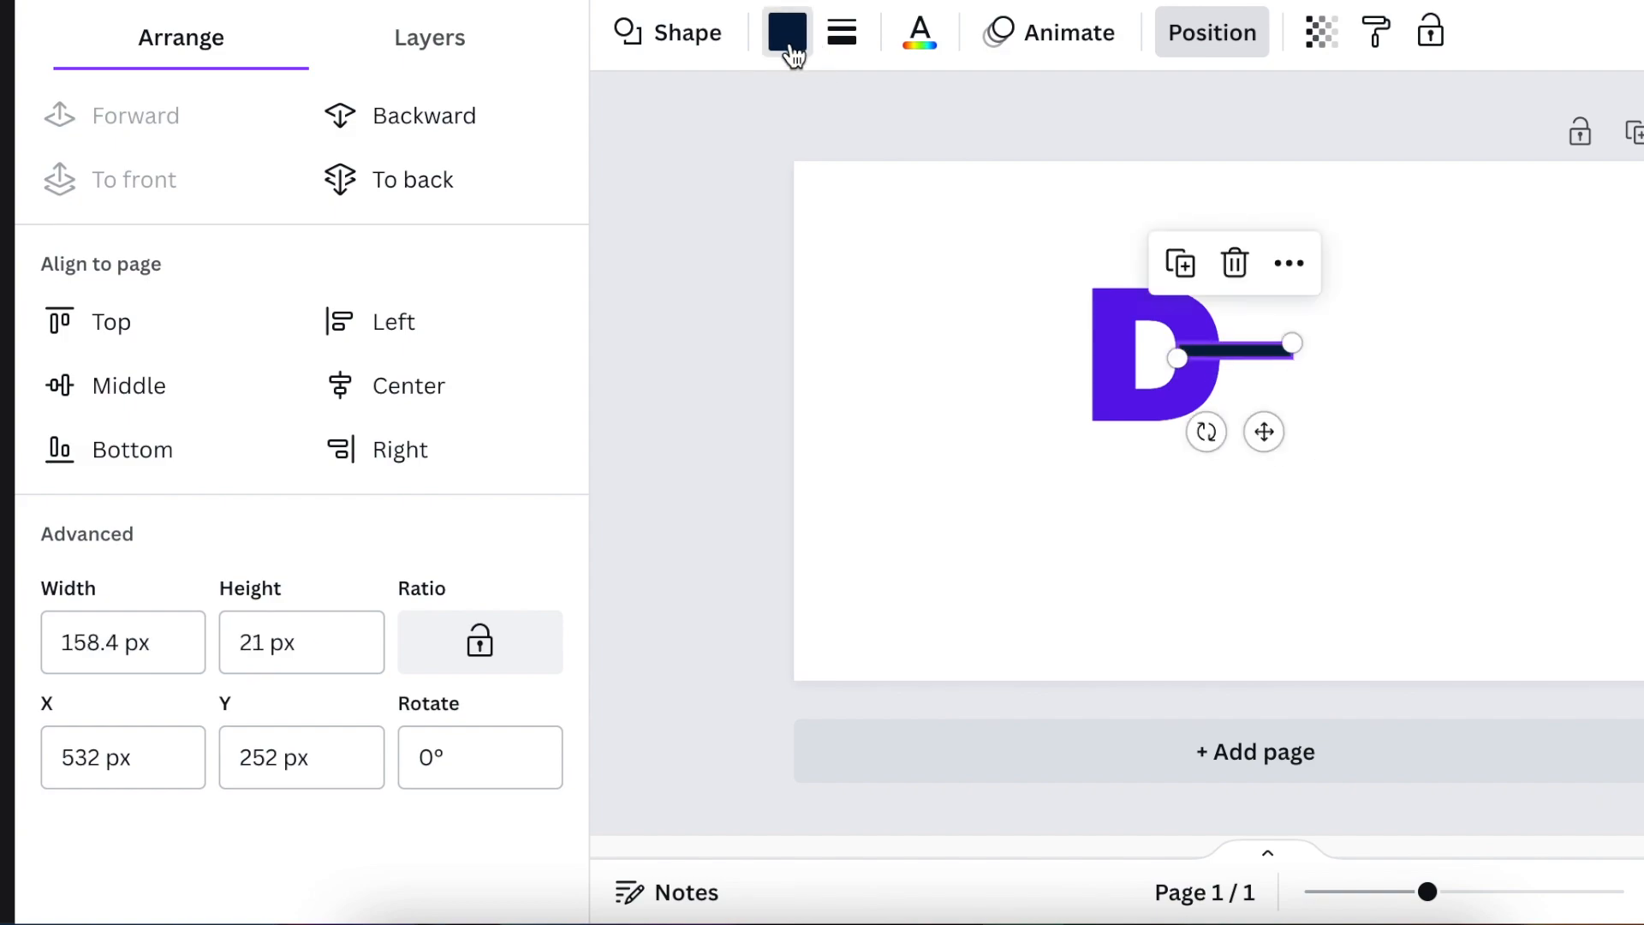
pyautogui.click(786, 31)
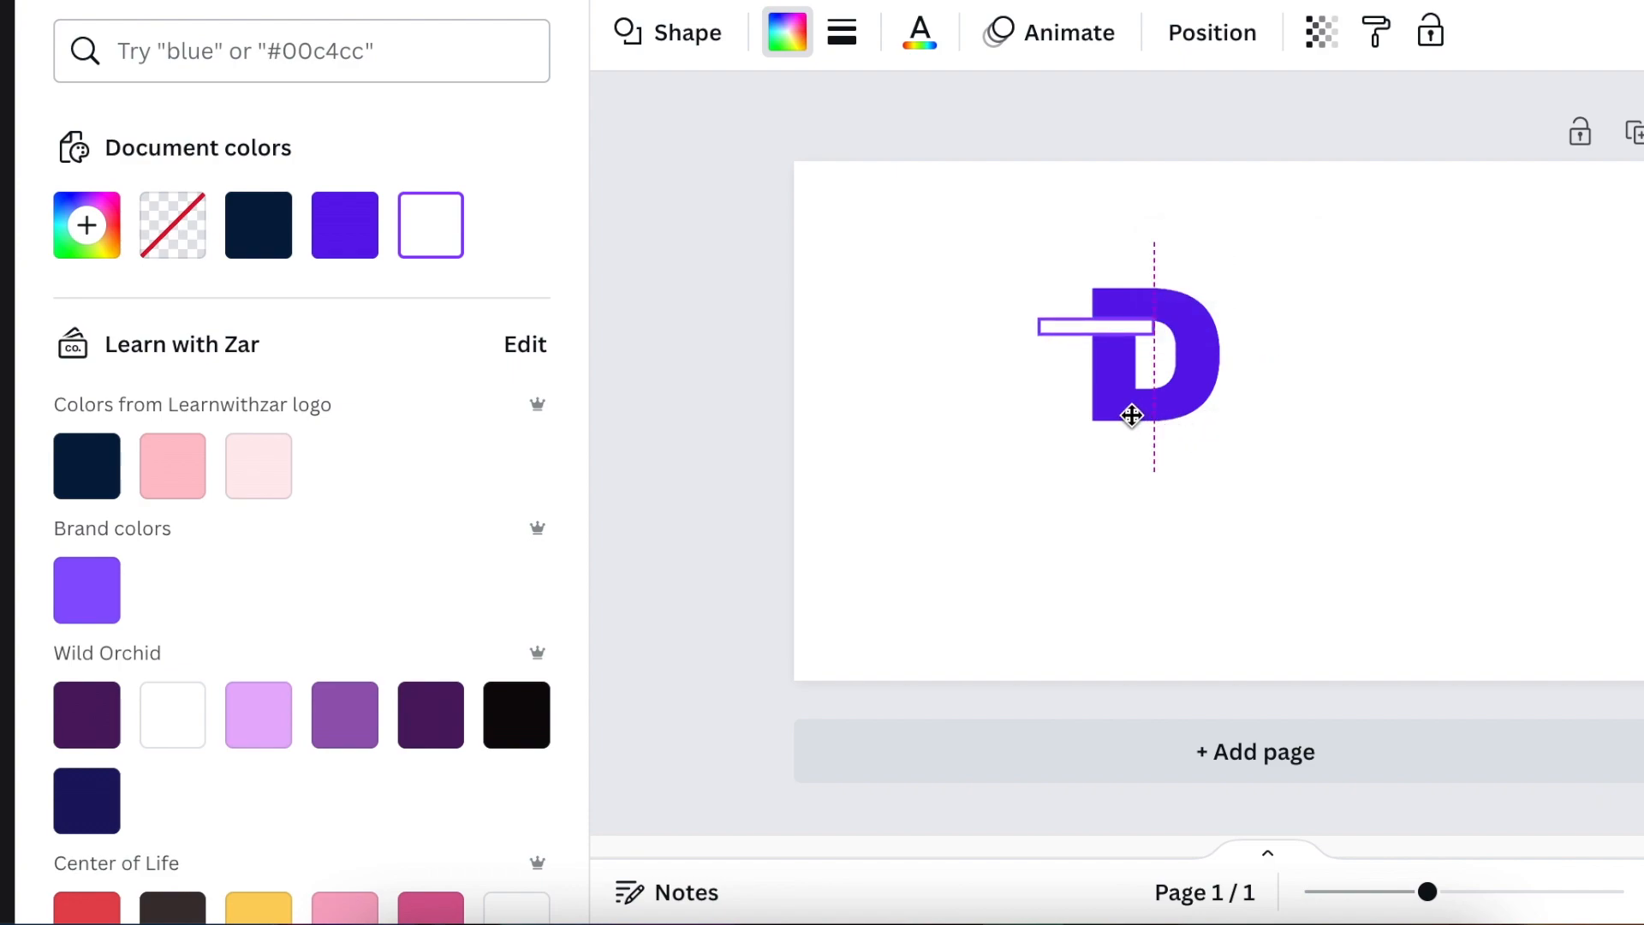
pyautogui.moveTo(1130, 414); pyautogui.dragTo(1110, 418)
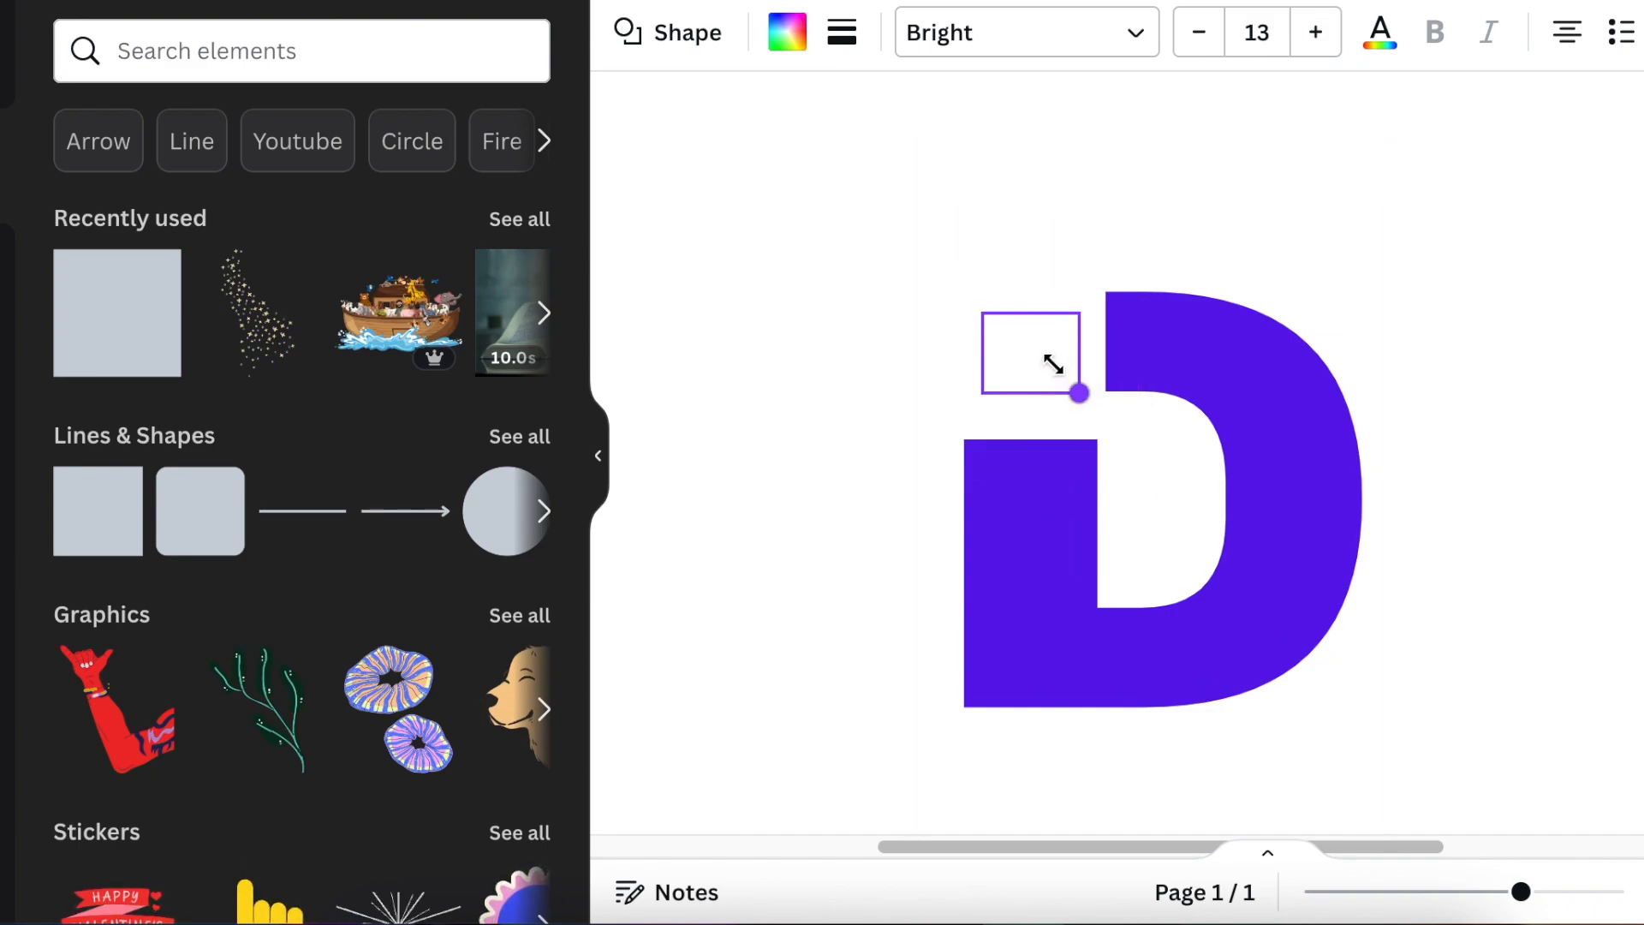
# Make a tiny ~19×18 purple pixel square and place copies above the D's notch.
pyautogui.moveTo(1081, 394); pyautogui.dragTo(1014, 349)
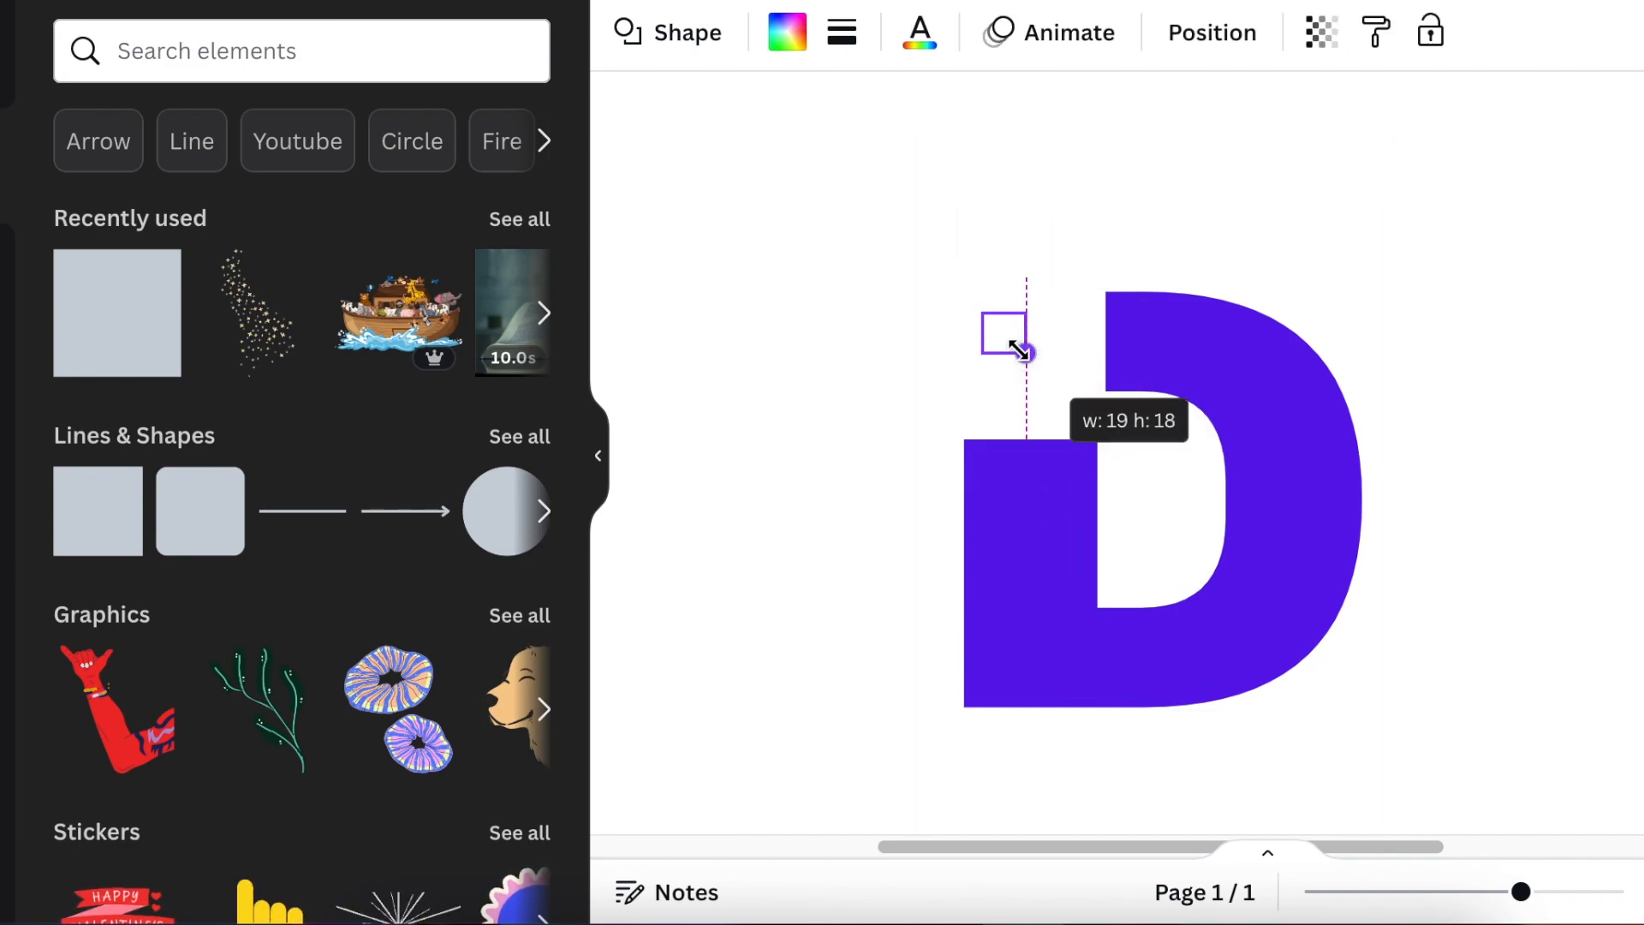
pyautogui.moveTo(1022, 351); pyautogui.dragTo(1007, 336)
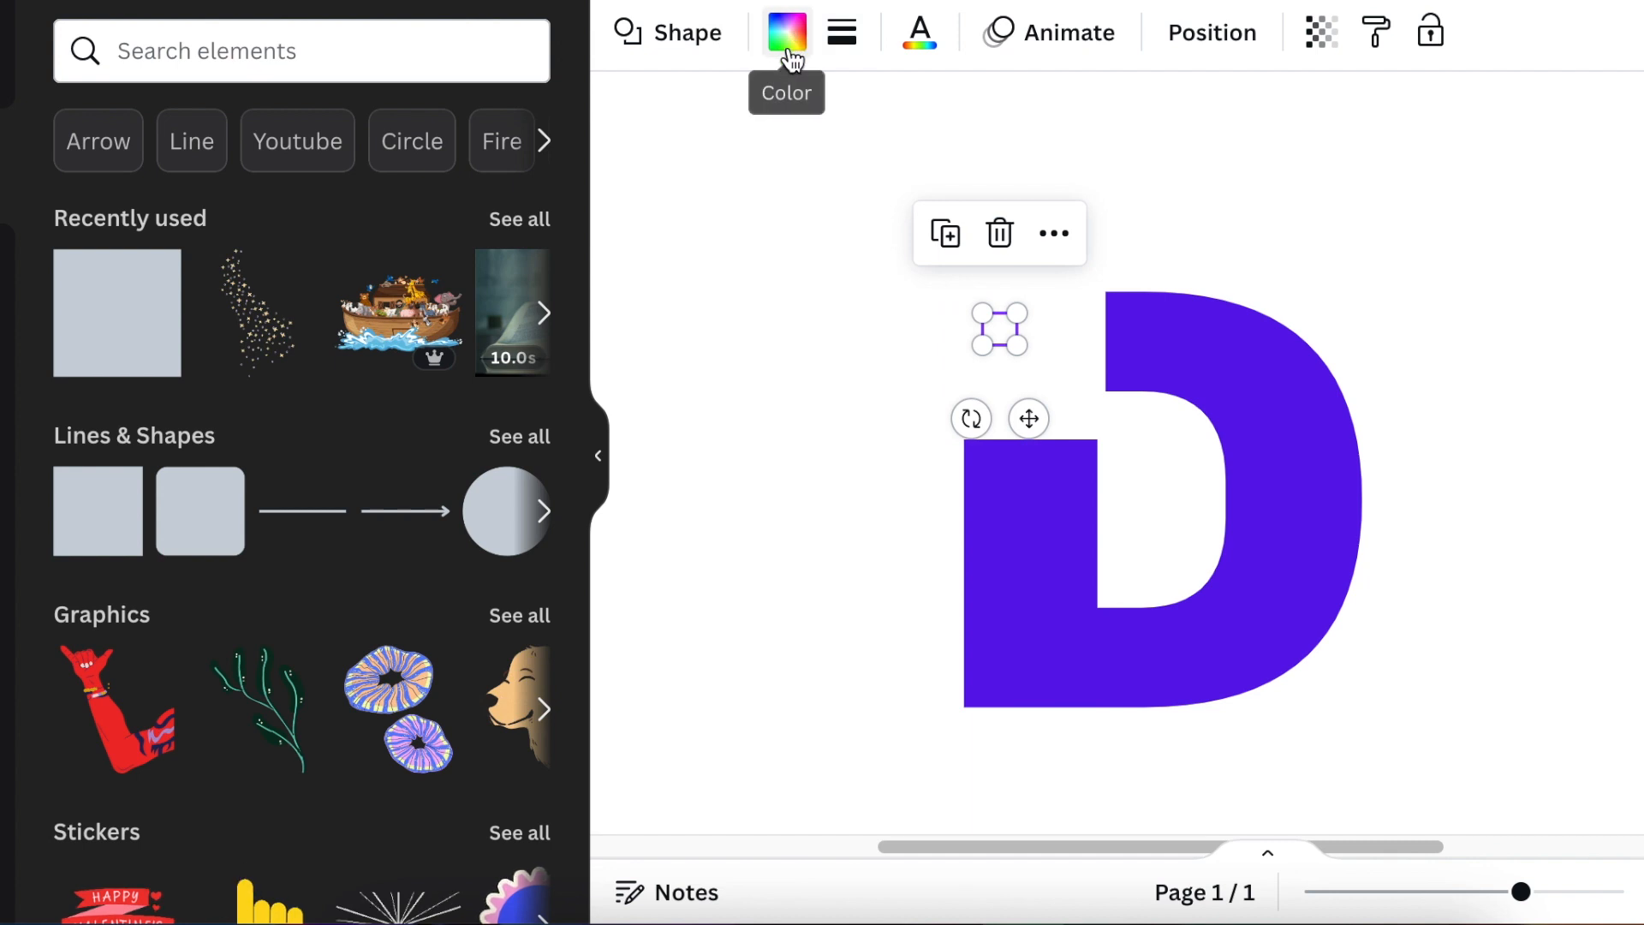
pyautogui.click(786, 31)
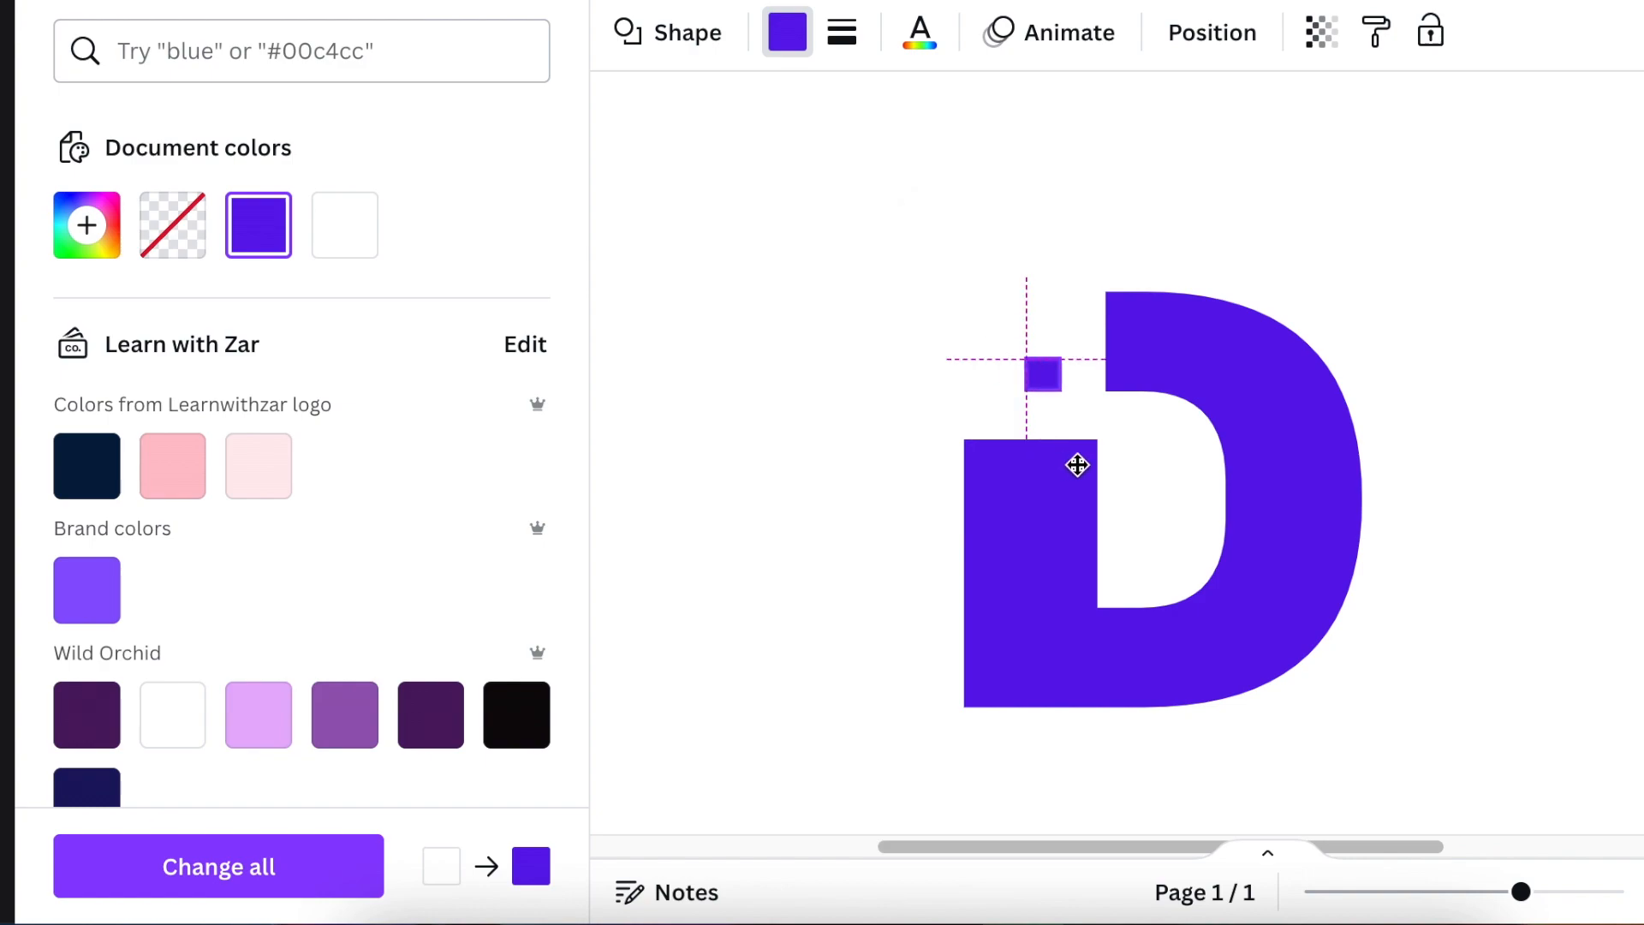
pyautogui.click(1043, 375)
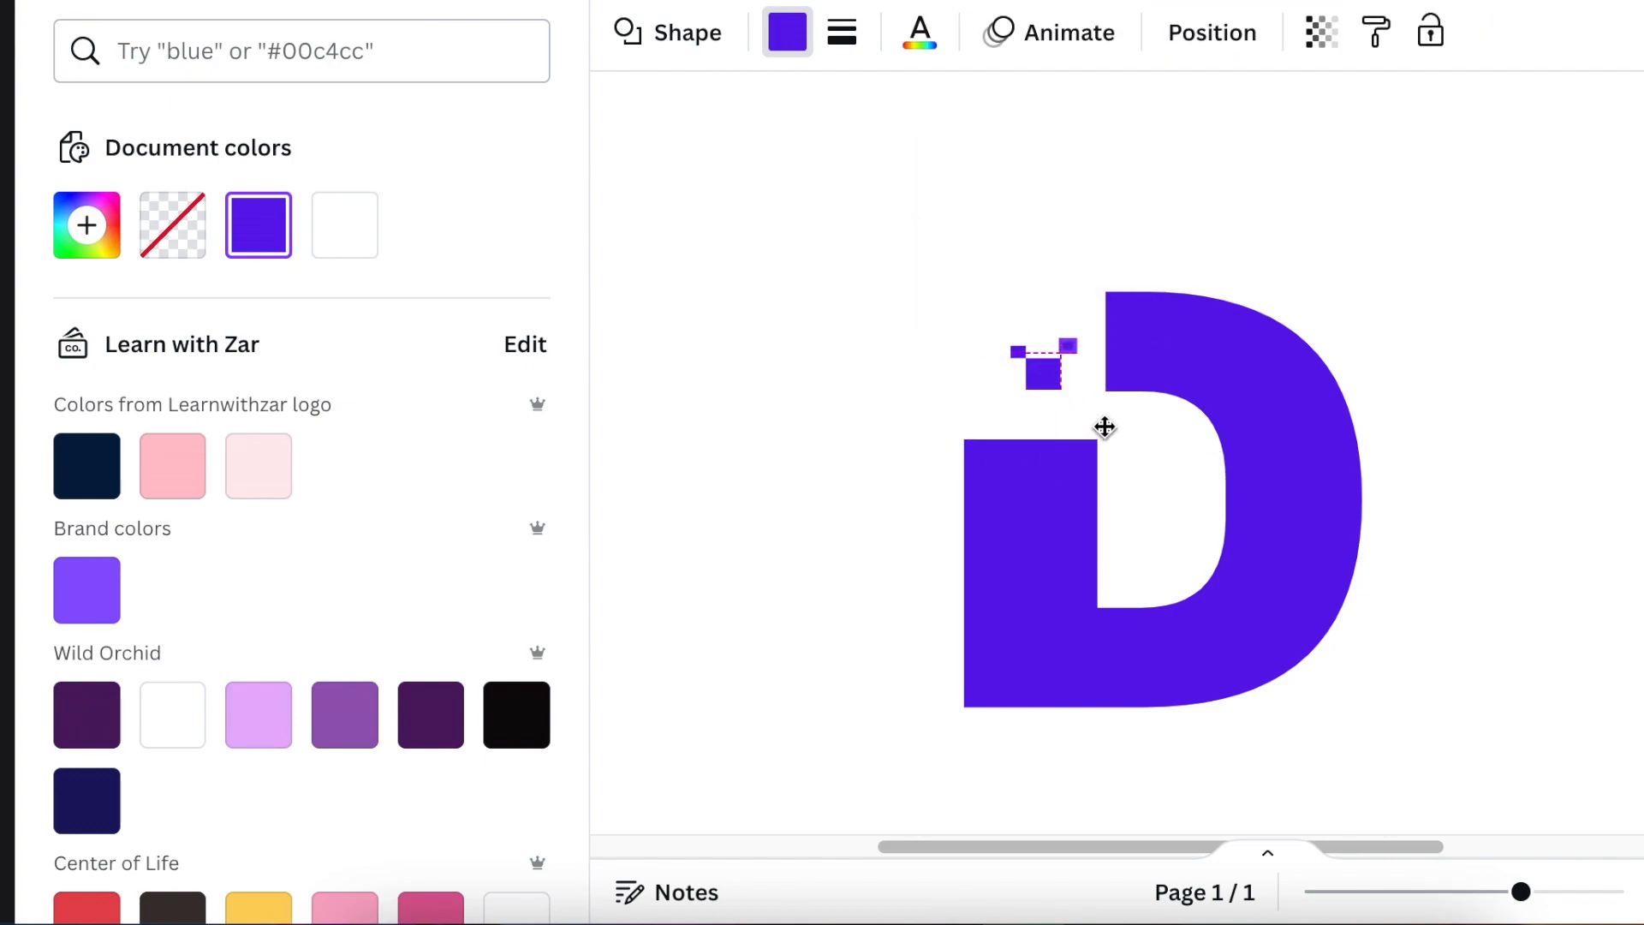
pyautogui.moveTo(1043, 361); pyautogui.dragTo(1137, 361)
pyautogui.write('GREEN')
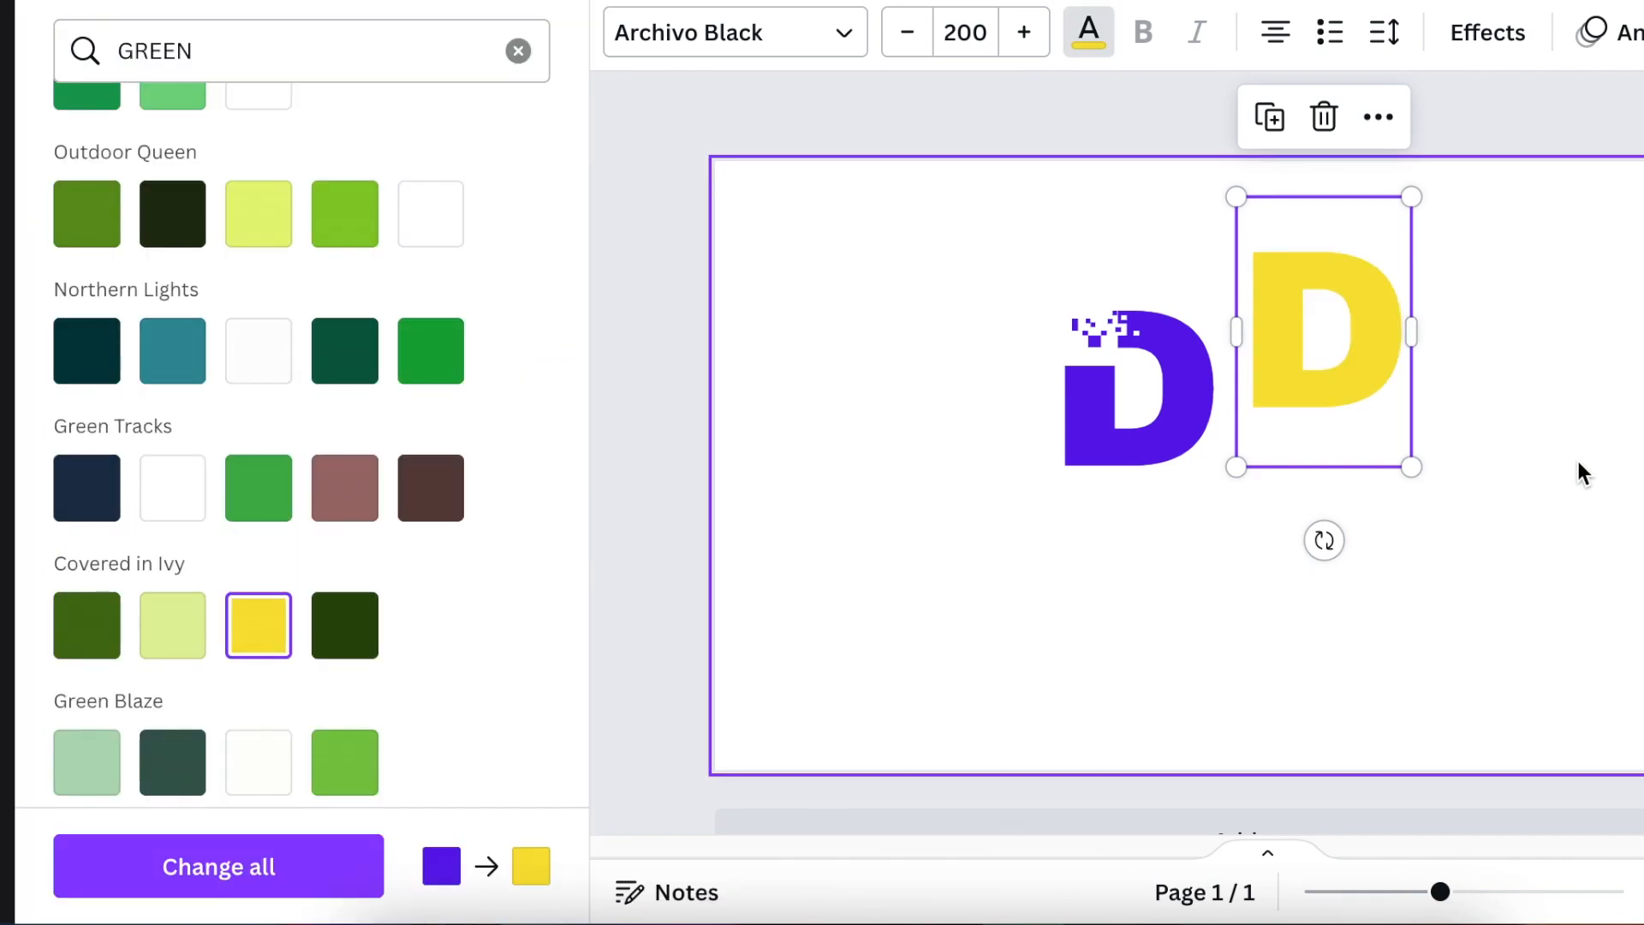
# Retype the duplicated yellow letter as E beside the purple D.
pyautogui.write('E')
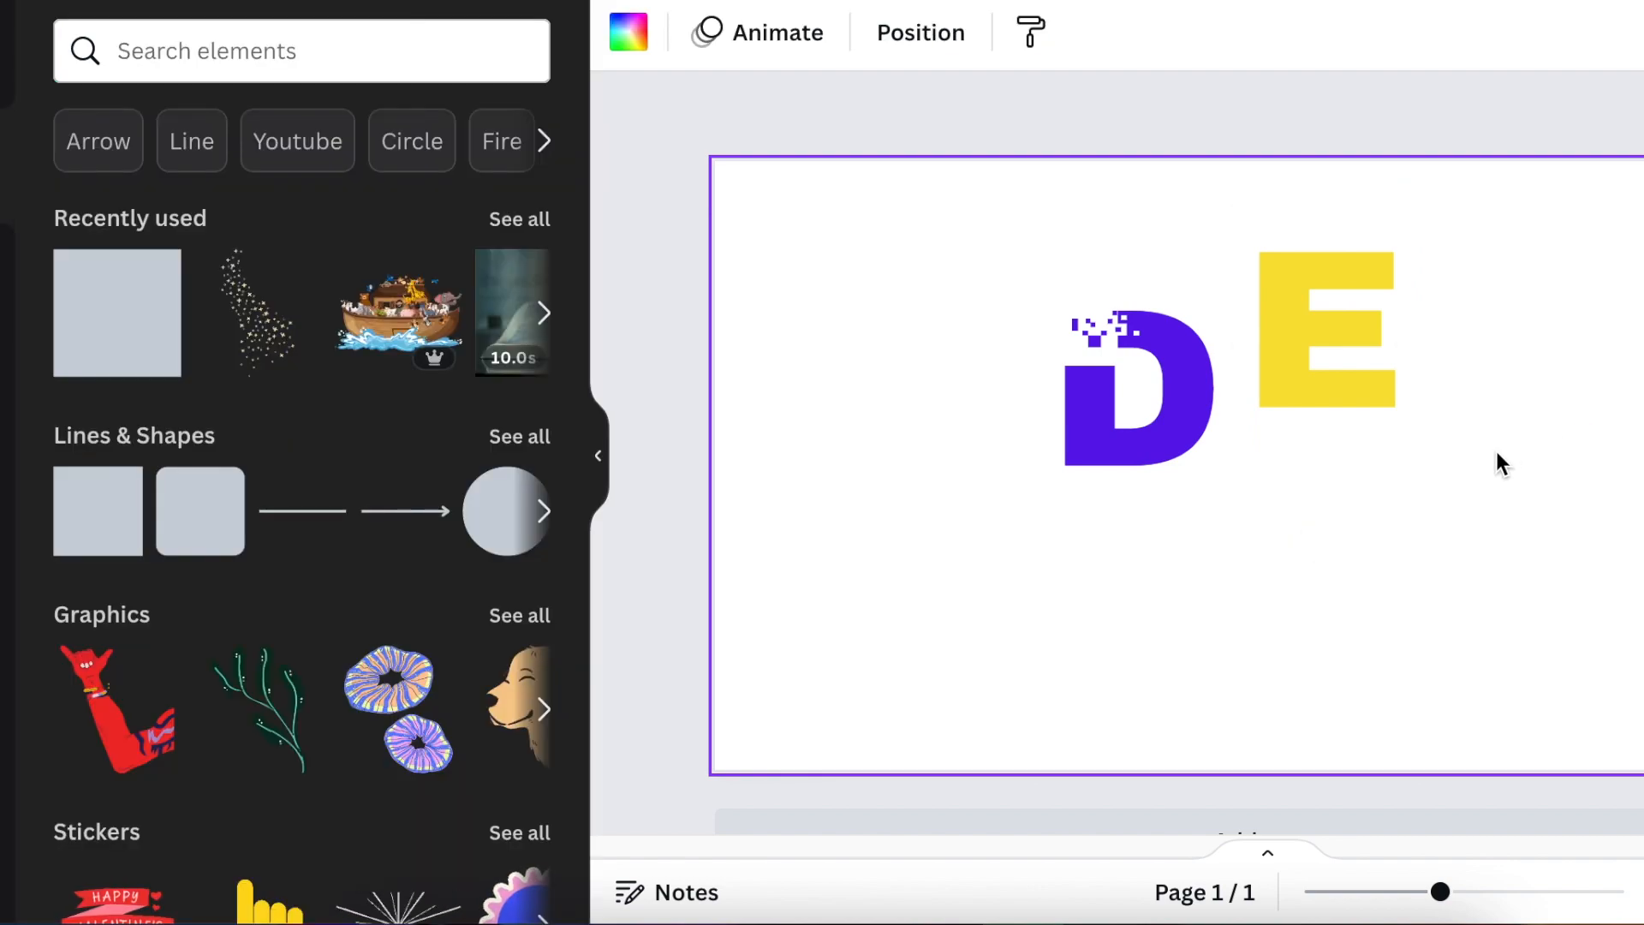
pyautogui.moveTo(1247, 681)
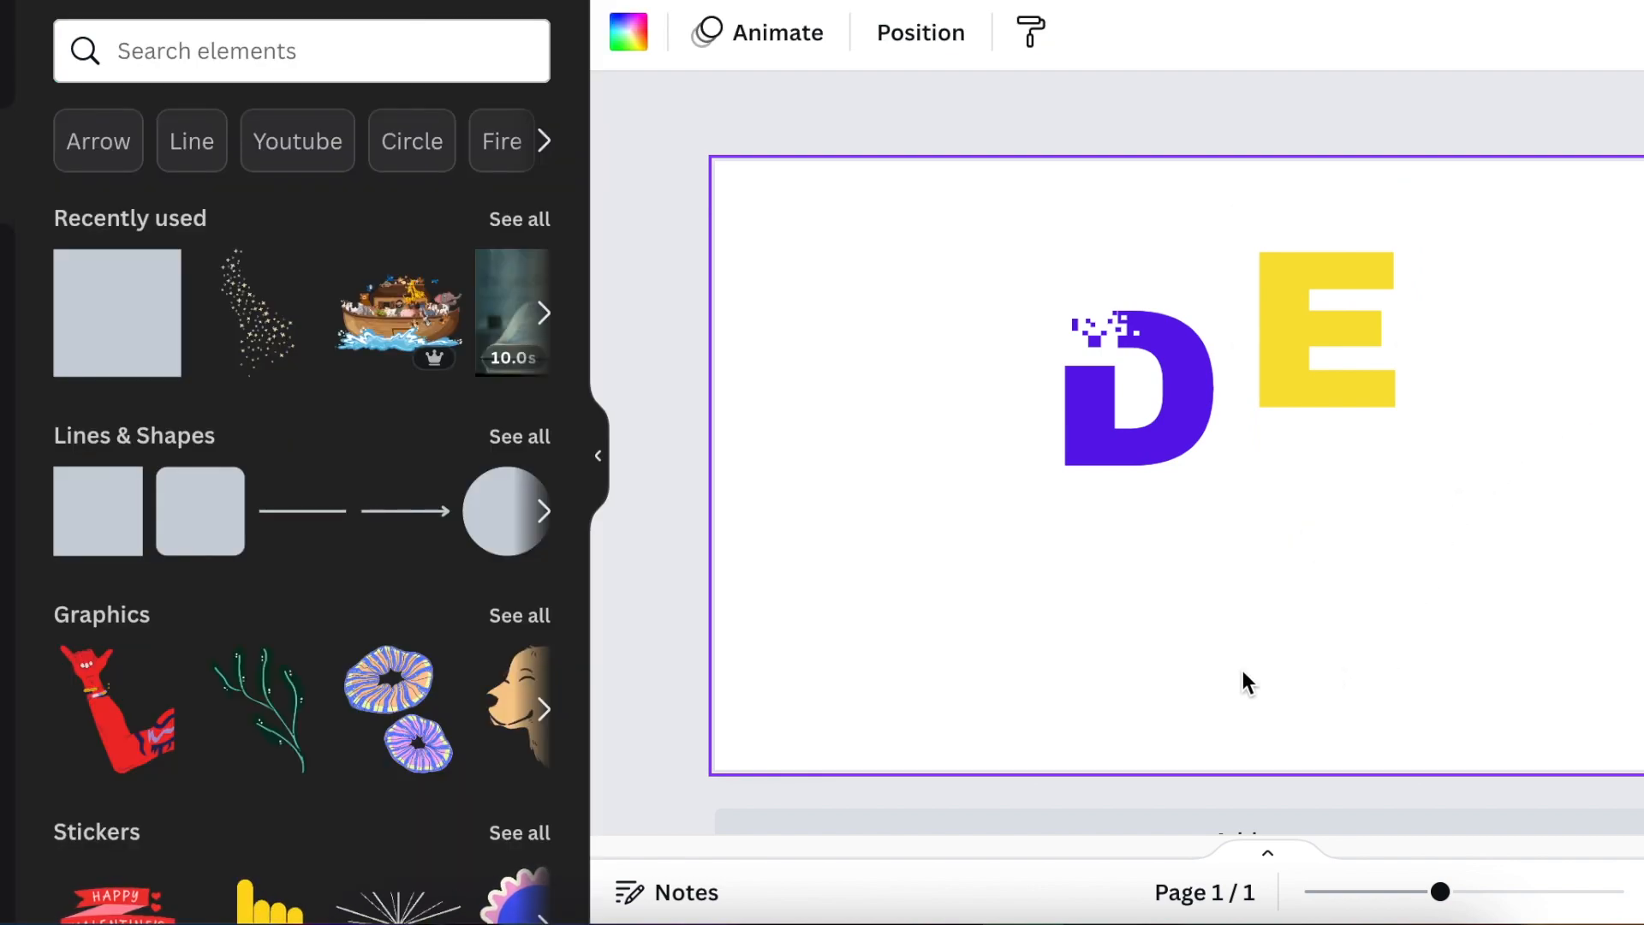
pyautogui.moveTo(1275, 619)
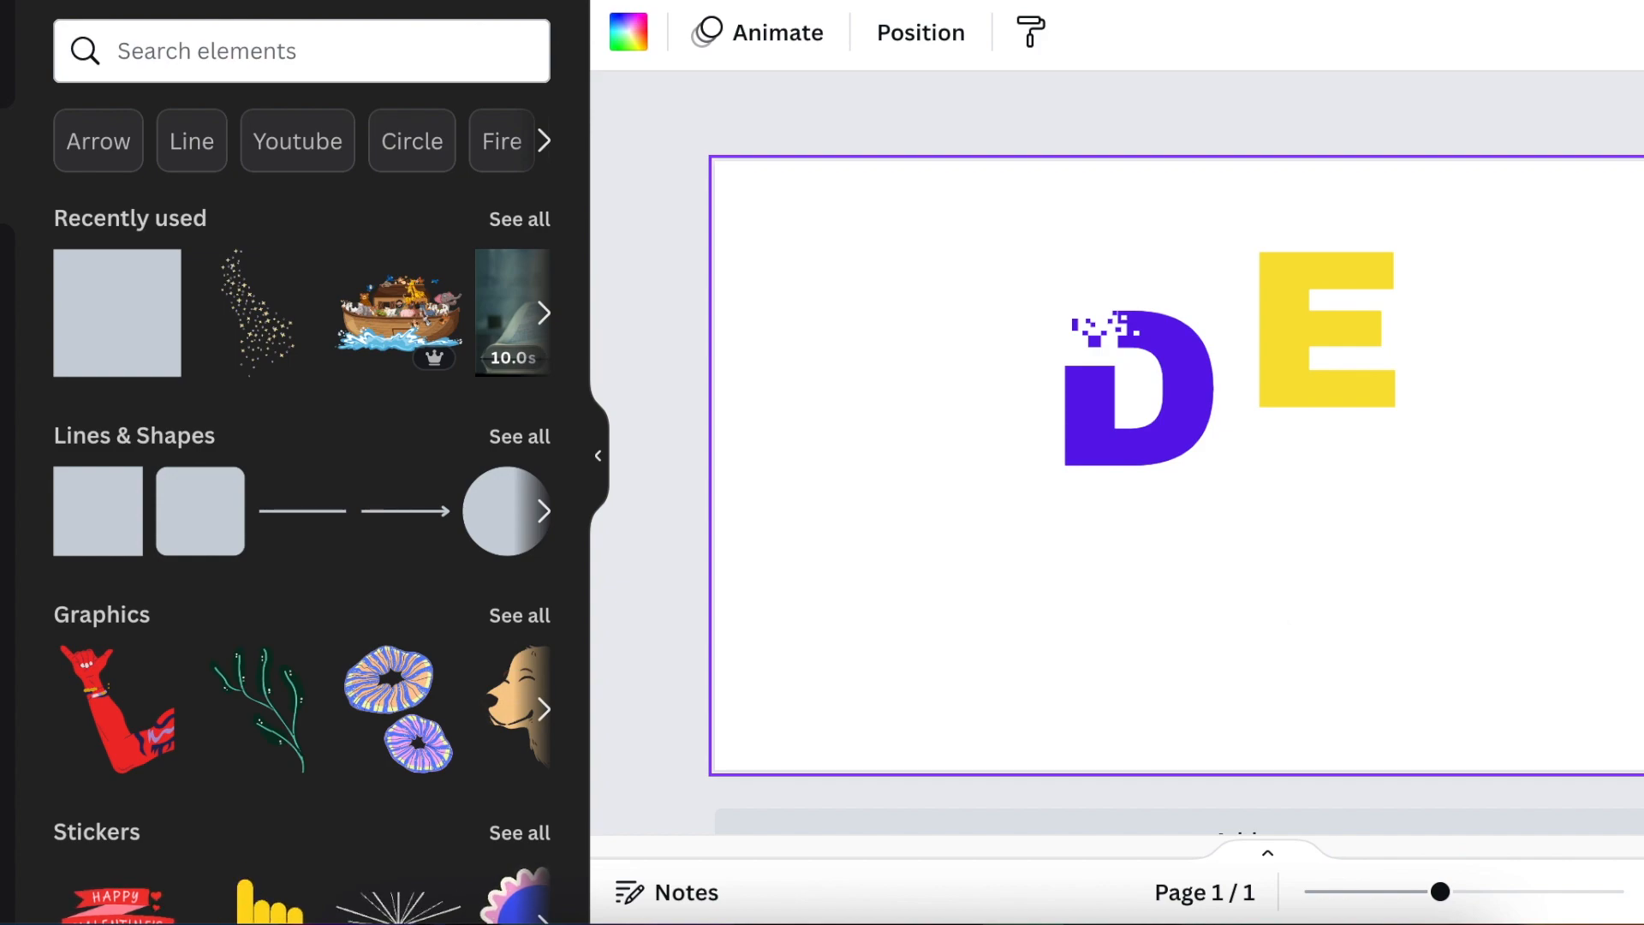
# Lay the black background with DIGITAL ELEVATION and tagline beneath the DE mark.
pyautogui.click(1138, 525)
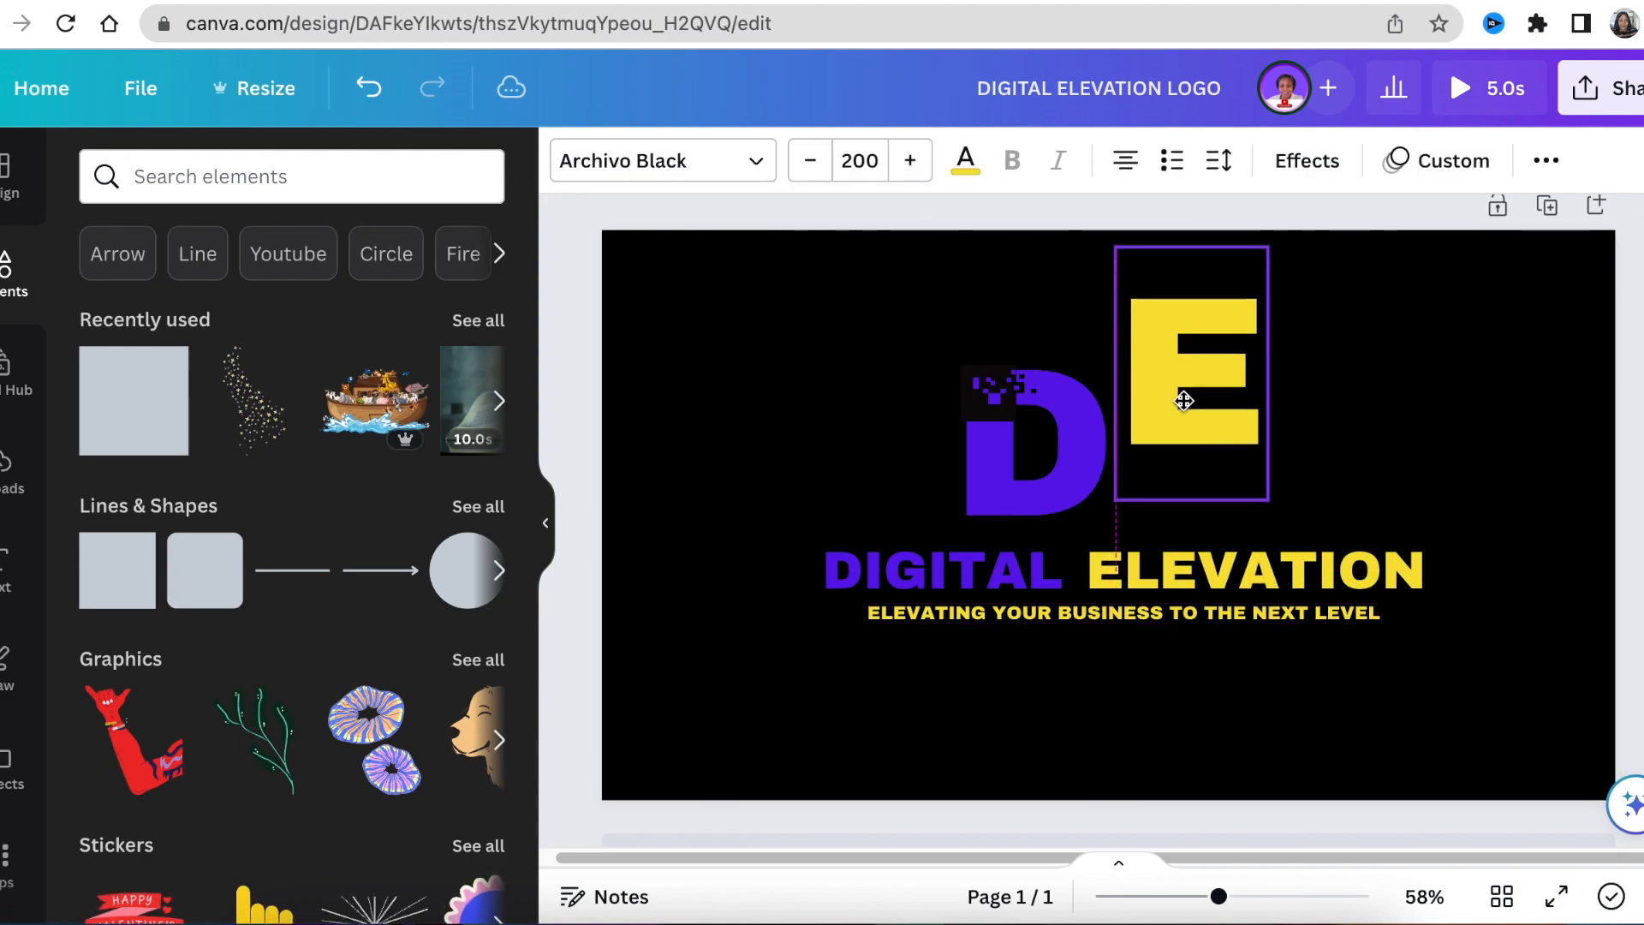
# Nudge the big yellow E slightly right and higher above the ELEVATION title.
pyautogui.moveTo(1184, 399); pyautogui.dragTo(1197, 404)
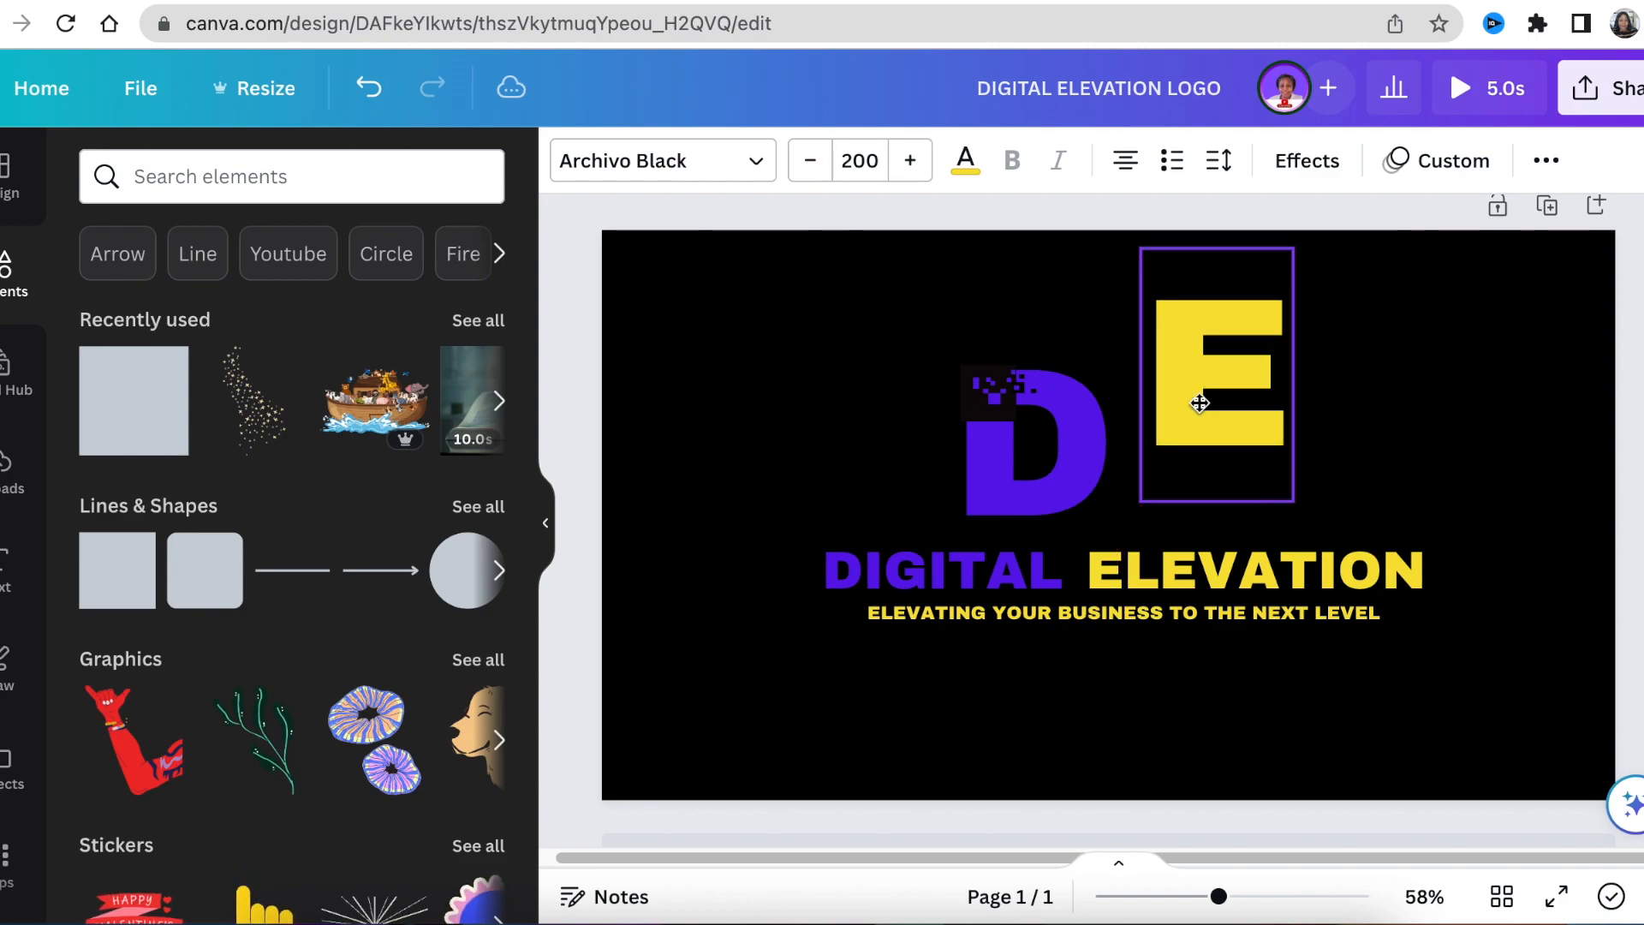
pyautogui.moveTo(1216, 404); pyautogui.dragTo(1199, 395)
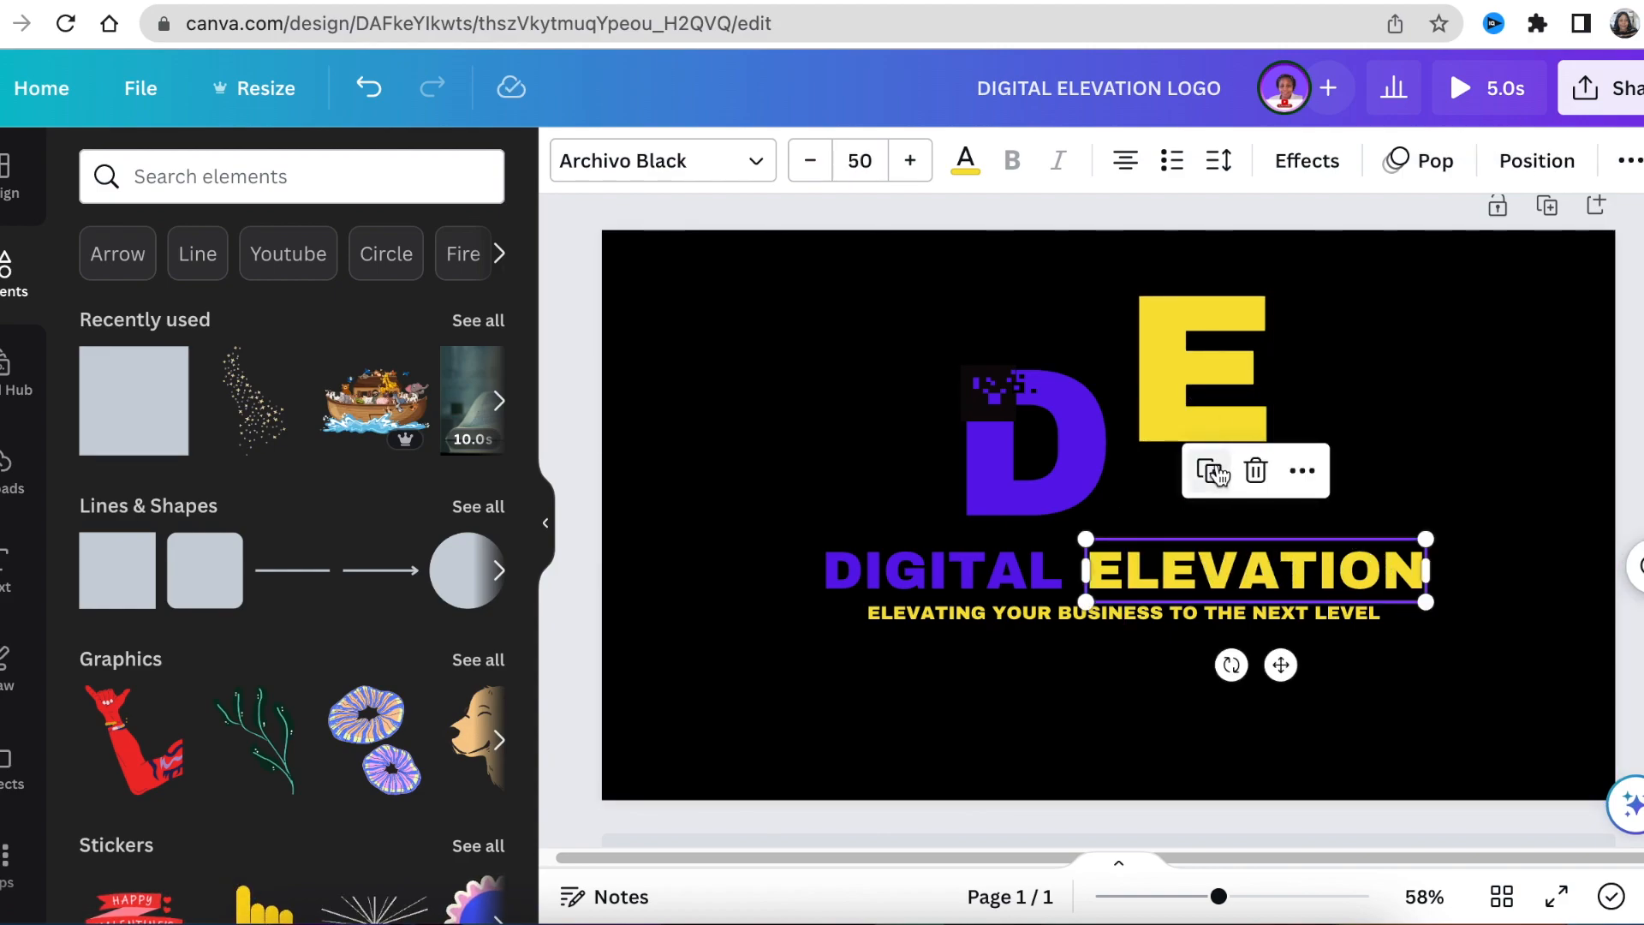
# Pull ELEVATION apart into single letters, realign them and arrange the group via Position.
pyautogui.moveTo(1252, 571); pyautogui.dragTo(1275, 598)
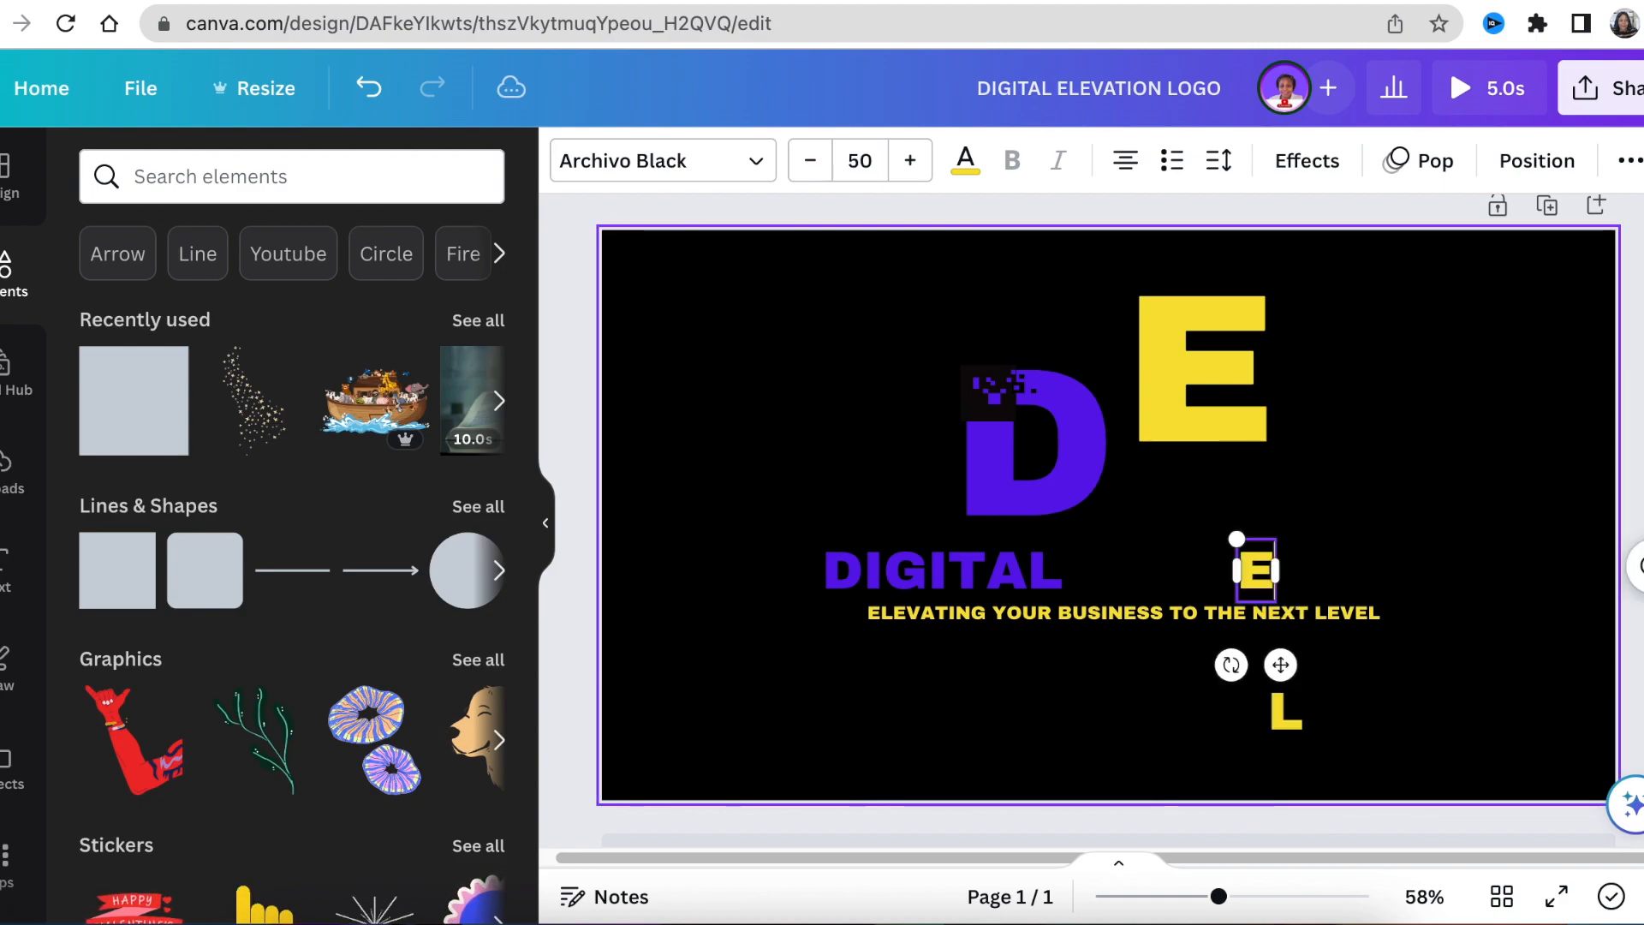
pyautogui.moveTo(1254, 568); pyautogui.dragTo(1166, 572)
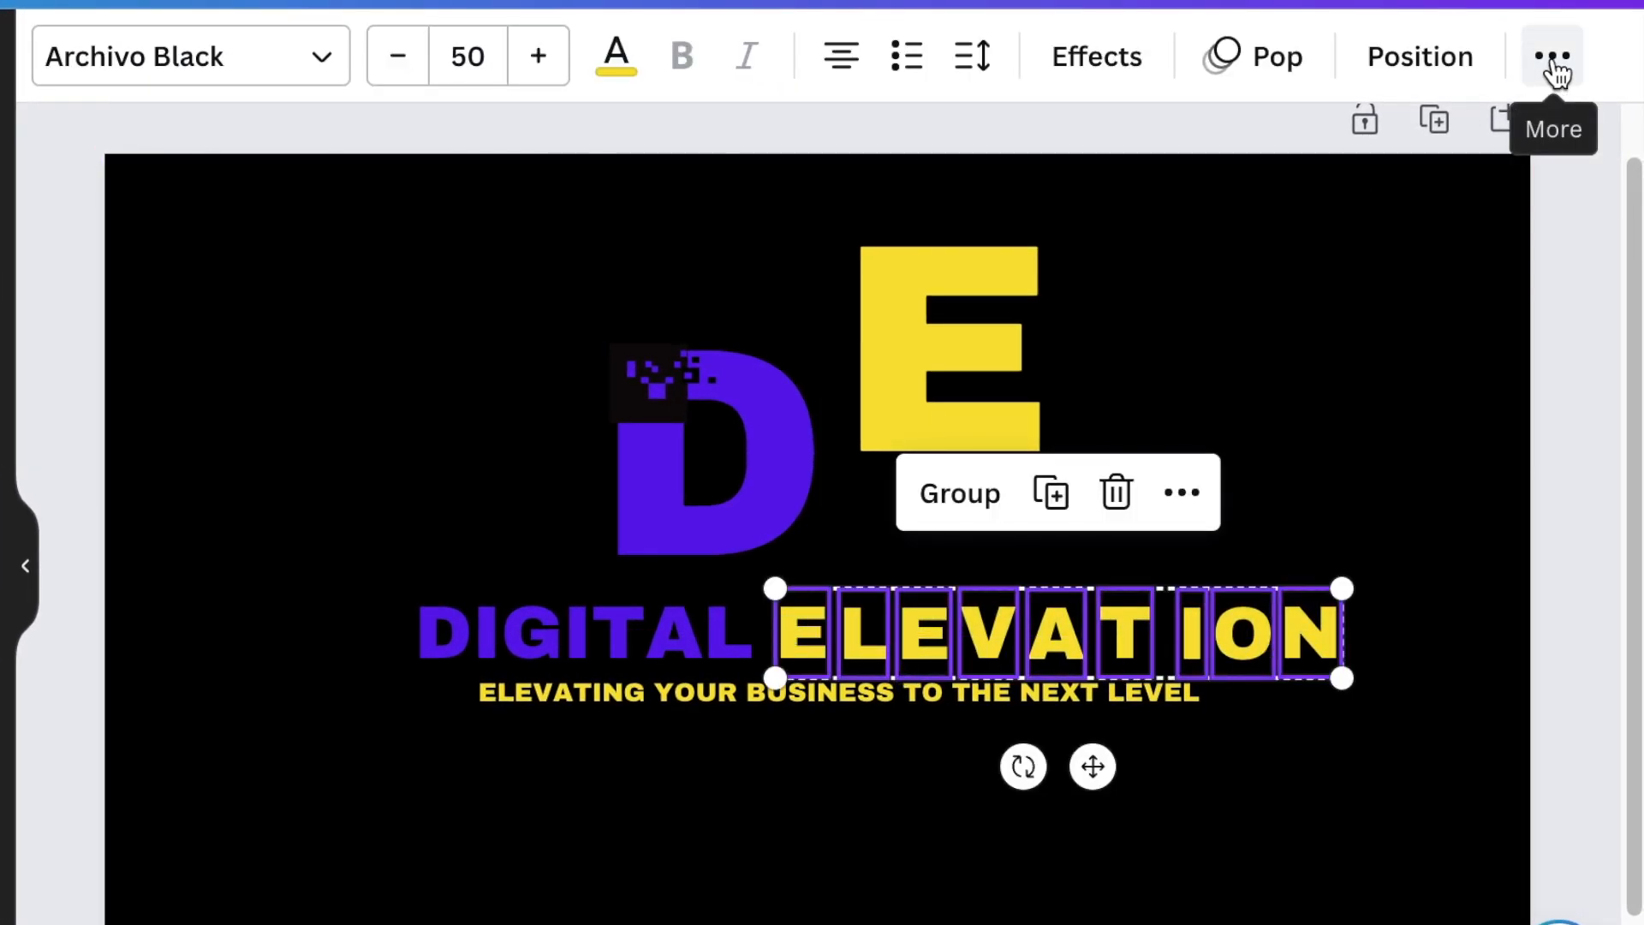
pyautogui.moveTo(1420, 55)
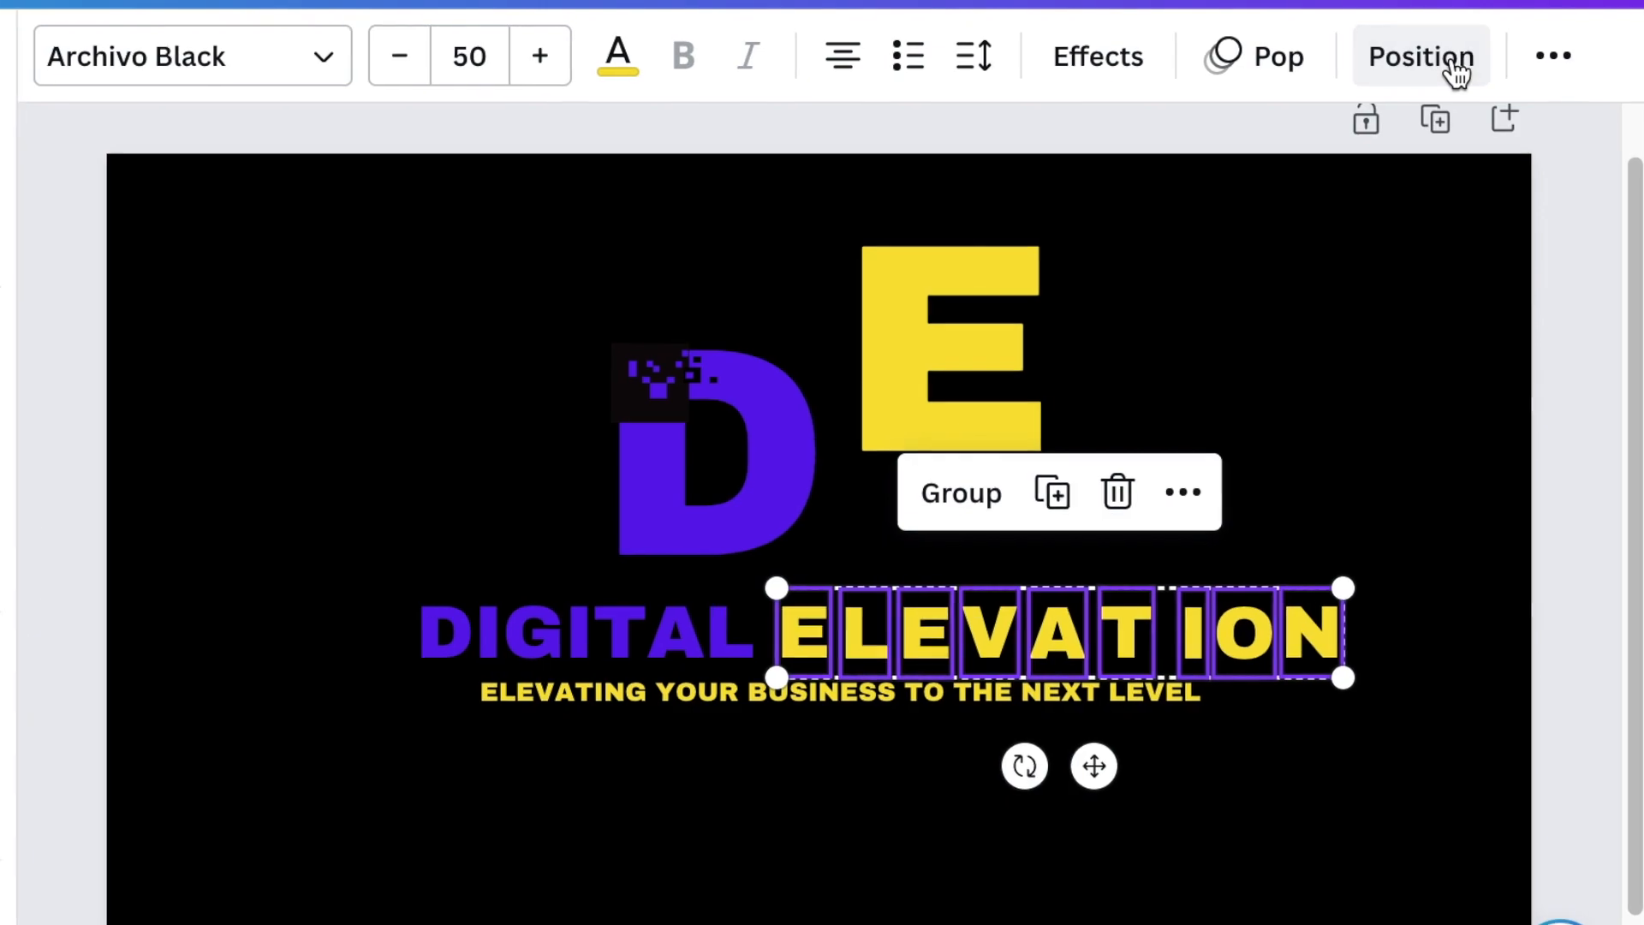
pyautogui.click(1420, 54)
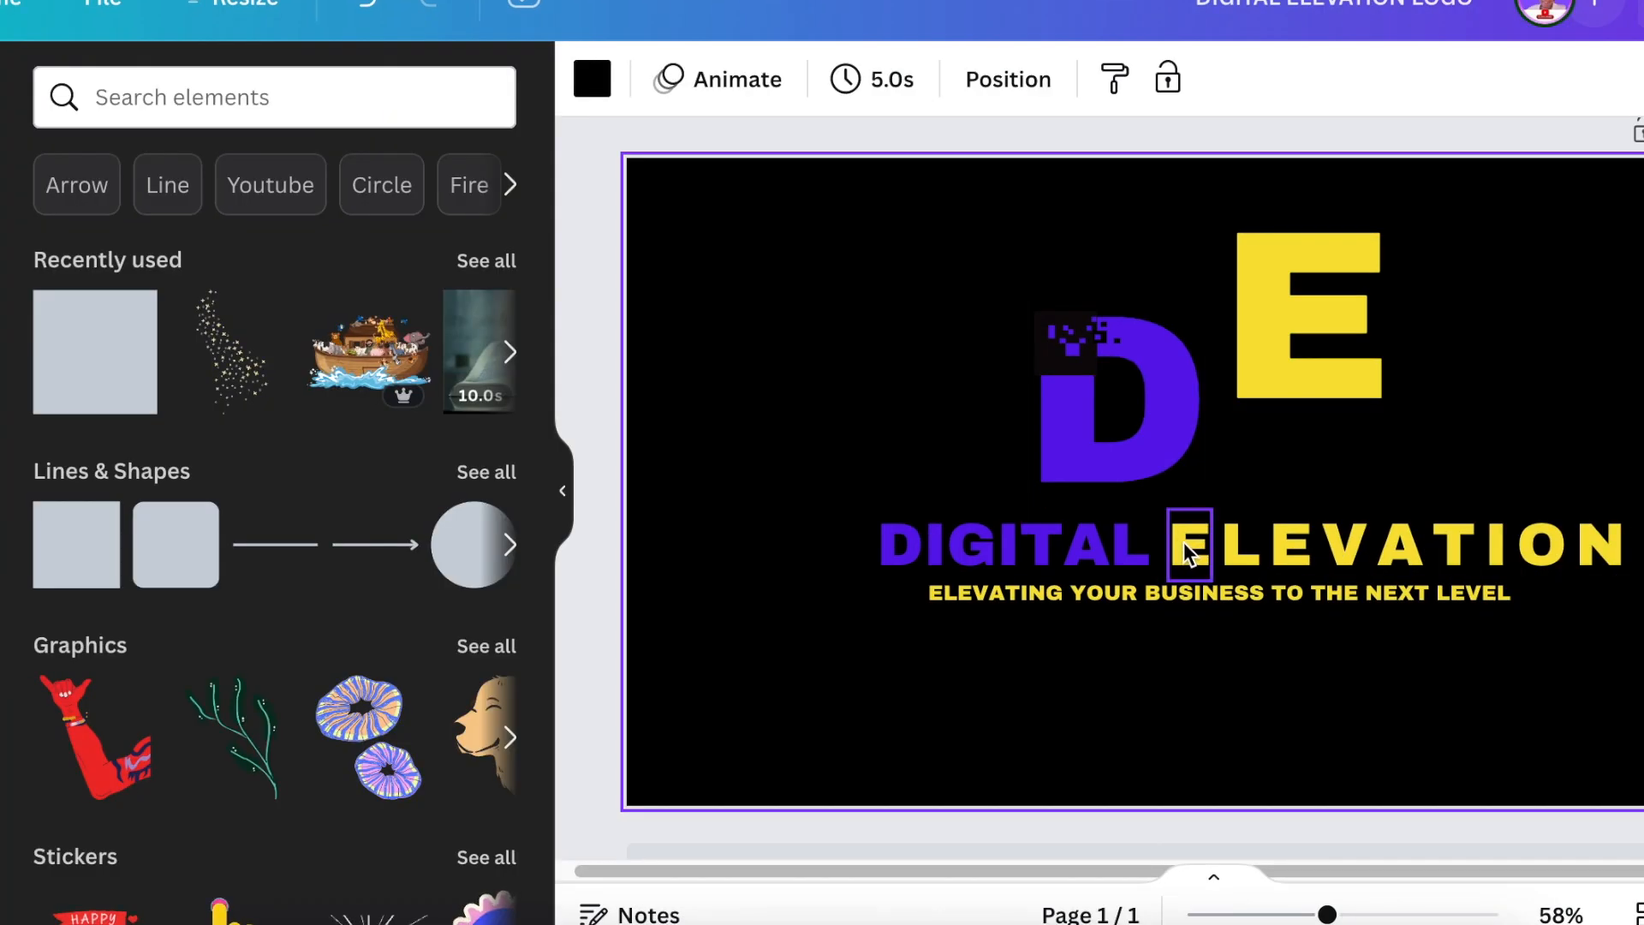
# Give ELEVATION's first E a custom movement path at reduced speed, then start on the next letter.
pyautogui.click(1195, 545)
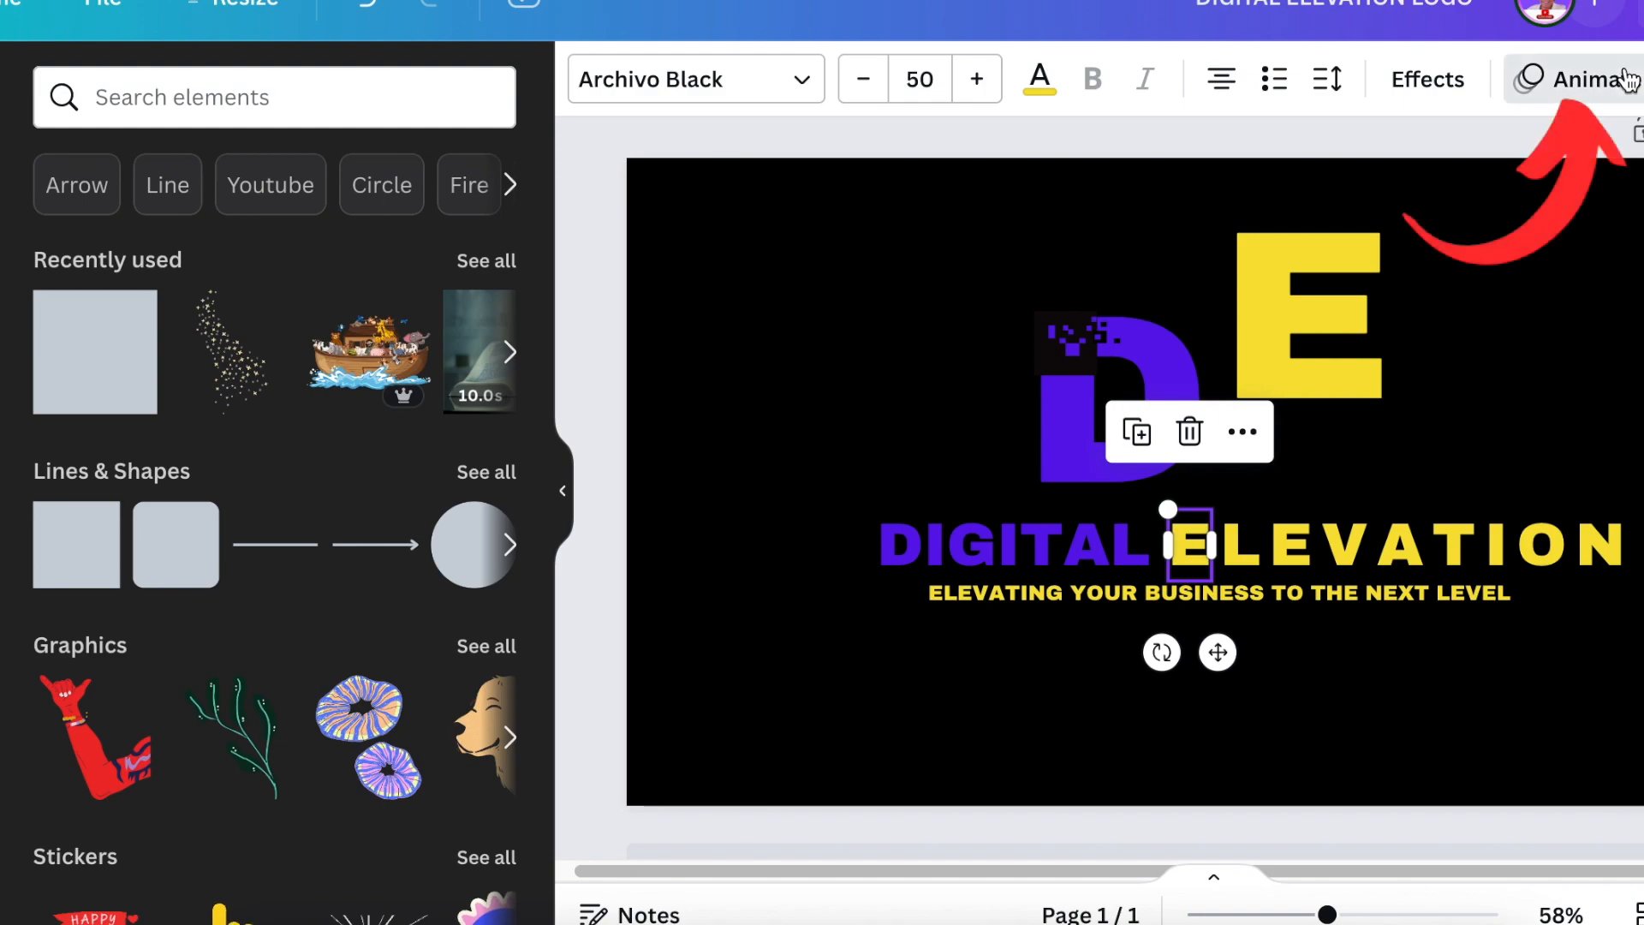
pyautogui.click(1580, 80)
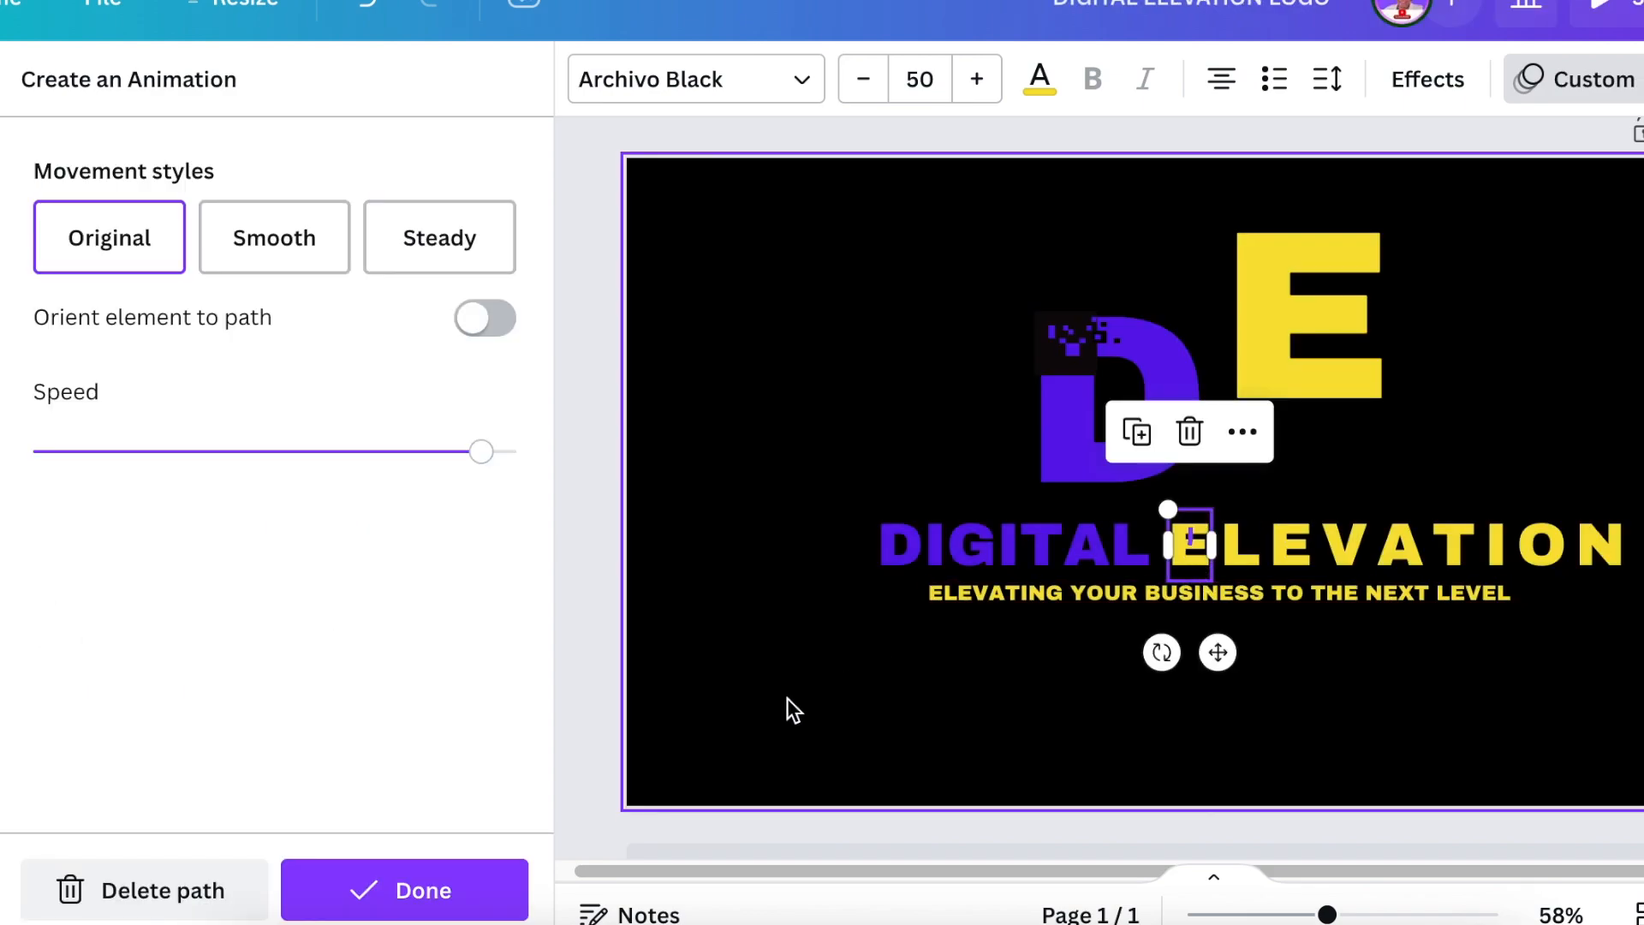
pyautogui.moveTo(480, 450); pyautogui.dragTo(292, 450)
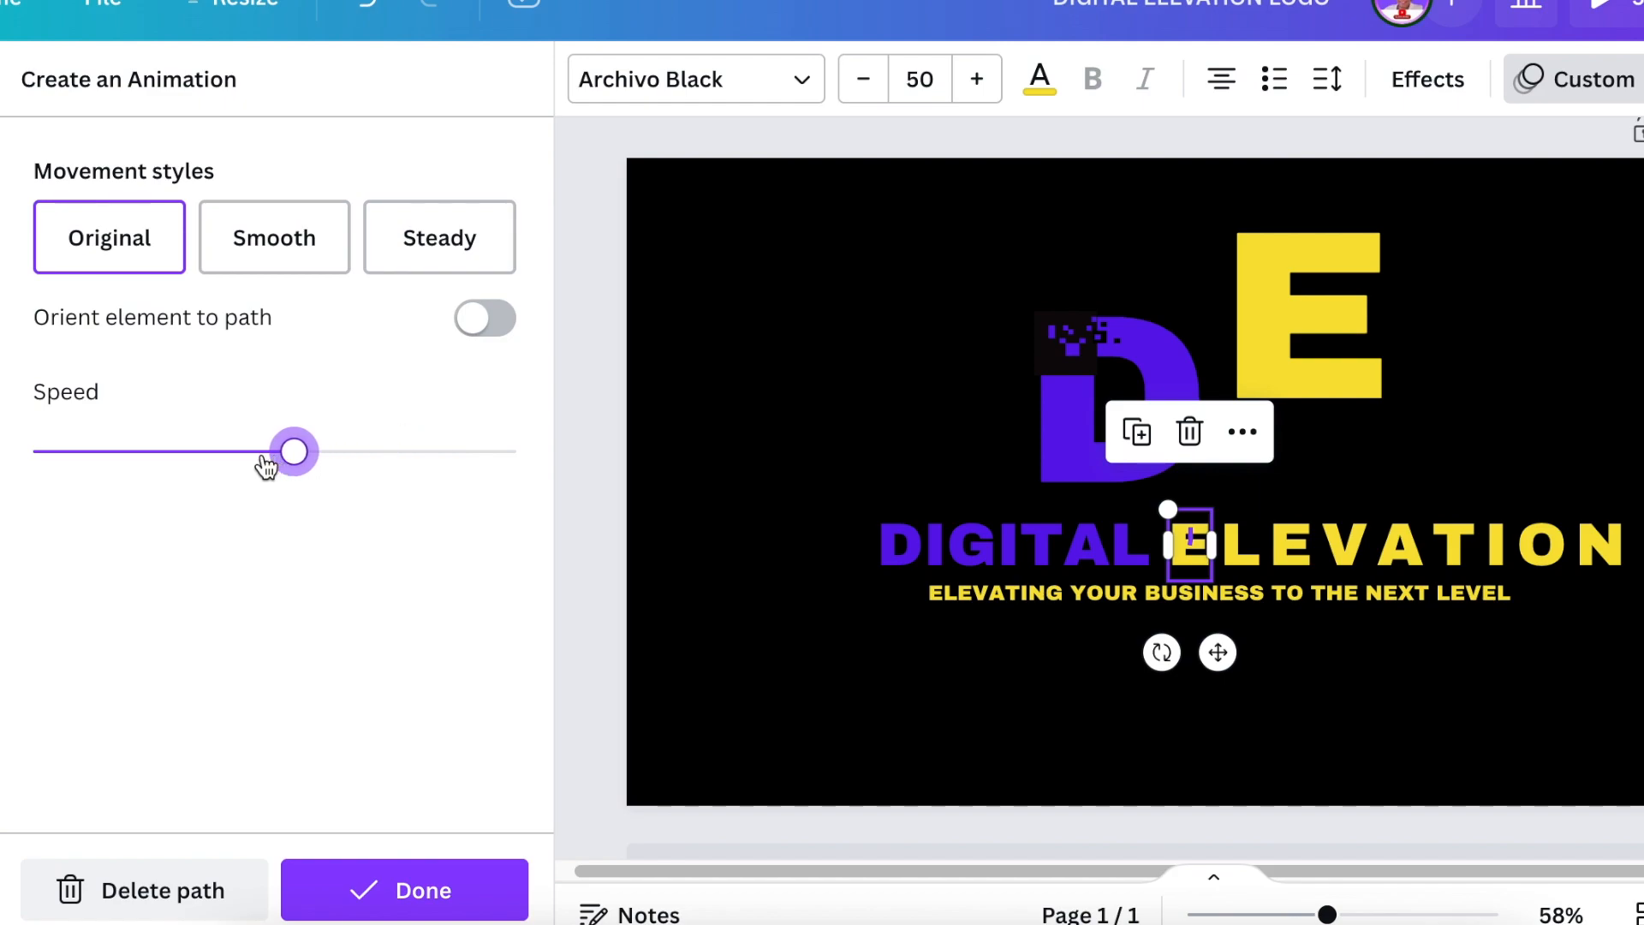
pyautogui.moveTo(292, 451); pyautogui.dragTo(151, 450)
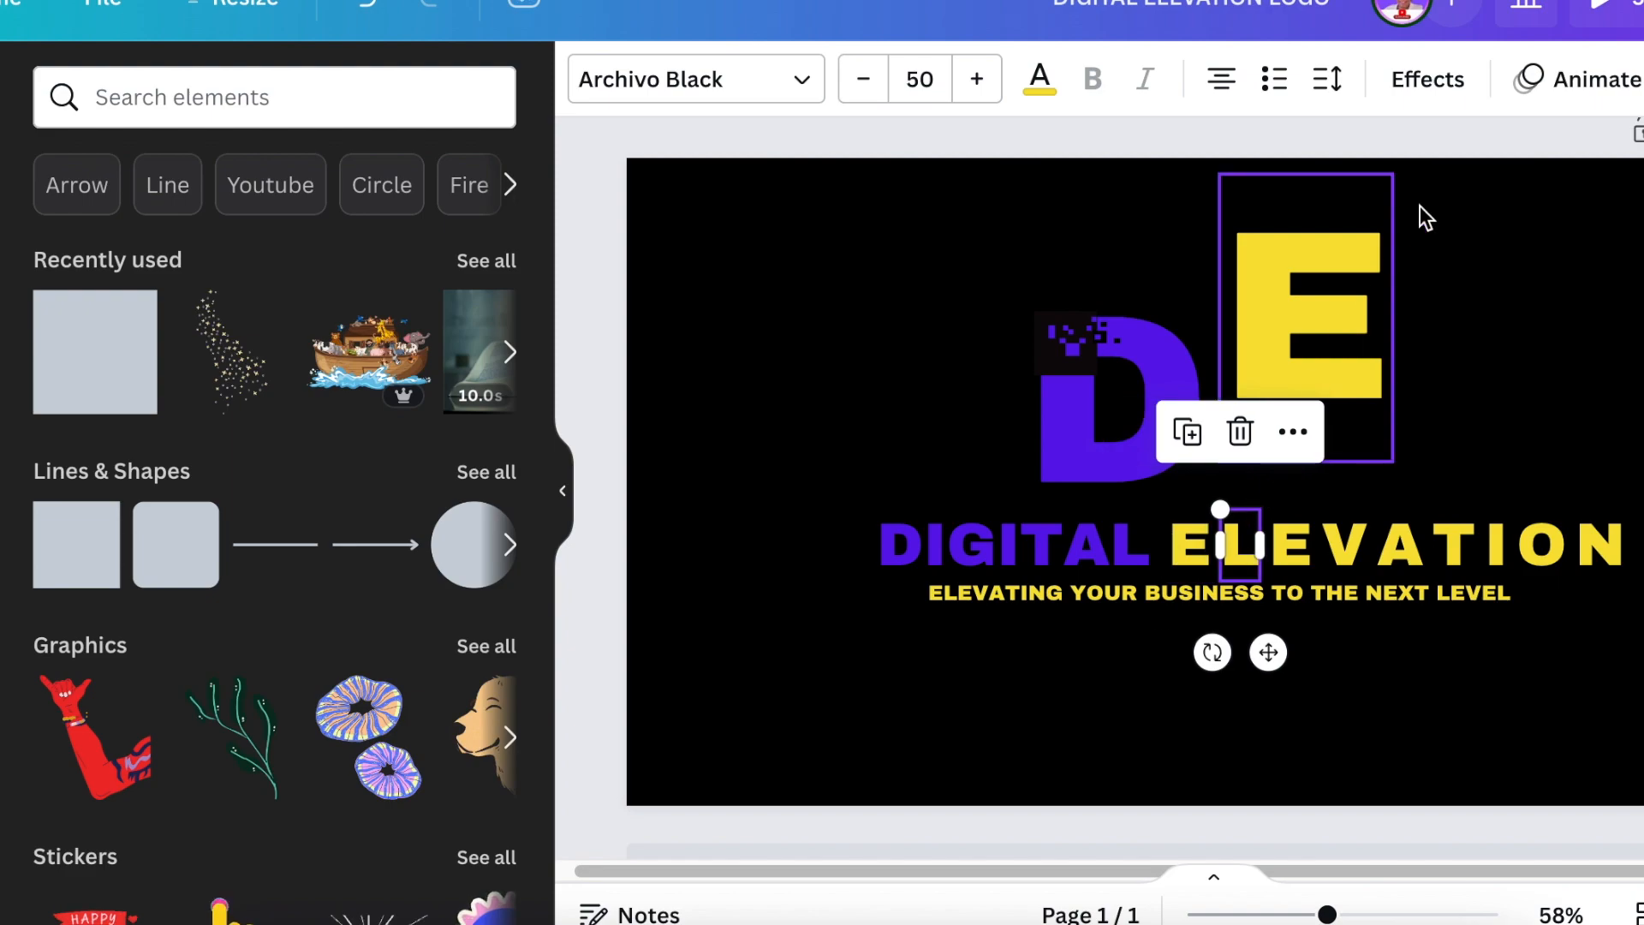
pyautogui.click(1586, 79)
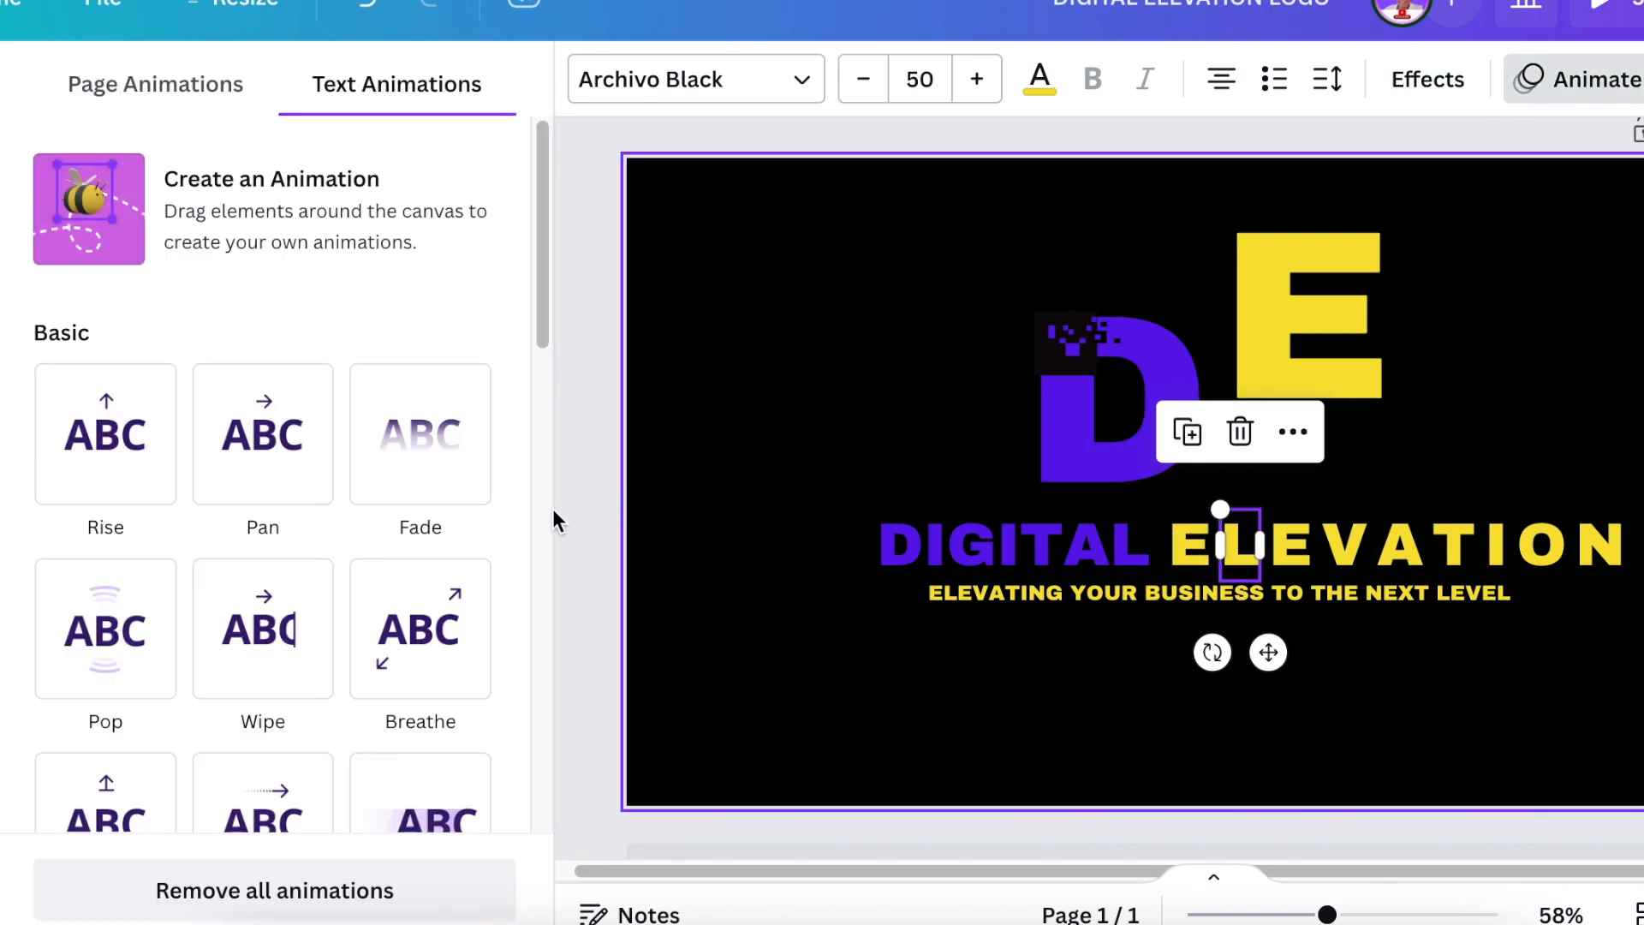
pyautogui.click(89, 207)
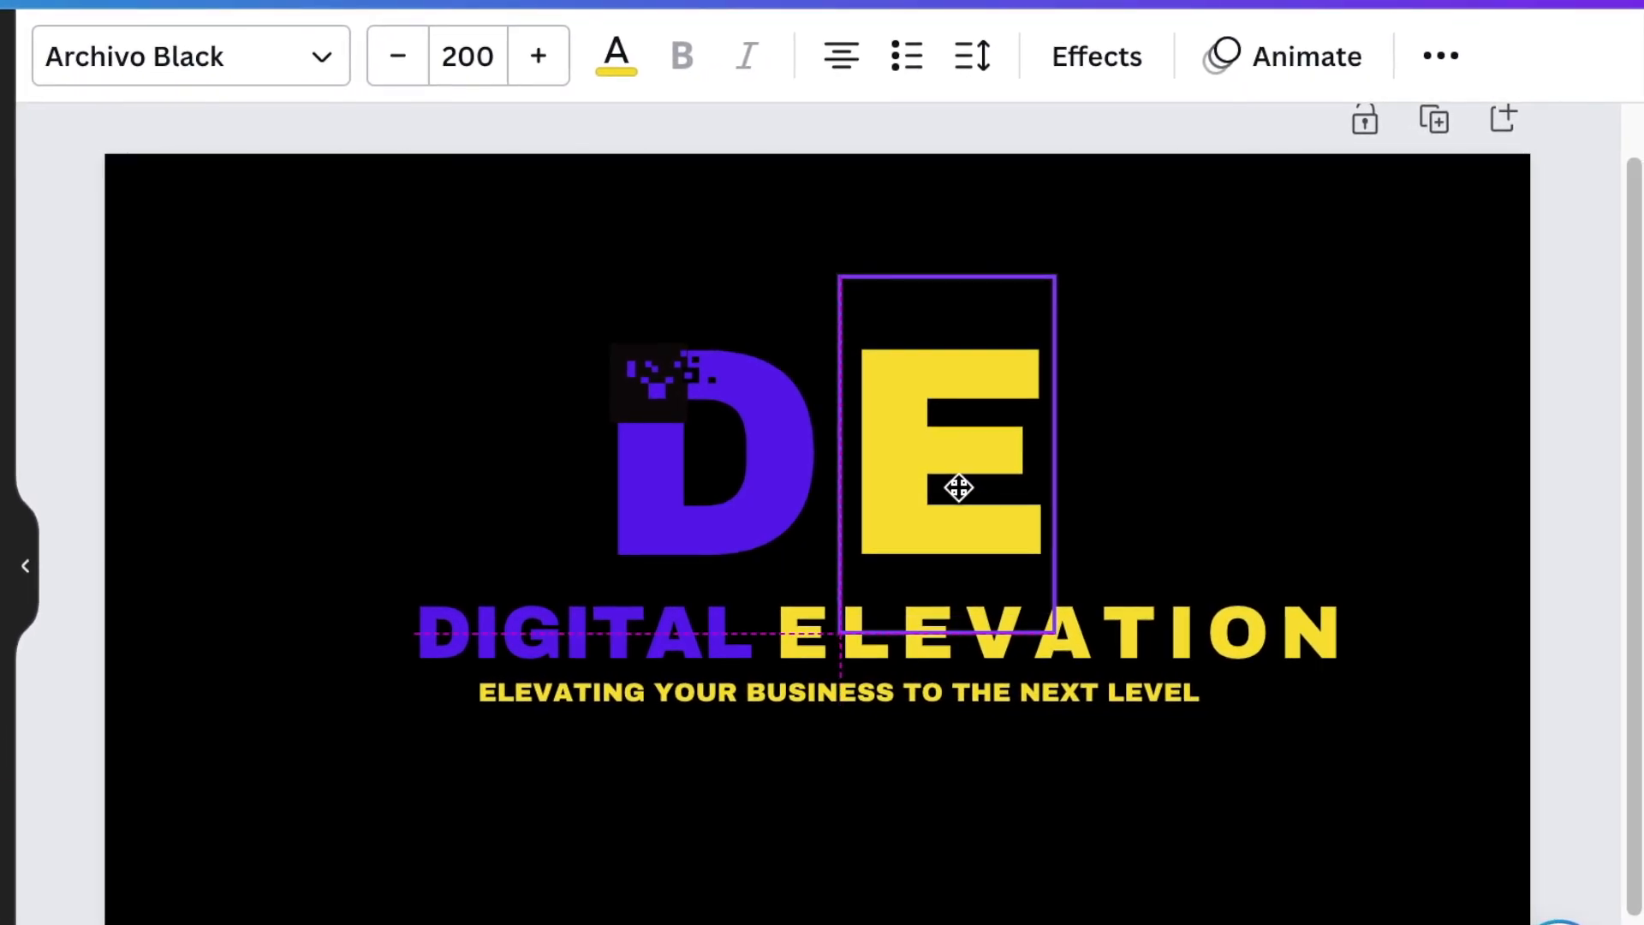
# Play the animated preview to check ELEVATION's letters rising in sequence.
pyautogui.click(22, 567)
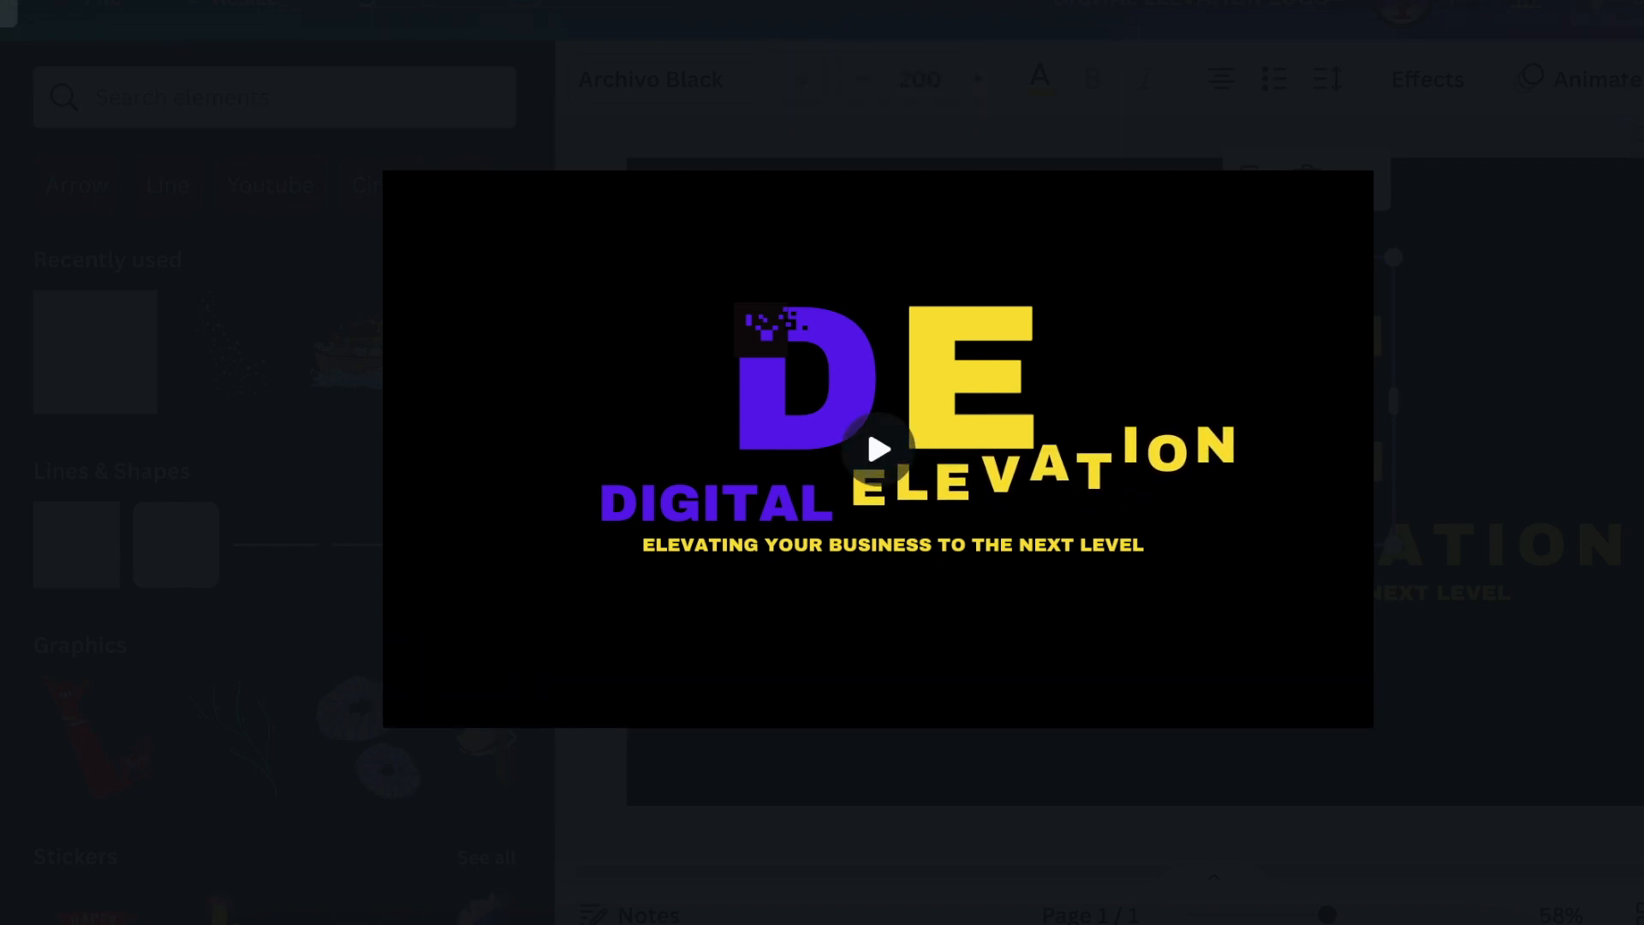
pyautogui.click(1552, 21)
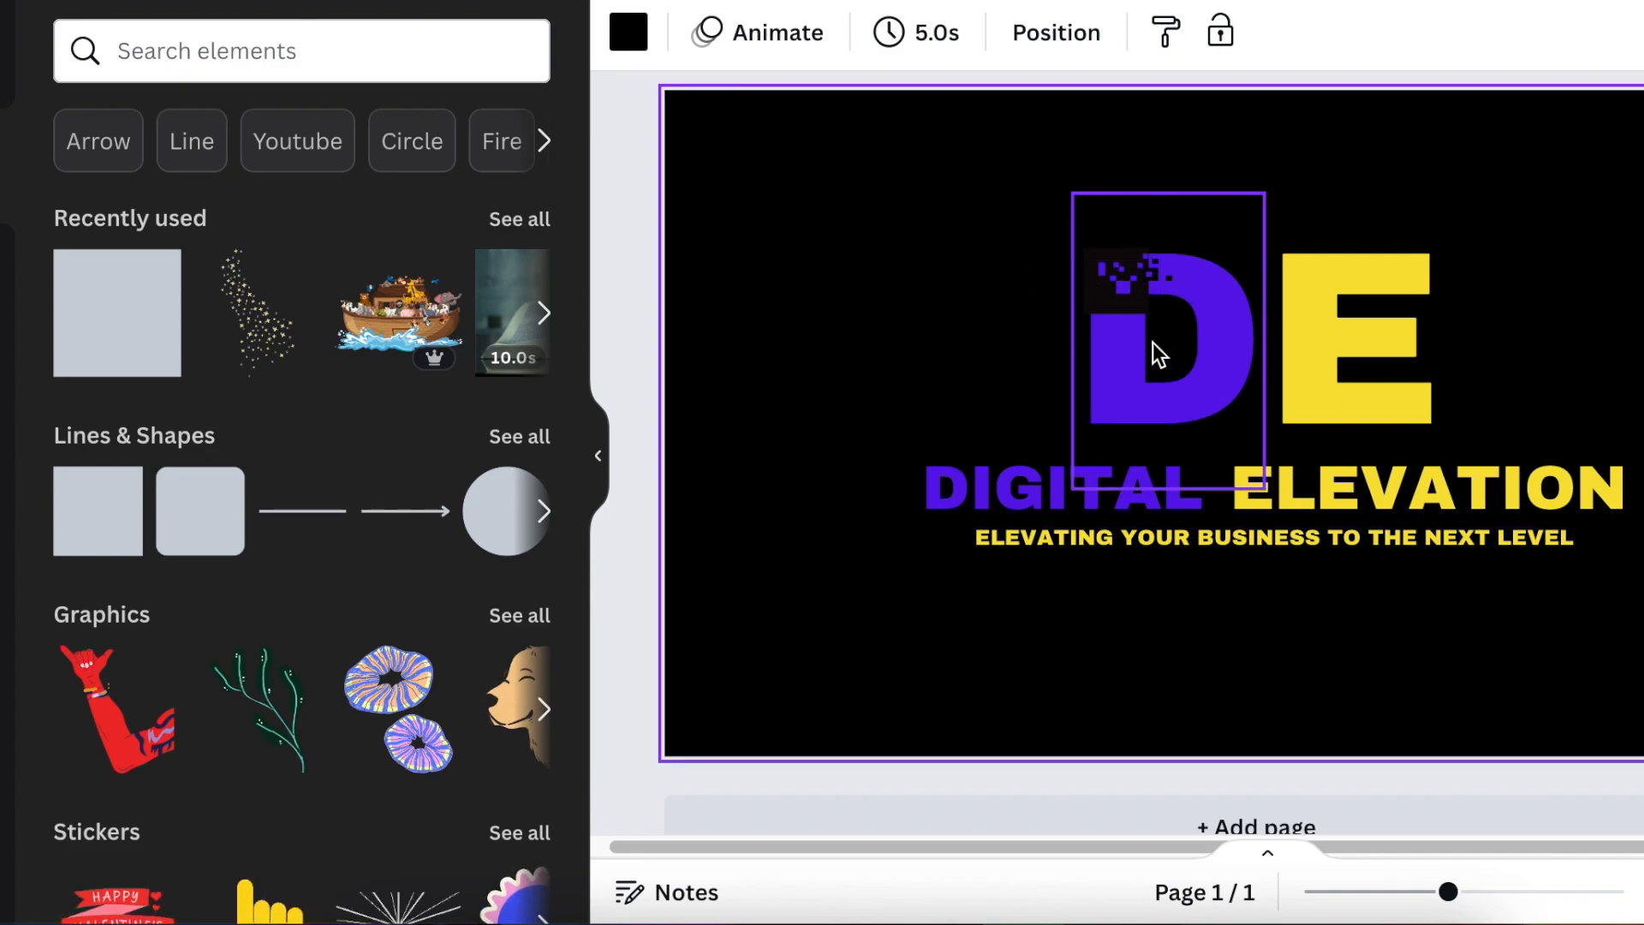
pyautogui.moveTo(1143, 306)
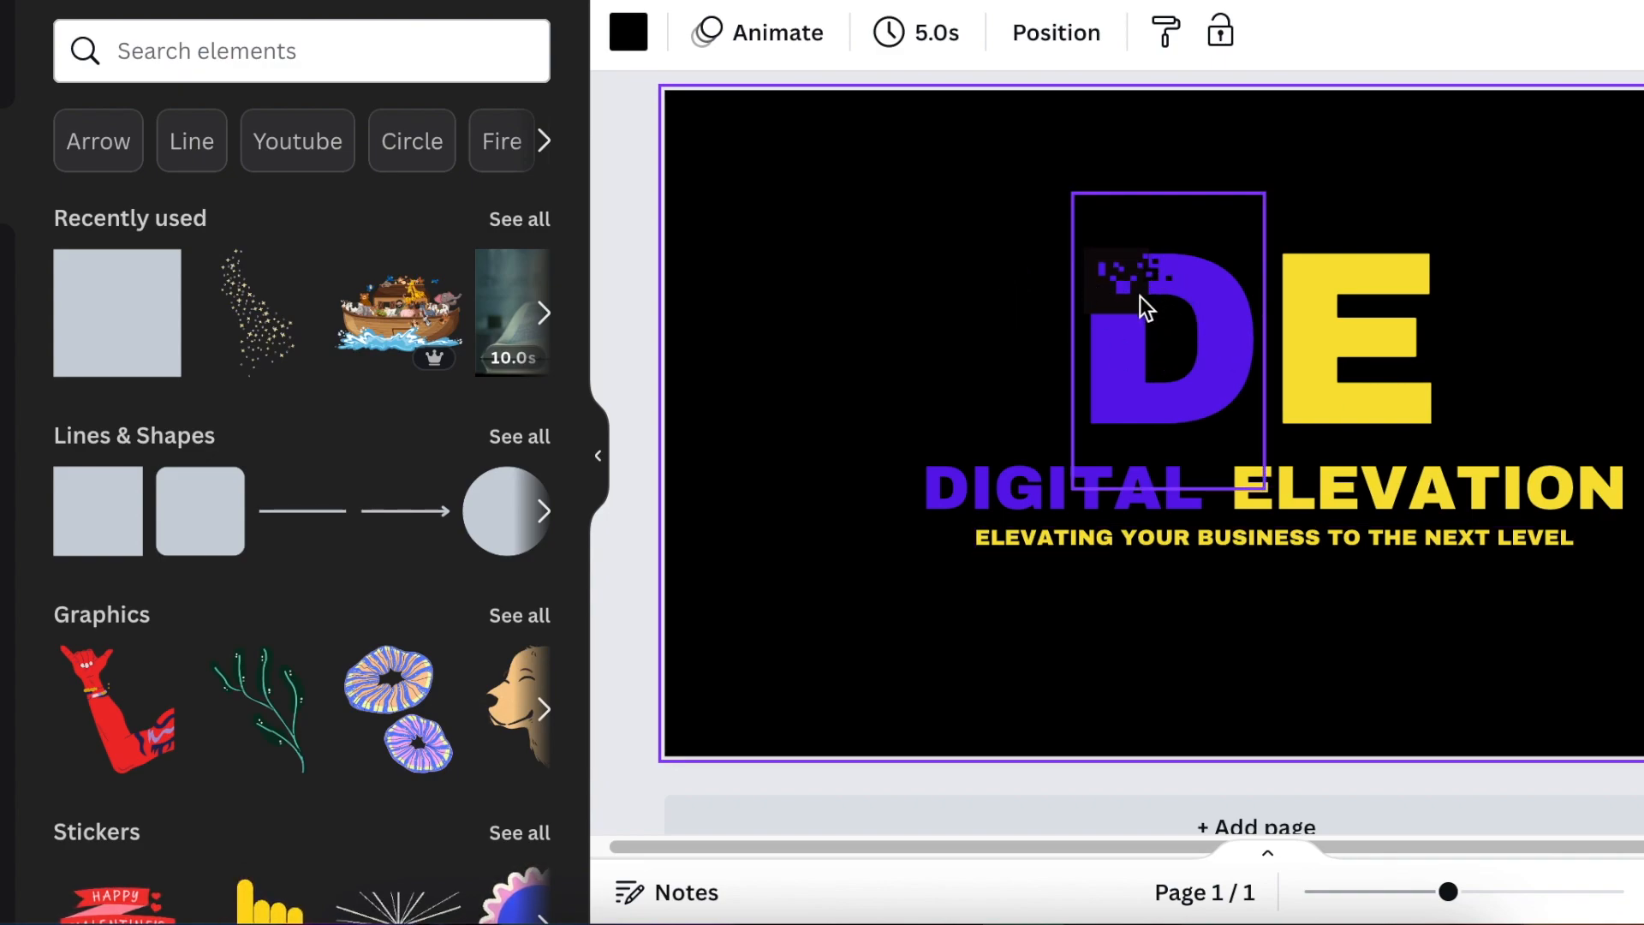
# Ungroup the D monogram and select its small pixel block ready for a new colour.
pyautogui.click(1143, 305)
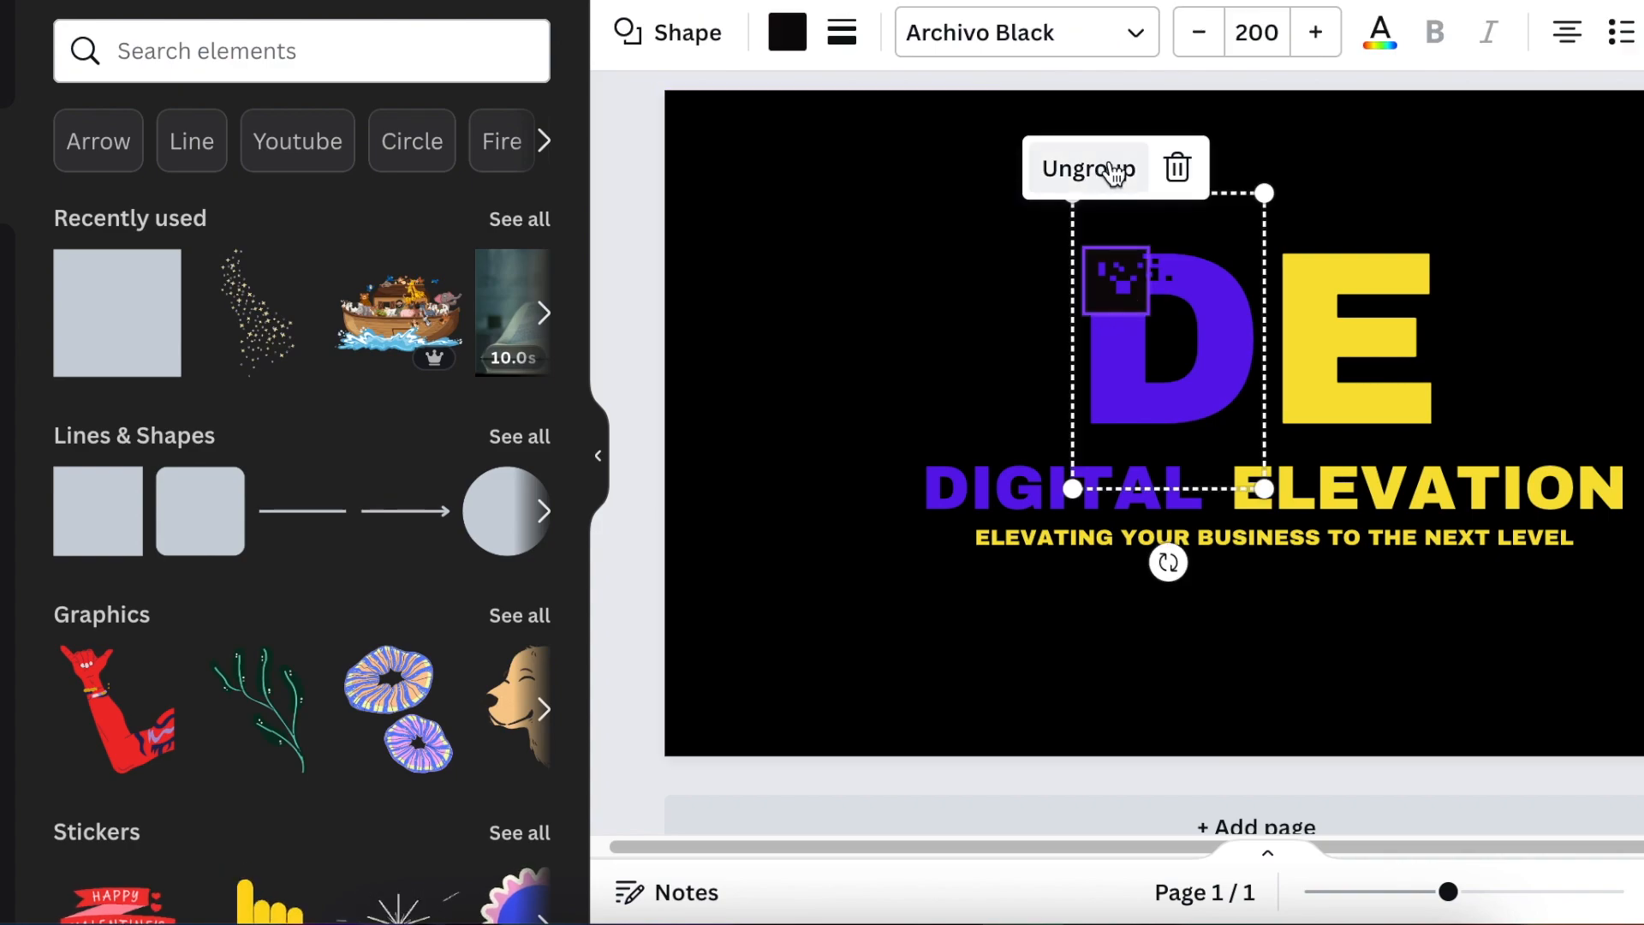
pyautogui.click(1085, 167)
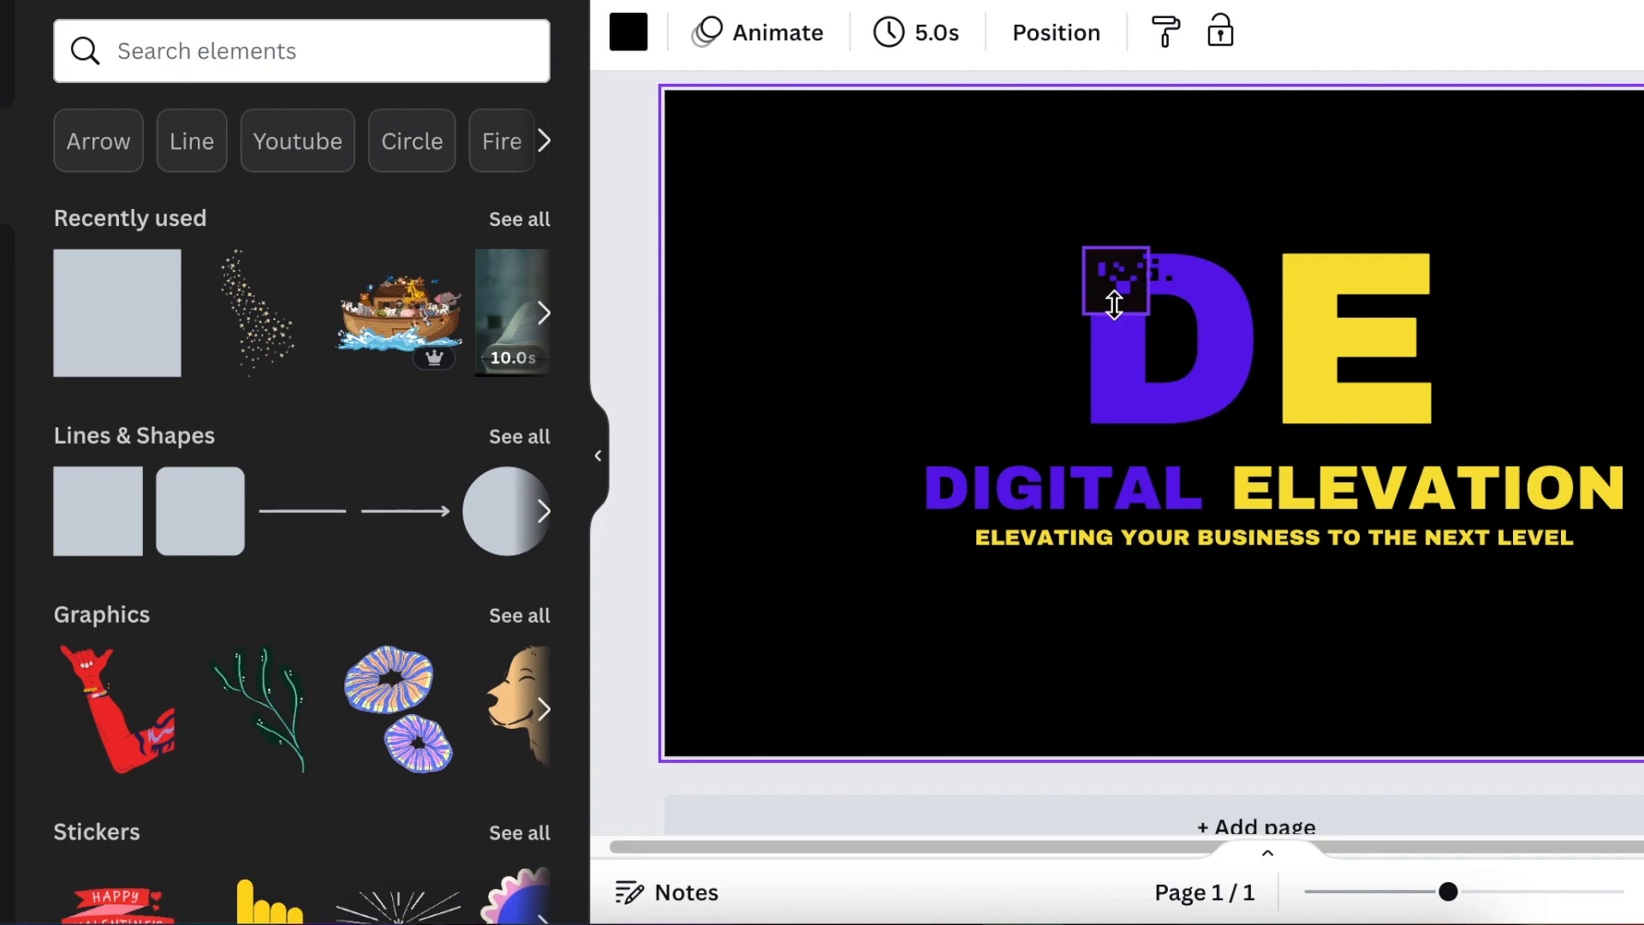
pyautogui.click(1115, 280)
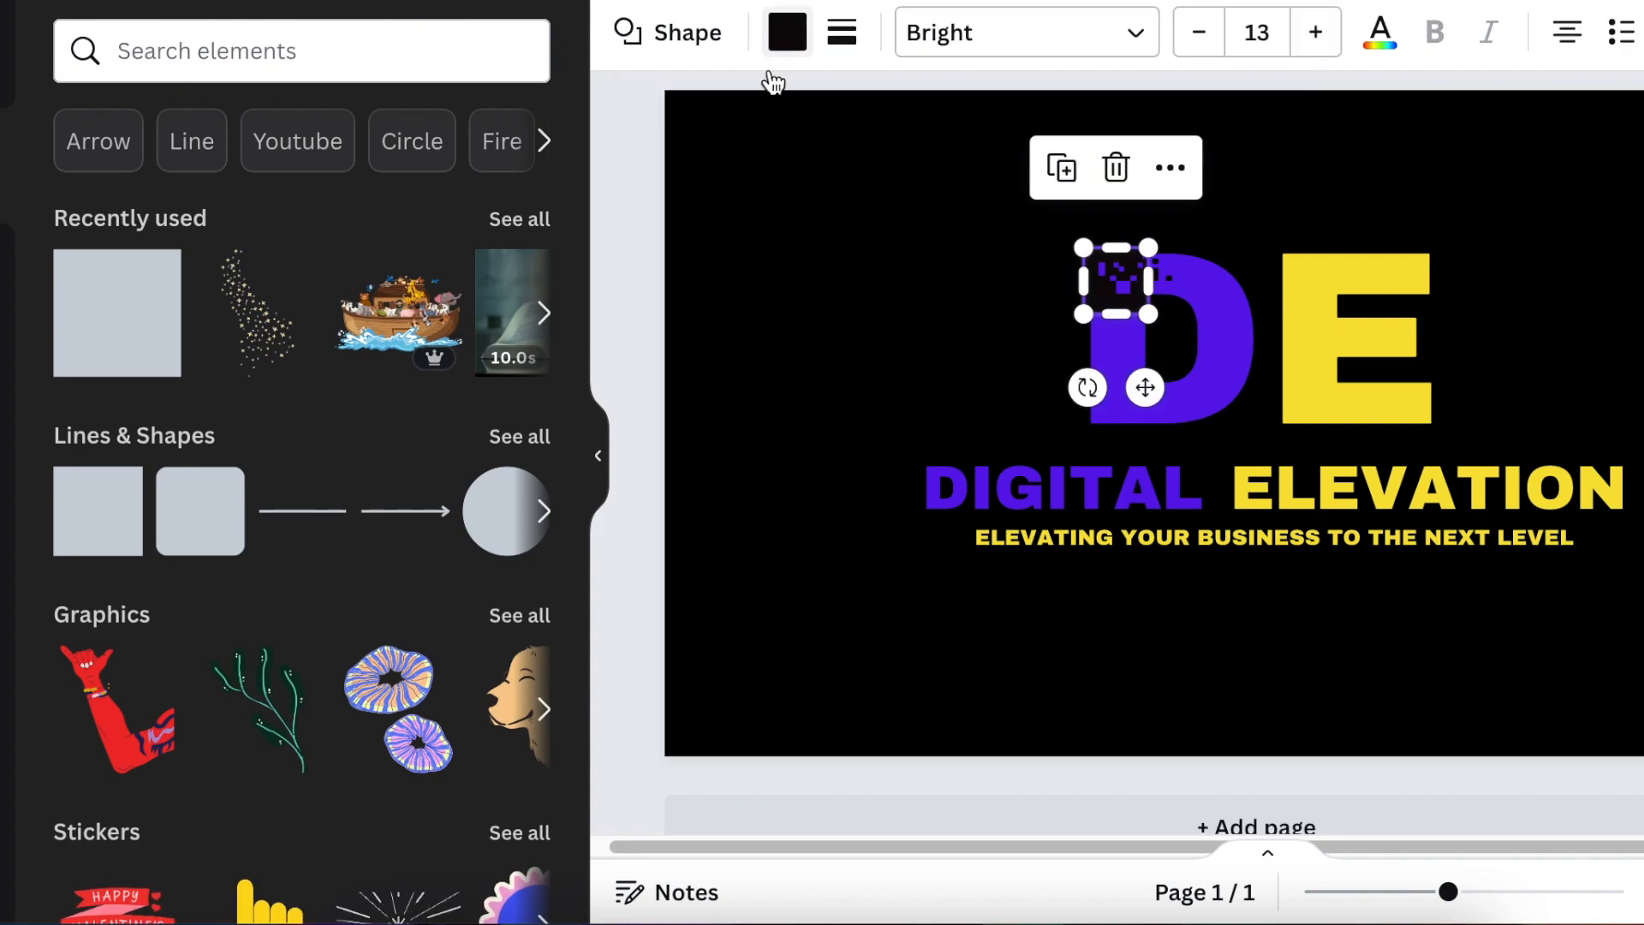
pyautogui.click(786, 30)
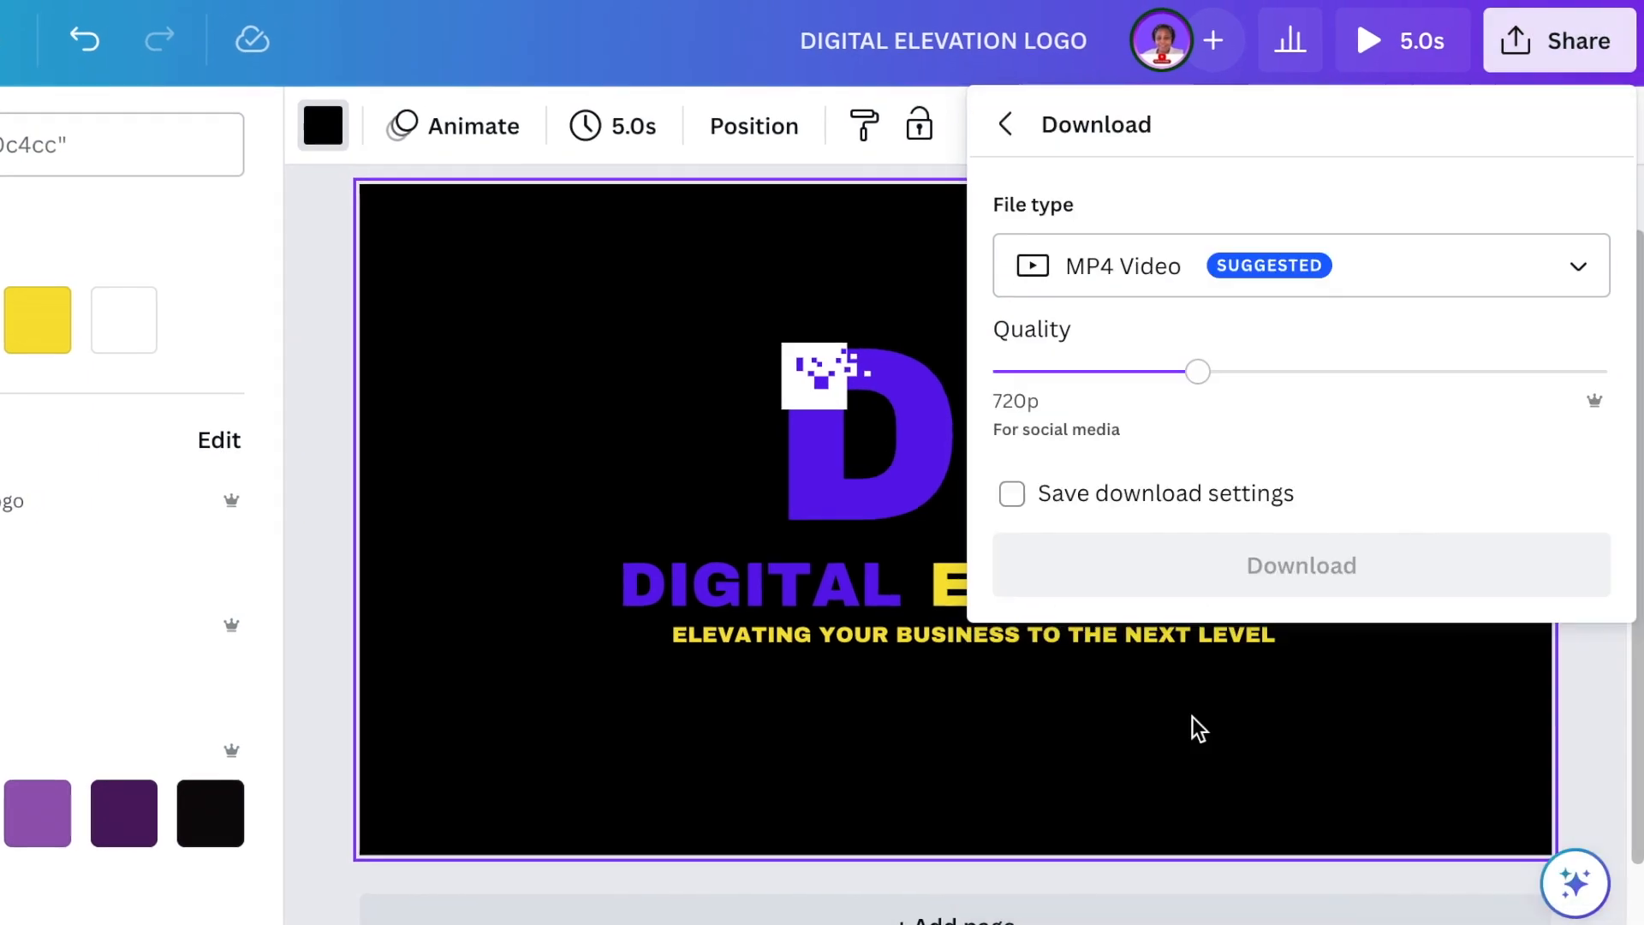
# Switch the download format from MP4 Video to PNG with a transparent background.
pyautogui.click(1300, 265)
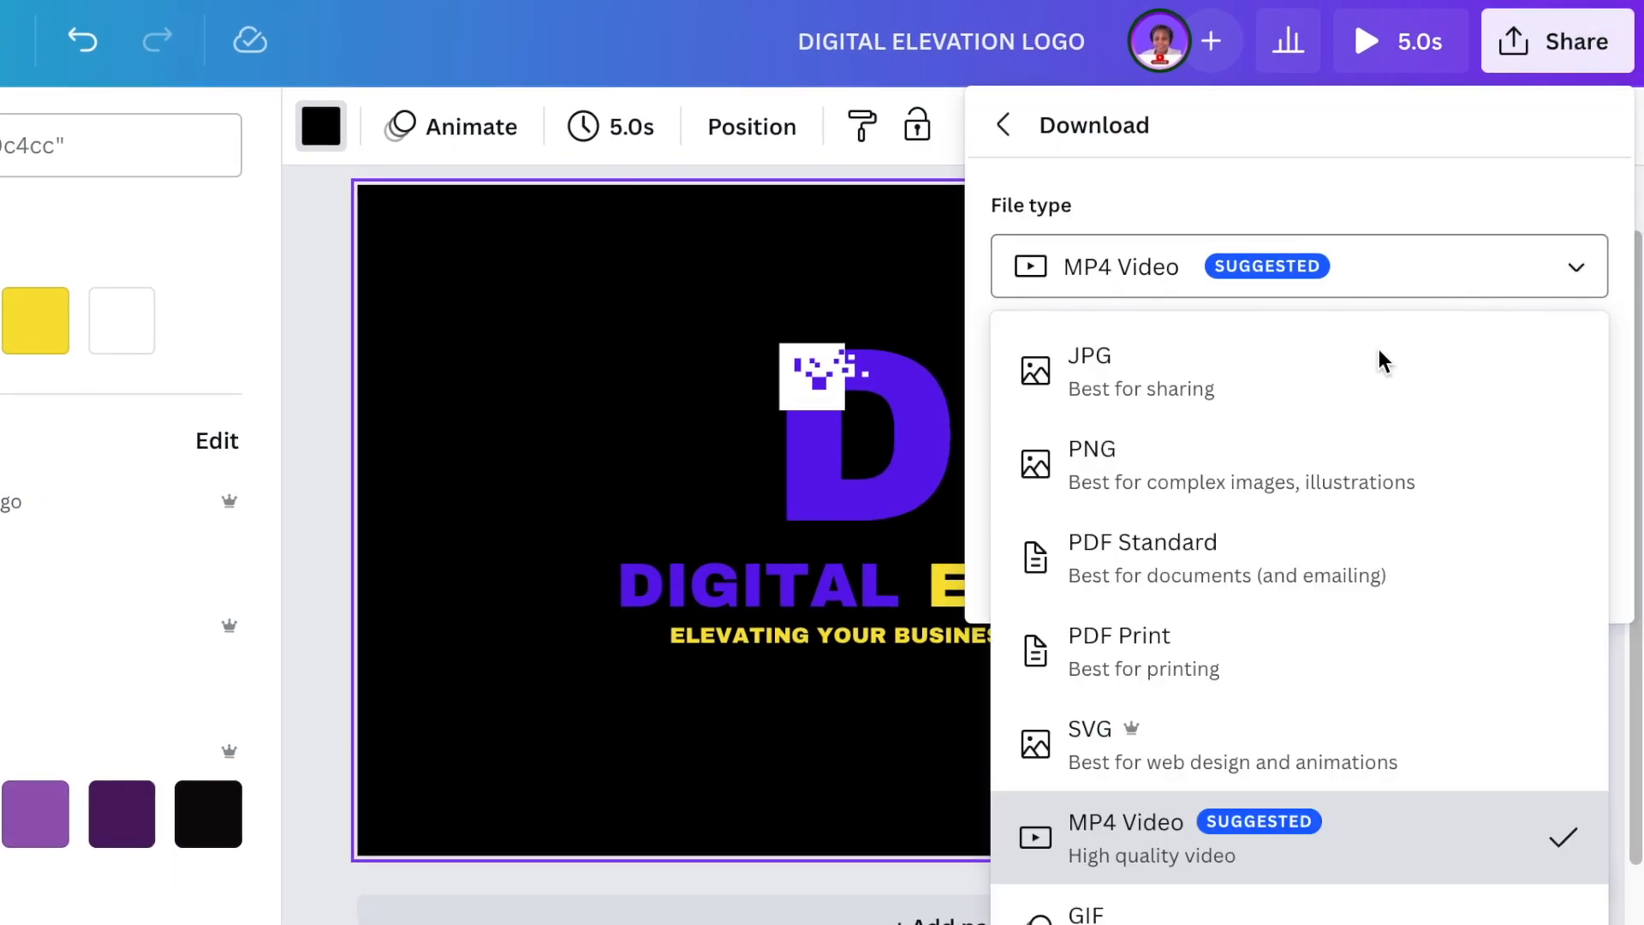
pyautogui.click(1091, 464)
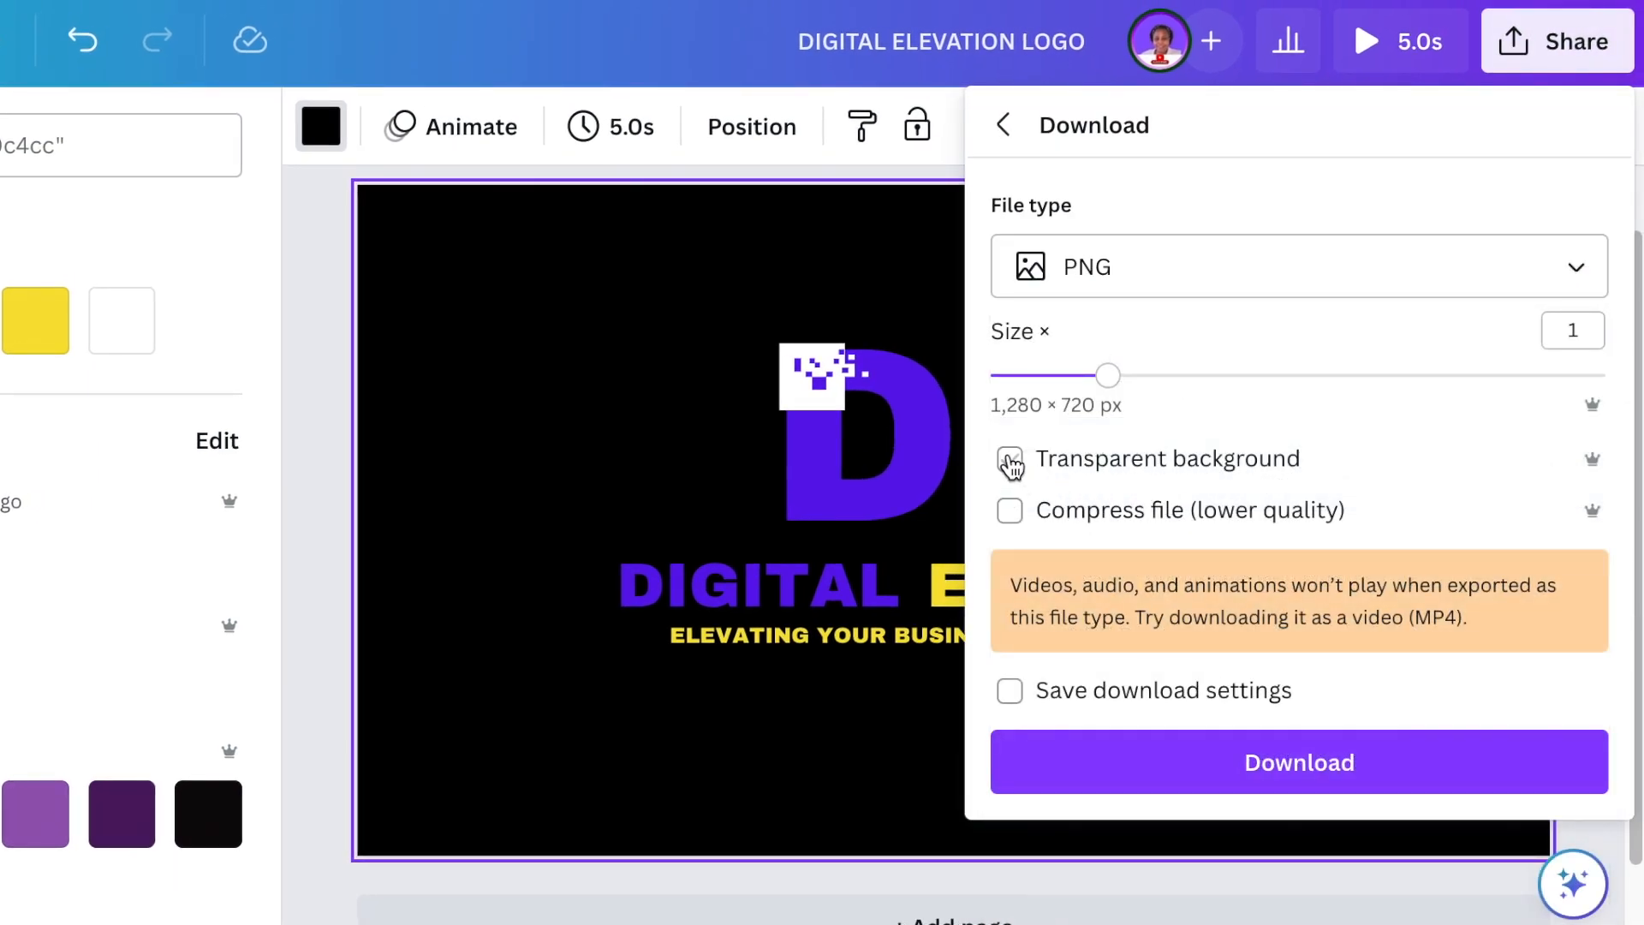
pyautogui.click(1009, 459)
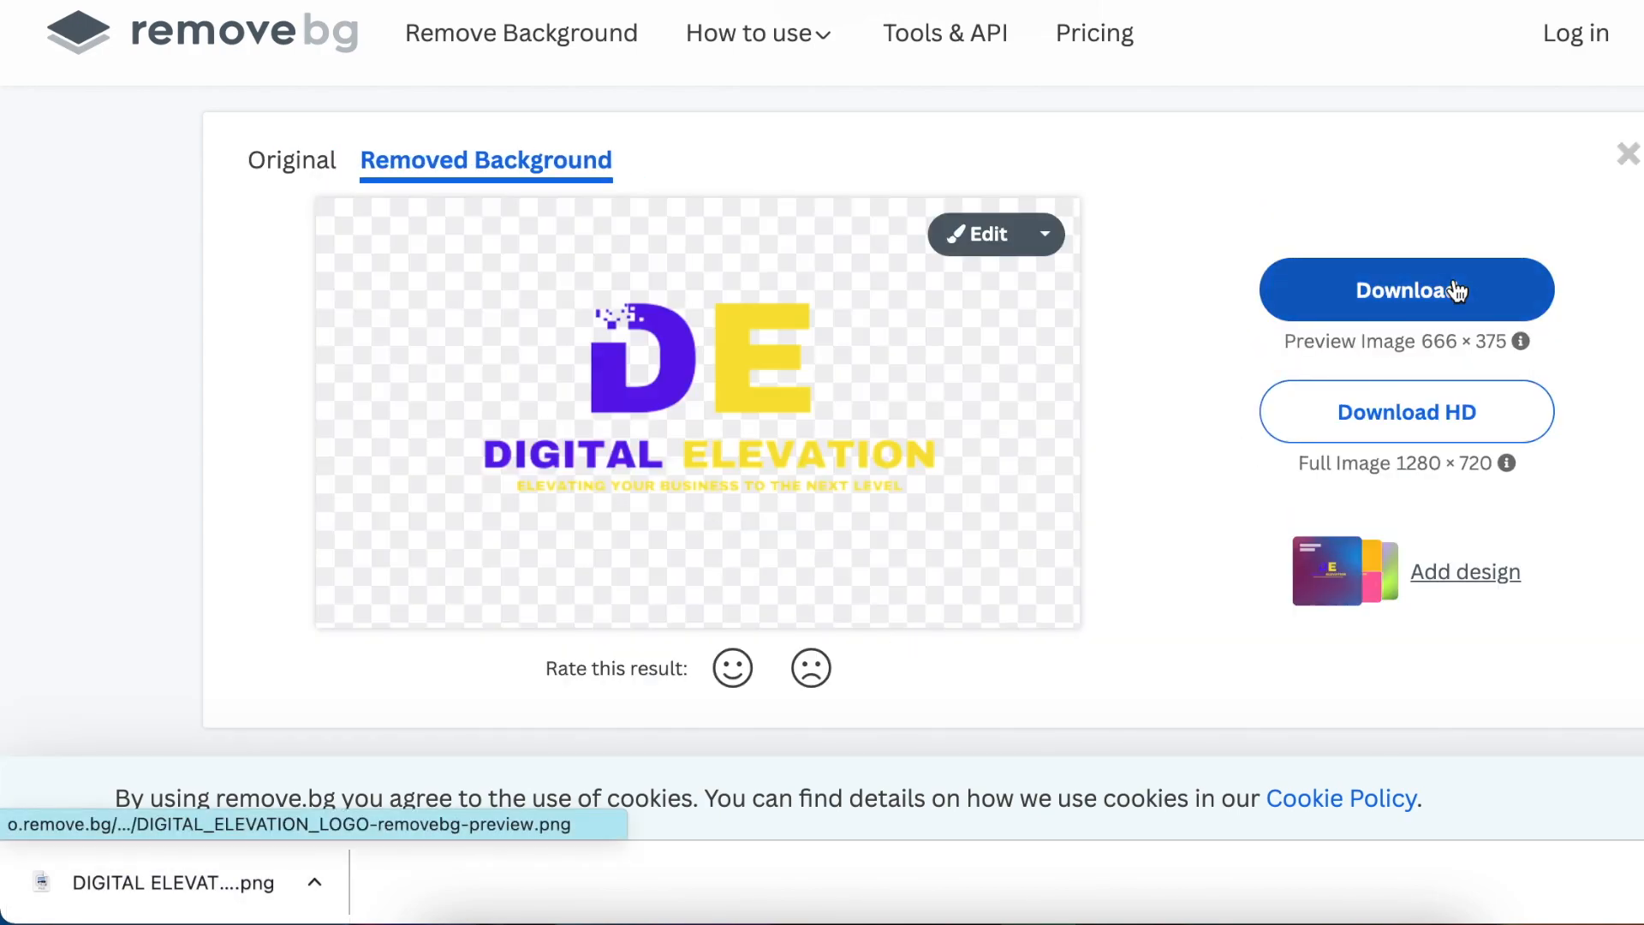
# Download the background-free logo PNG from remove.bg.
pyautogui.click(1404, 290)
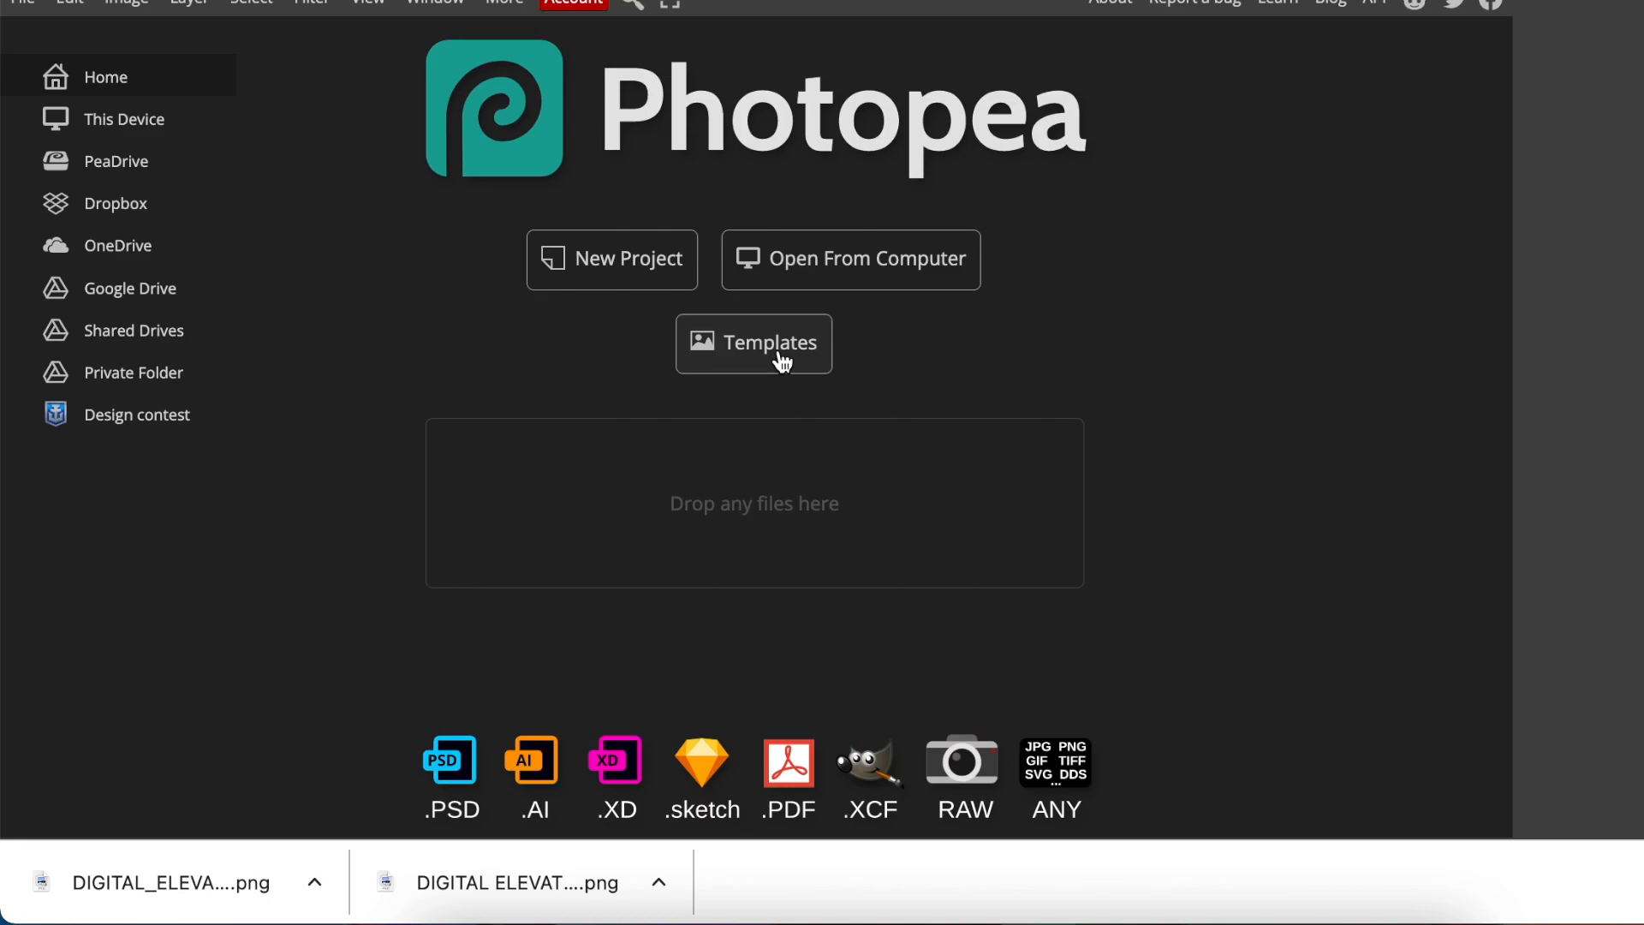
# Load the 3D mockup, save the logo smart object with the transparent PNG, and return to the mockup.
pyautogui.click(753, 343)
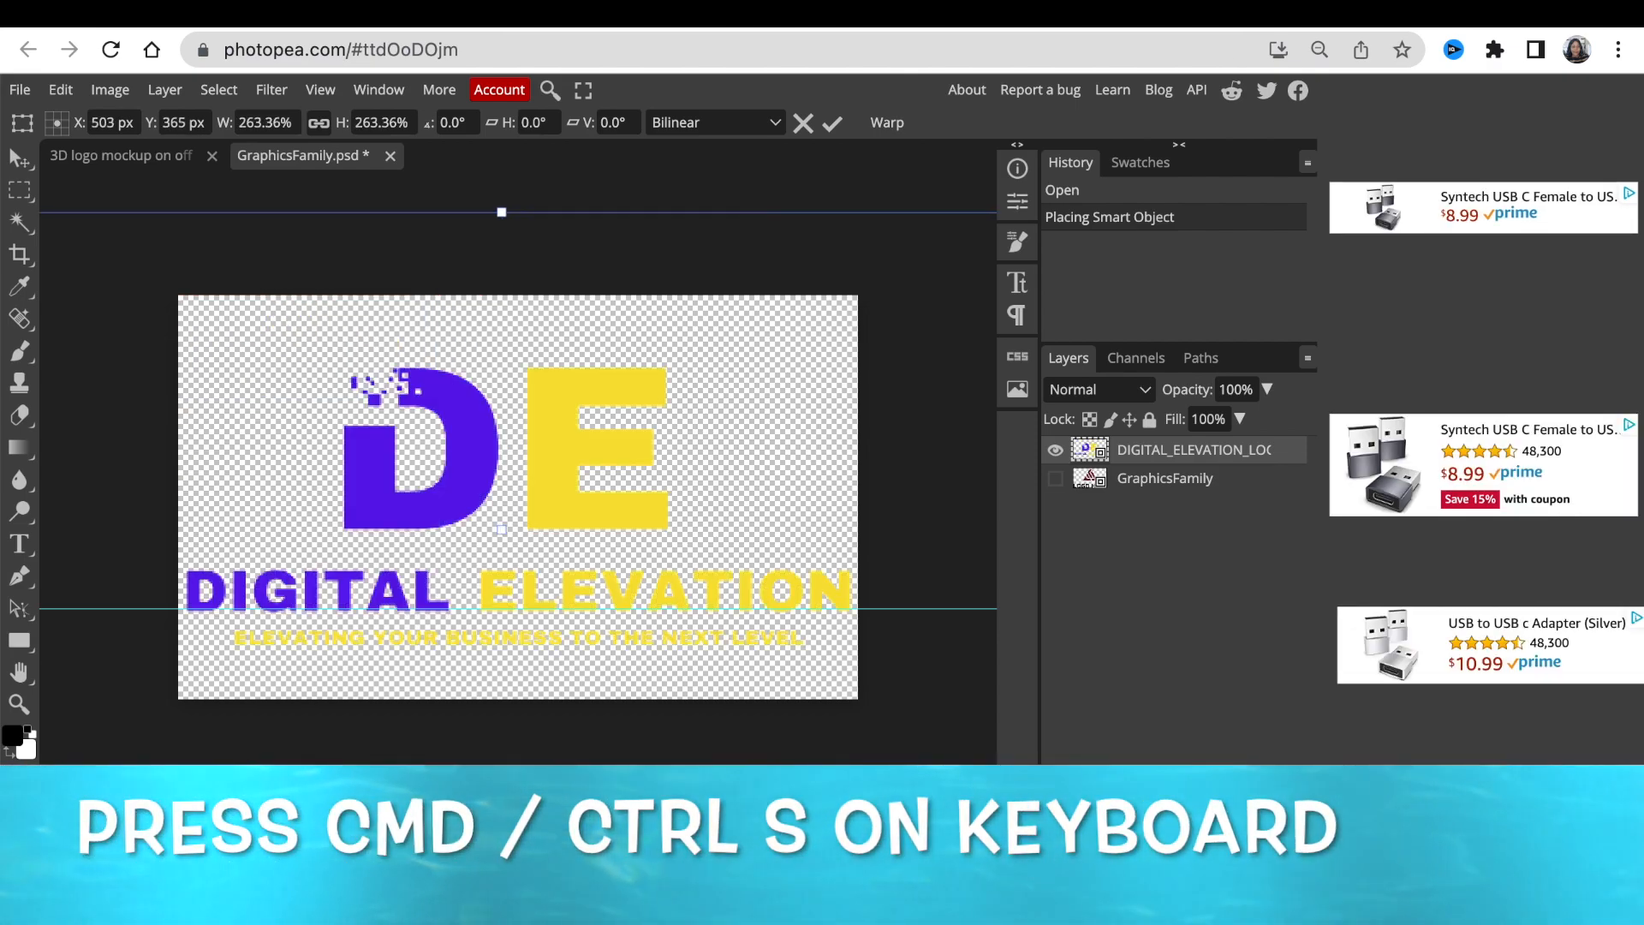
pyautogui.press('ctrl+s')
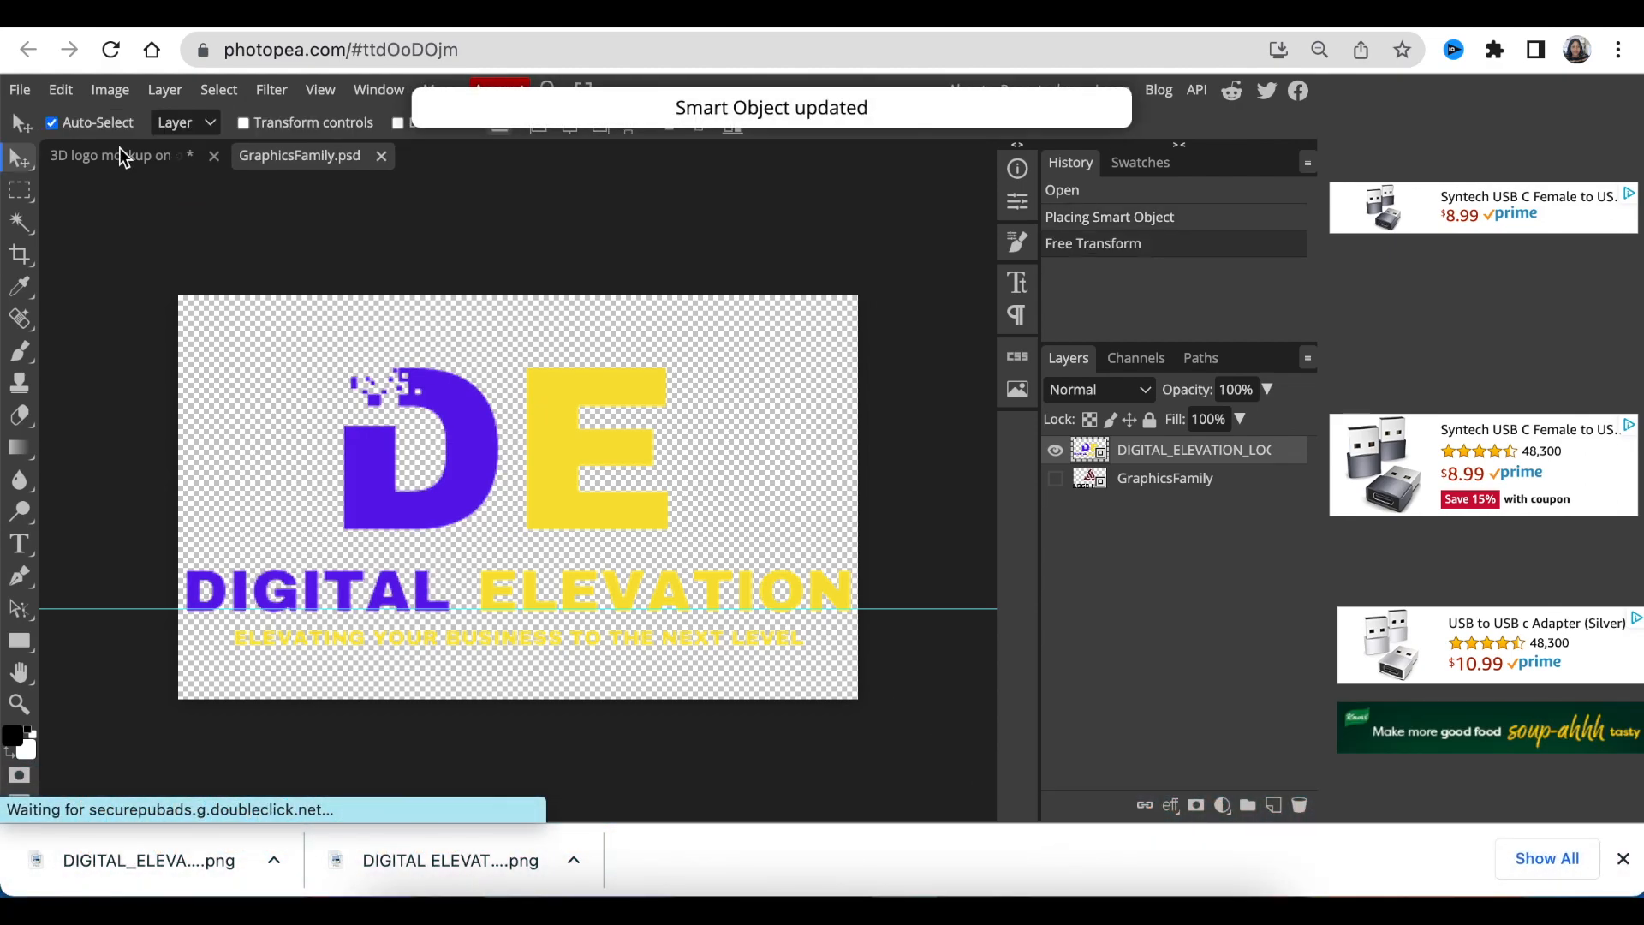
pyautogui.click(109, 156)
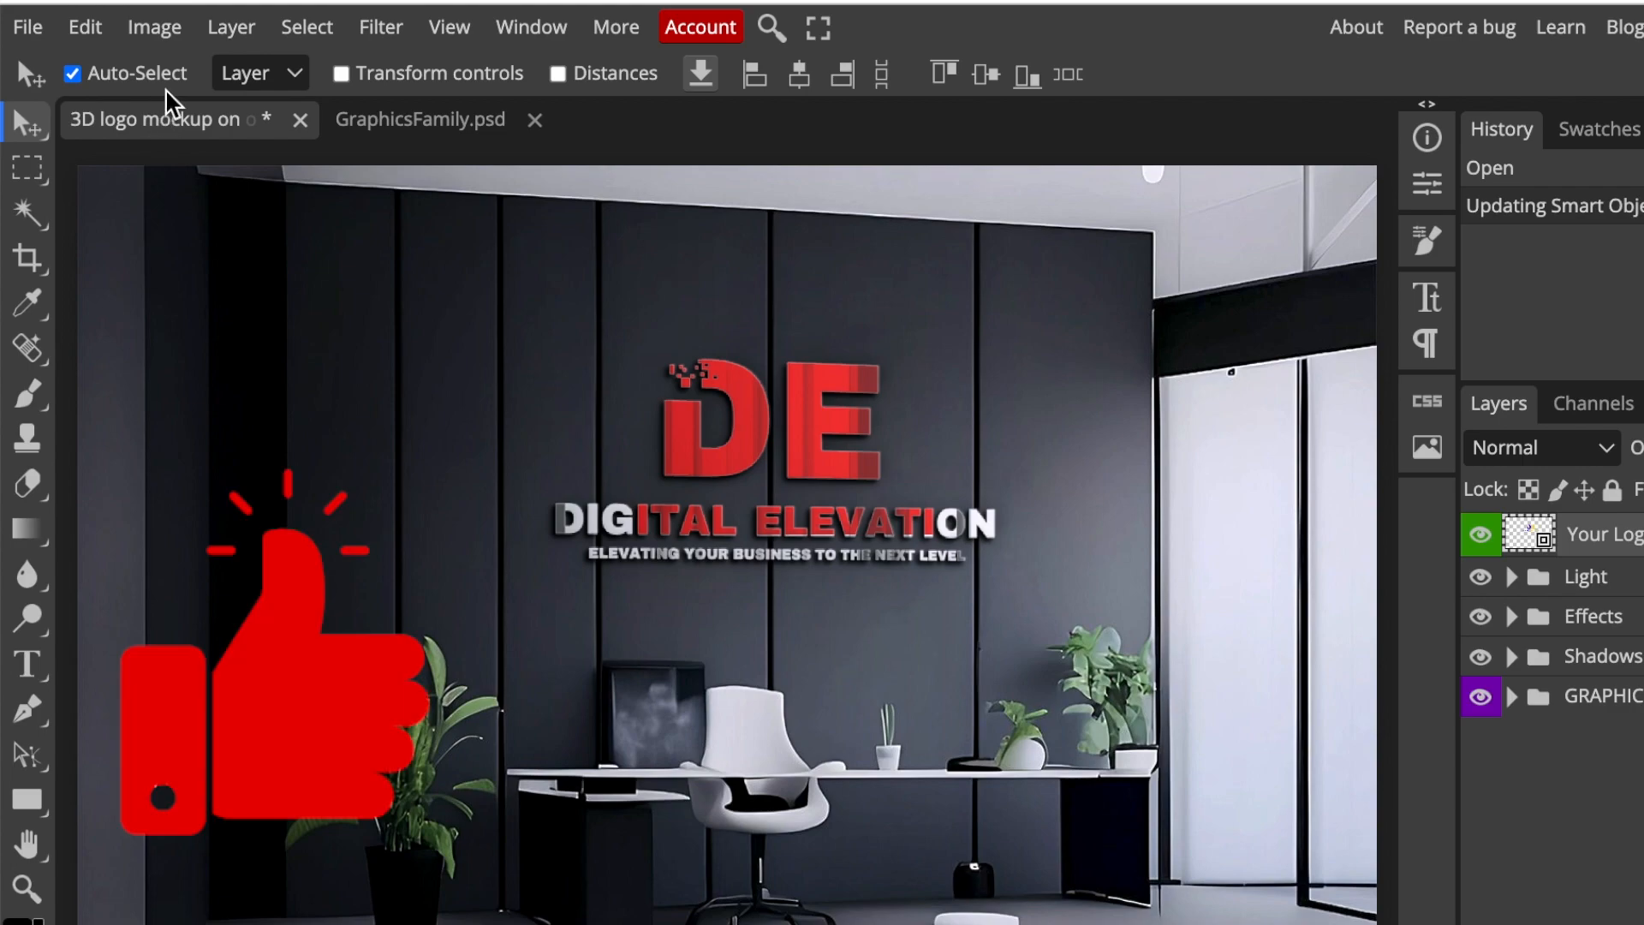
pyautogui.moveTo(94, 29)
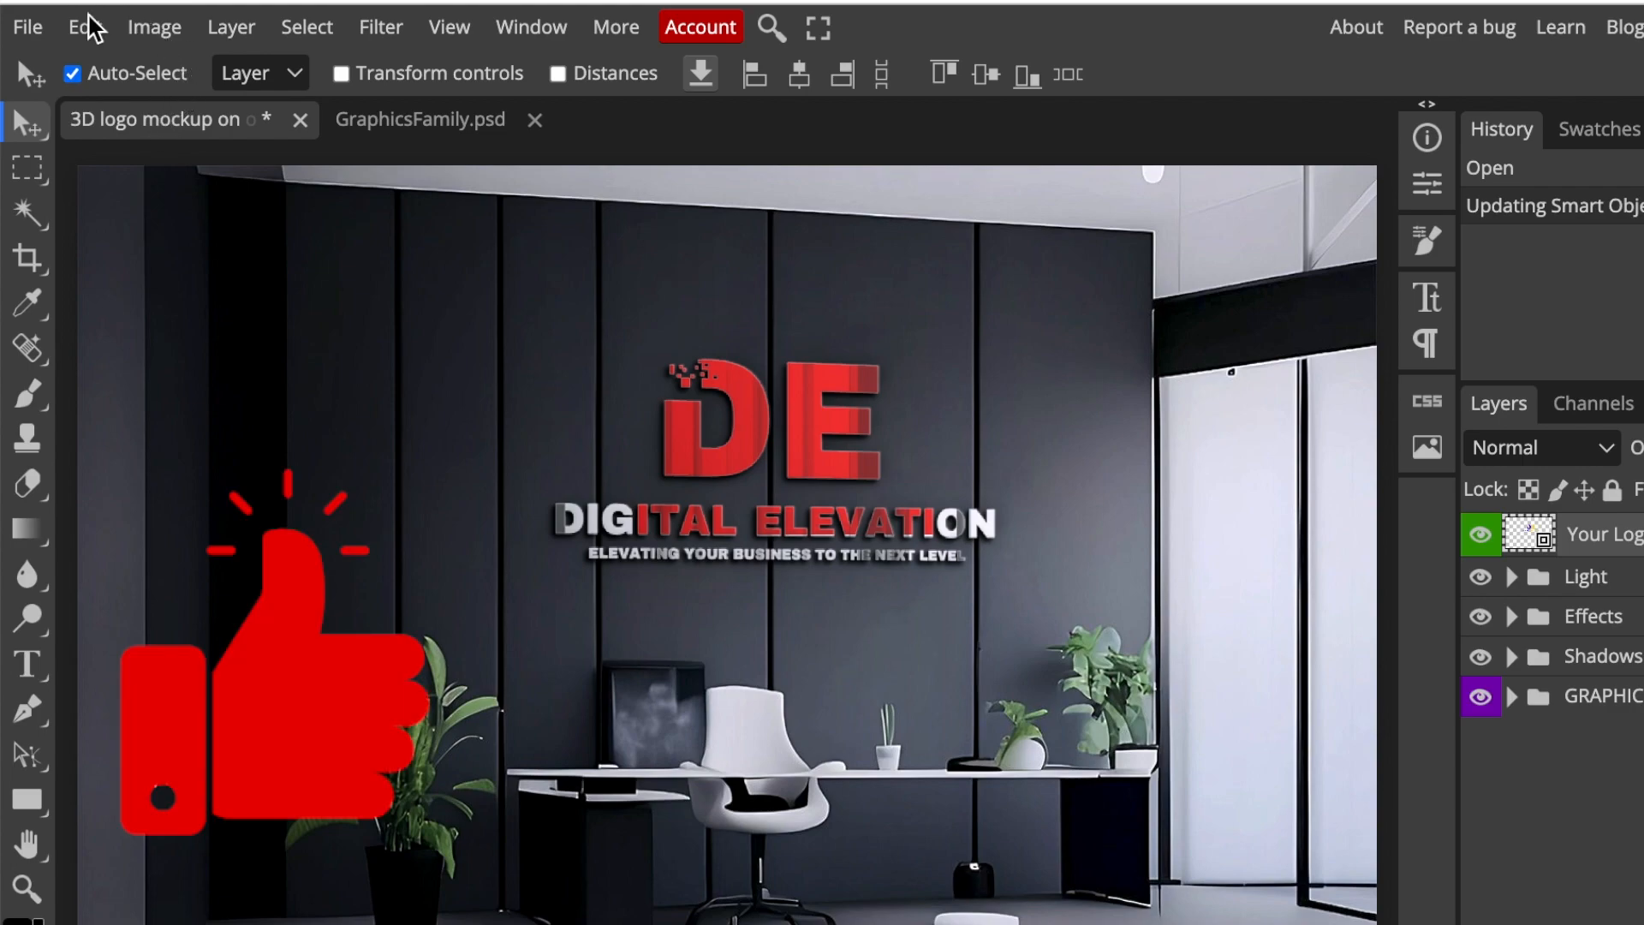
# Start a PNG export of the finished wall mockup via File > Export as.
pyautogui.click(27, 26)
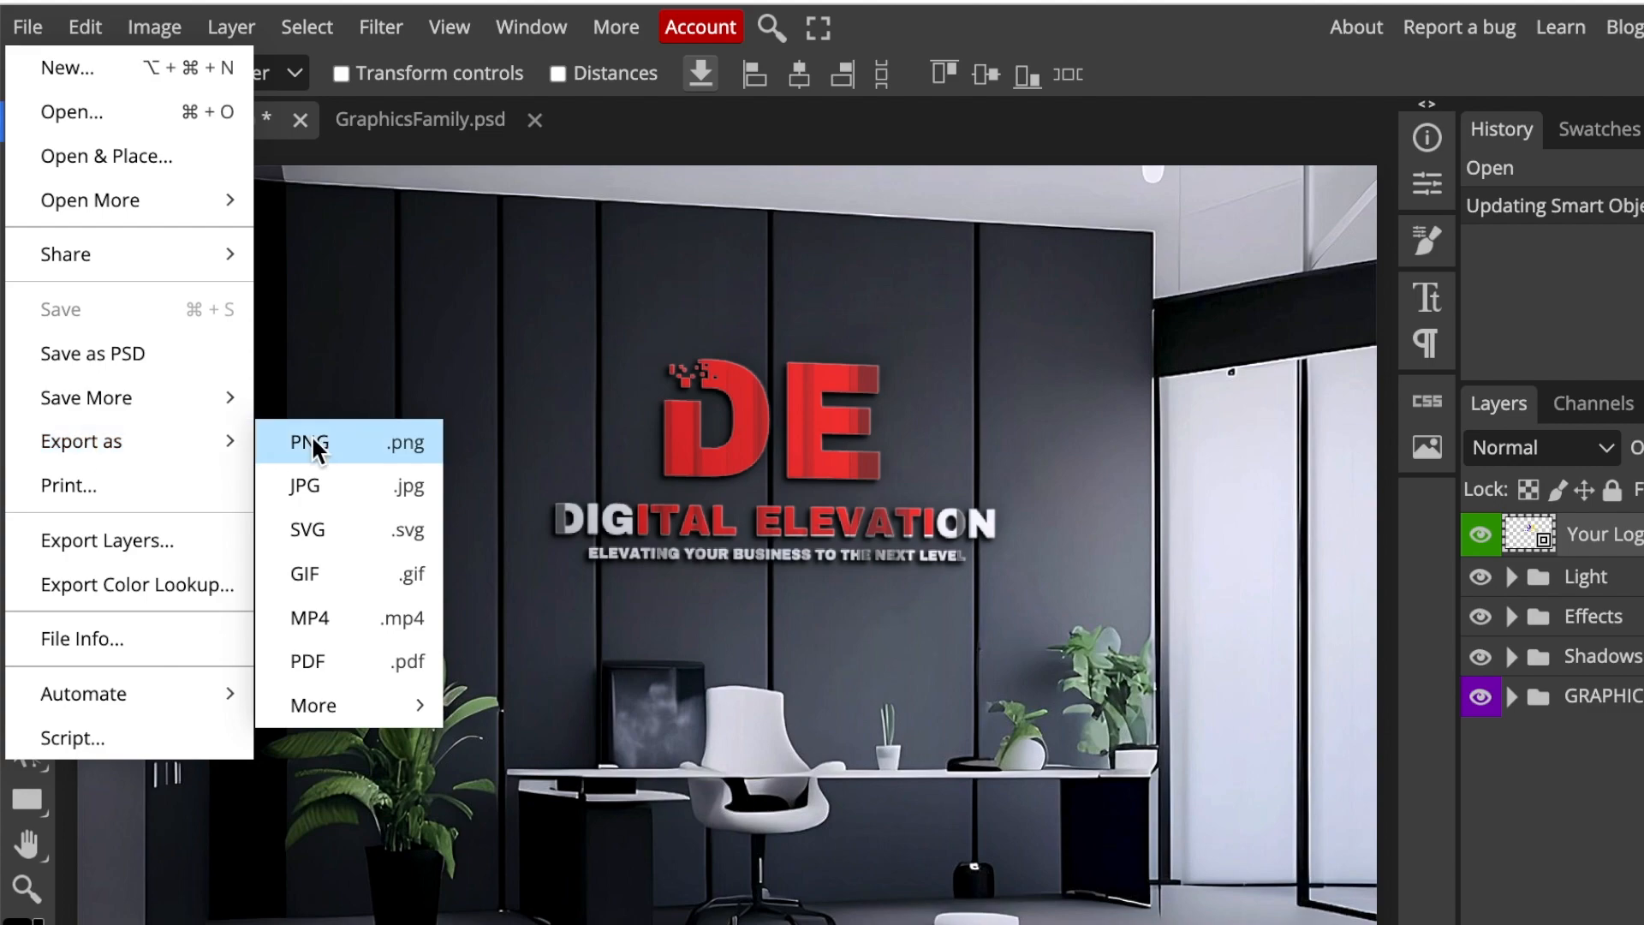
pyautogui.click(309, 442)
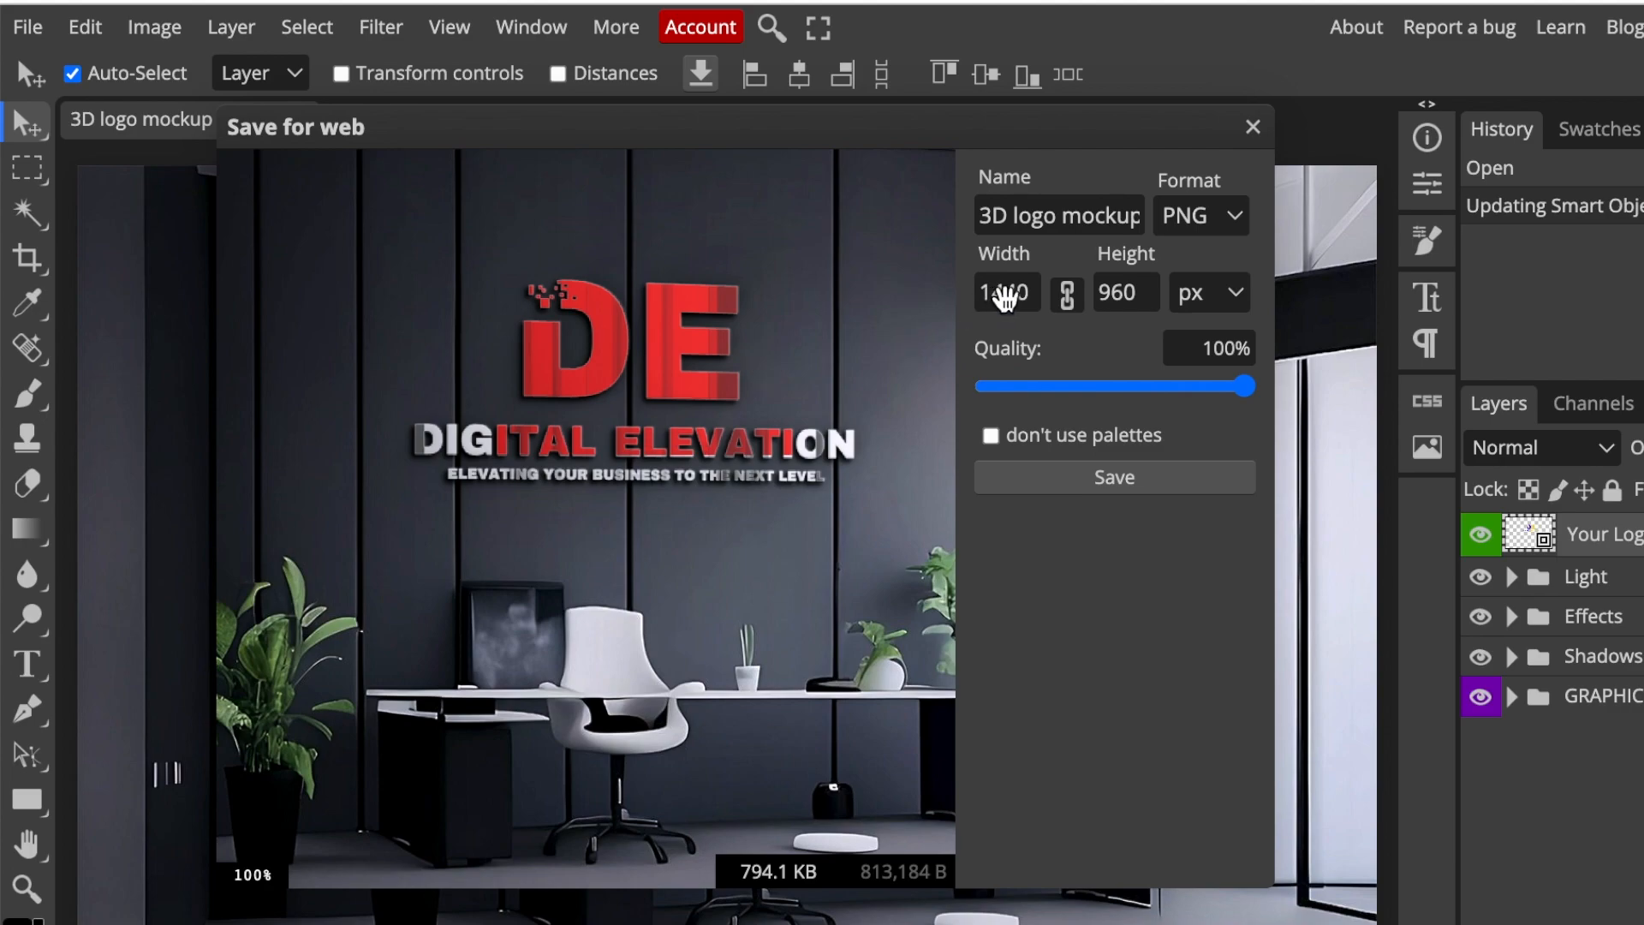